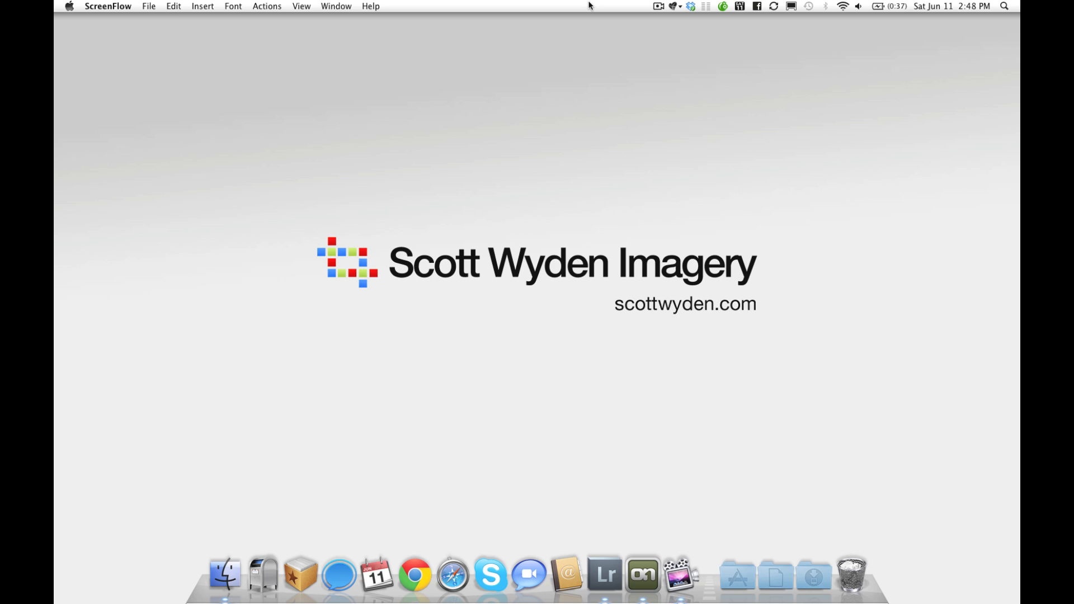
mouse_move(614, 506)
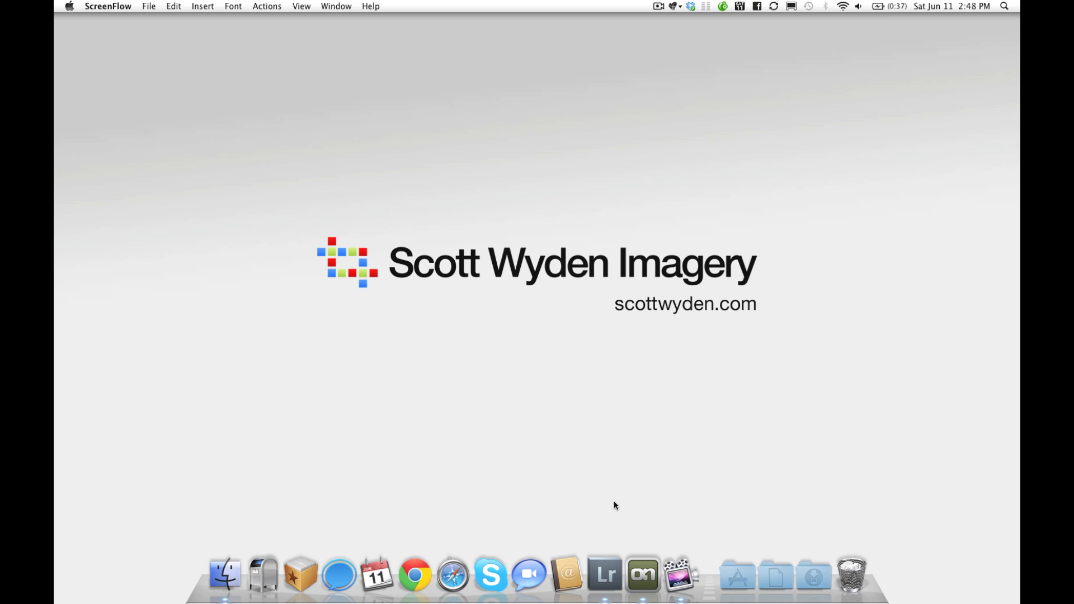
mouse_move(641, 573)
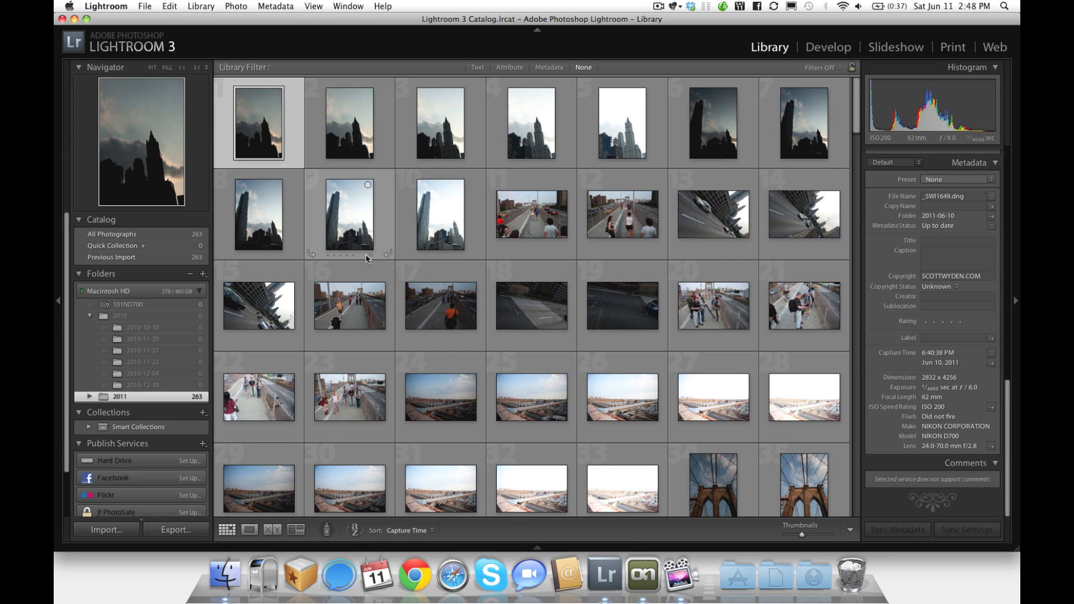
Step: Compare the bracketed bridge exposures and open _SWI1727 large in Loupe view
scroll("down", 3)
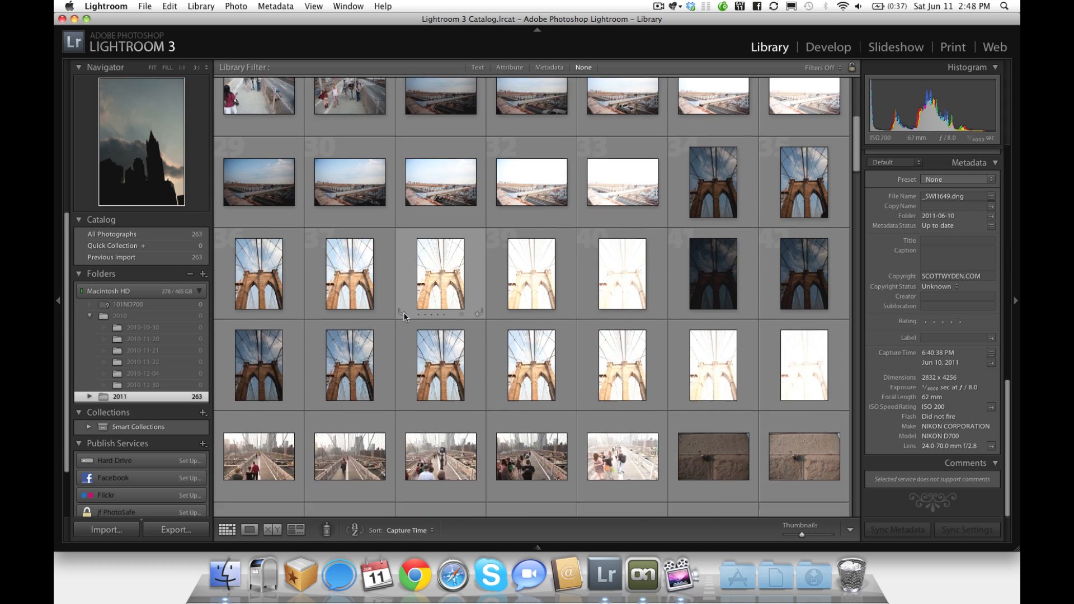
scroll("down", 3)
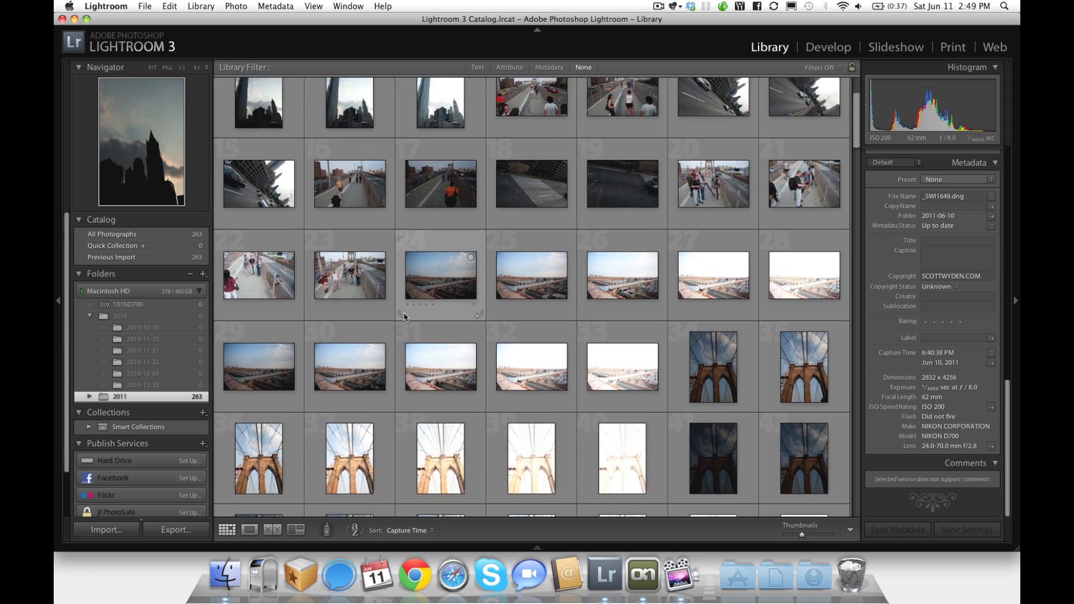
scroll("down", 3)
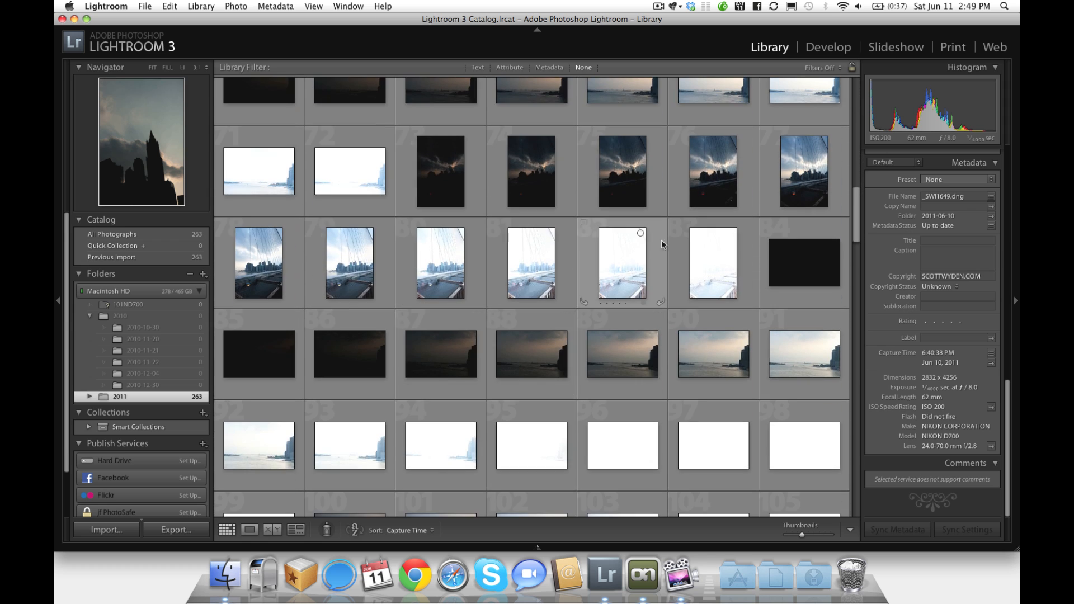
left_click(712, 171)
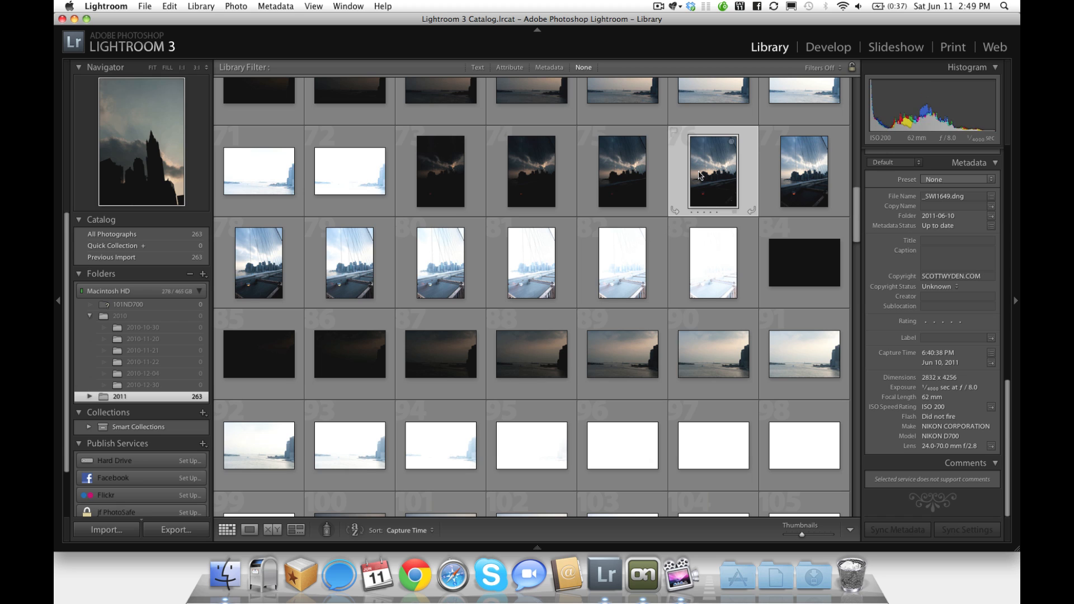
left_click(712, 171)
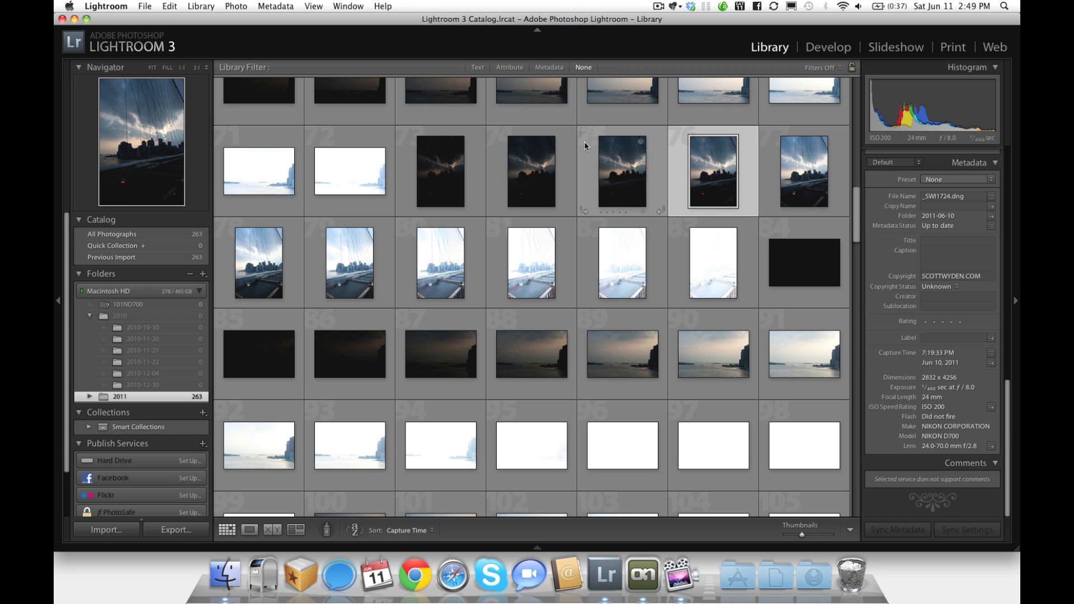
mouse_move(259, 263)
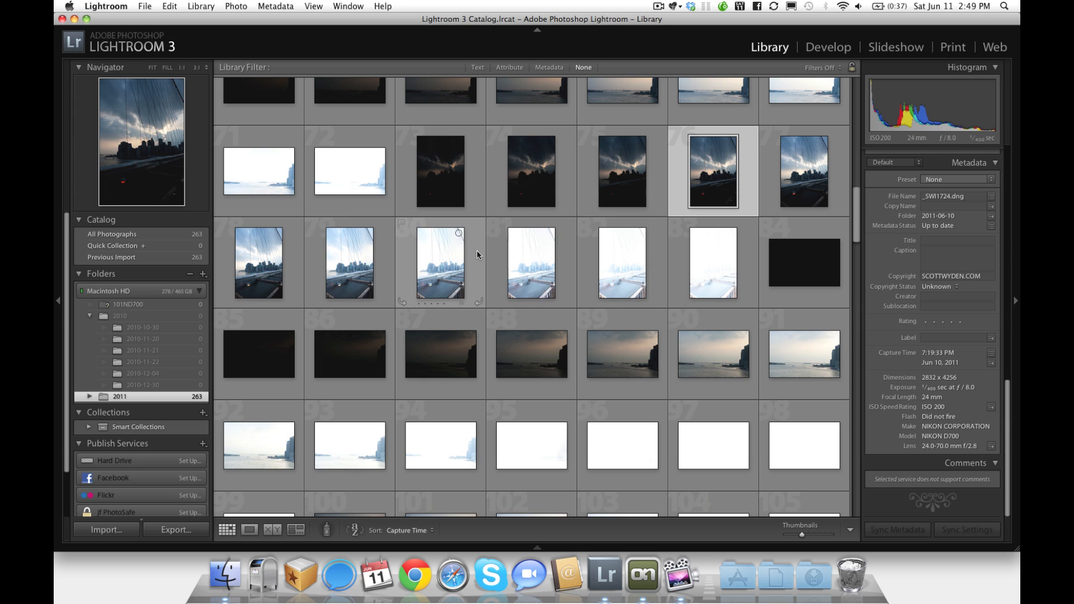
left_click(440, 262)
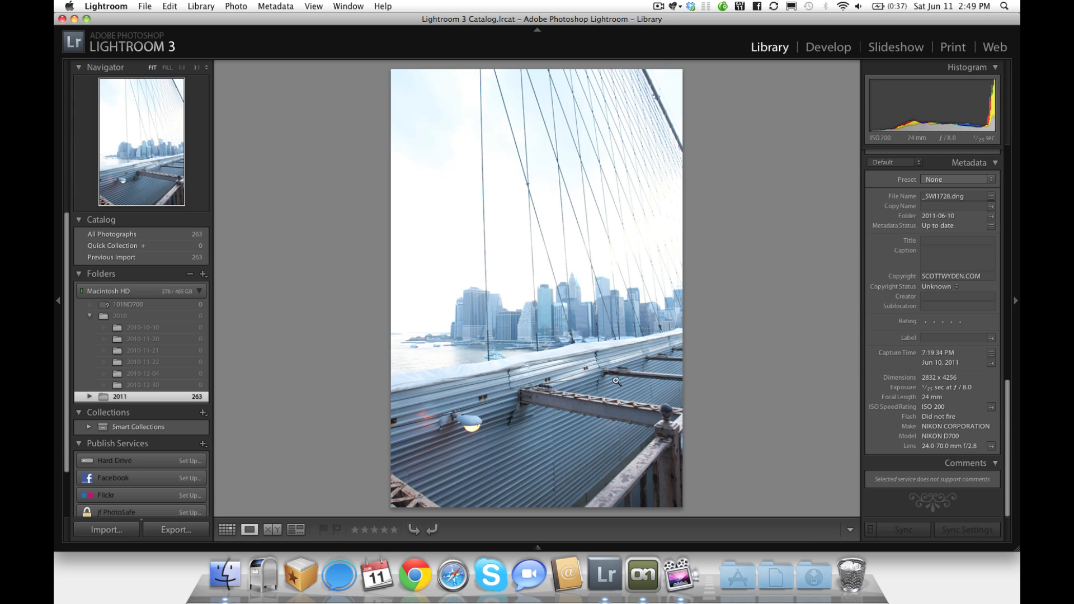
mouse_move(598, 411)
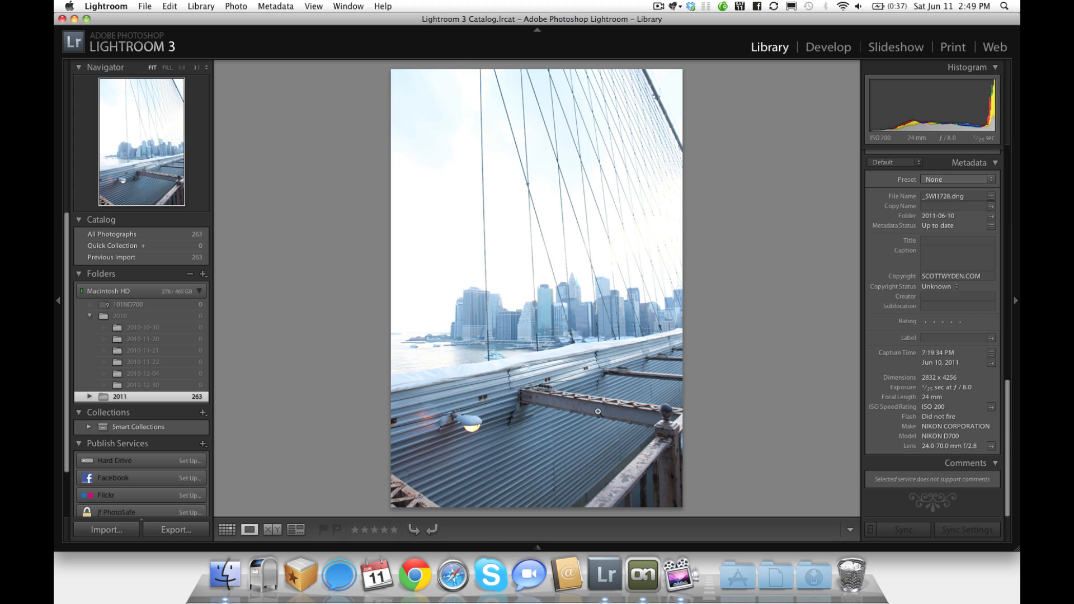
mouse_move(565, 448)
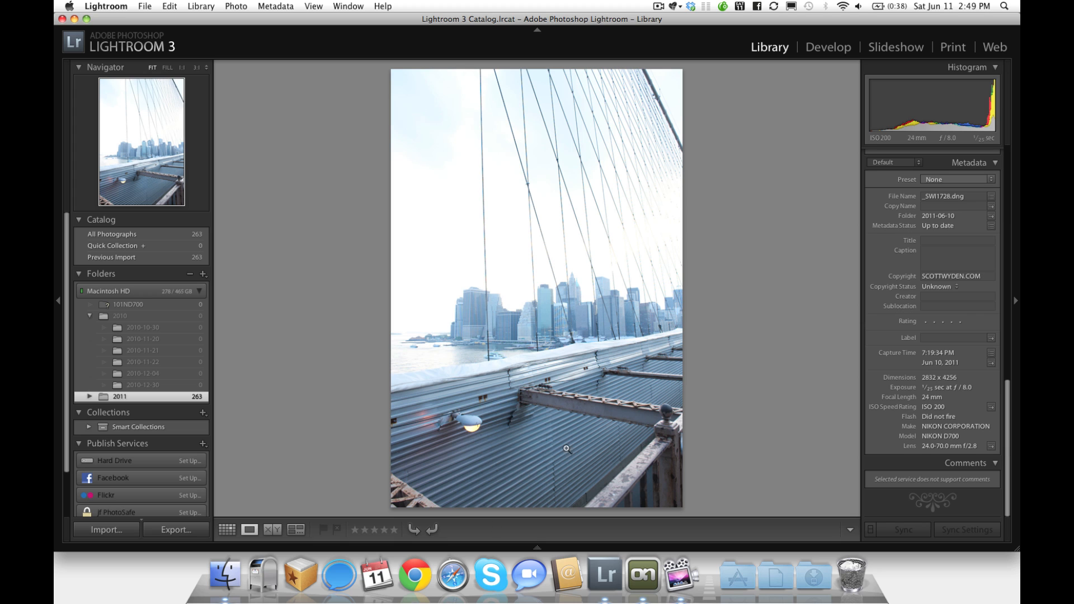
key("right")
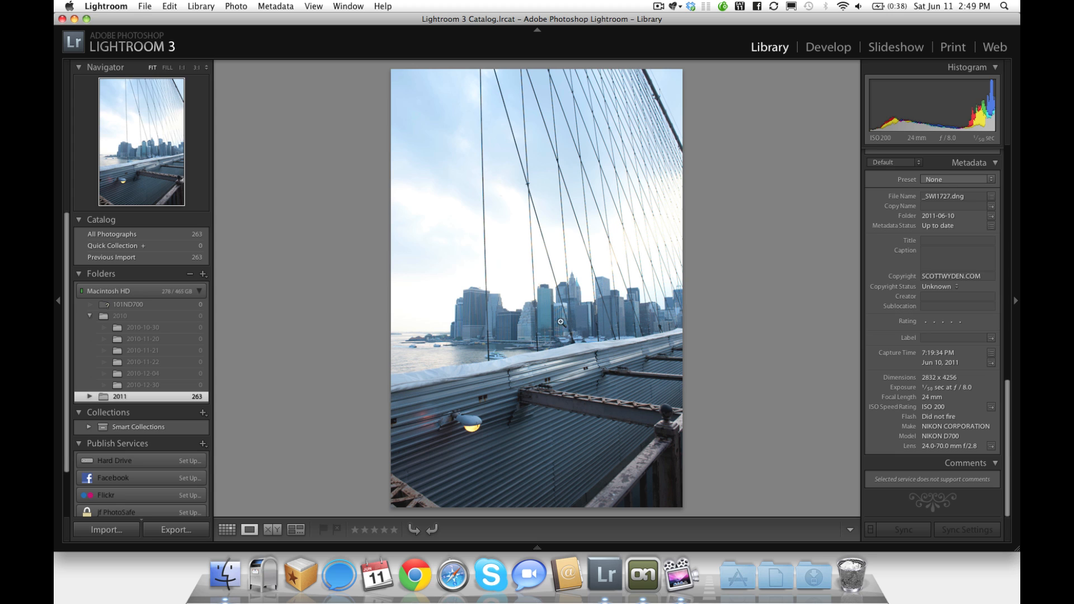
mouse_move(480, 253)
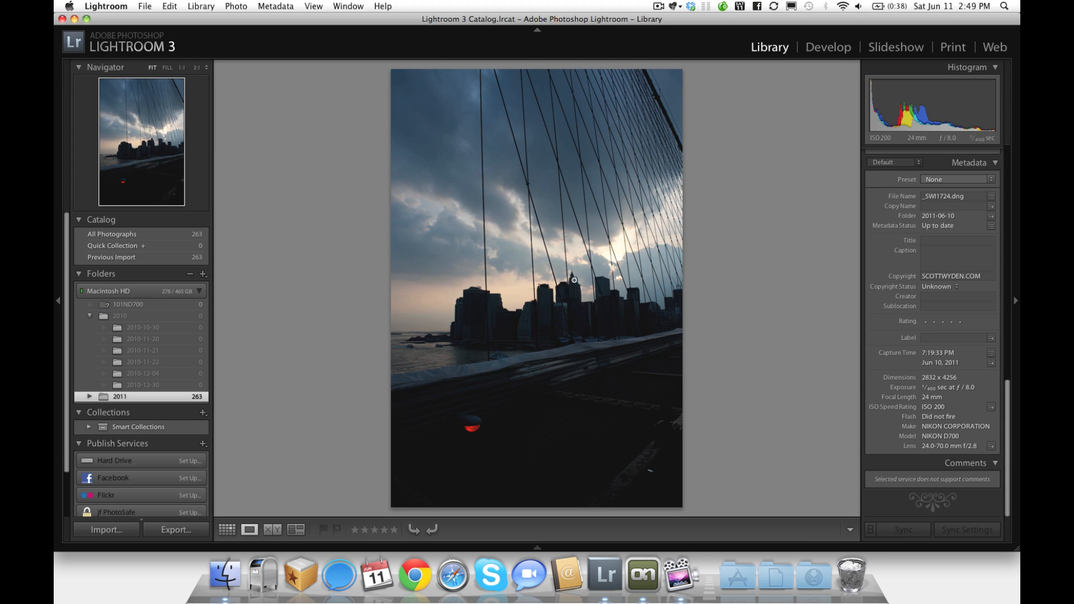
mouse_move(574, 94)
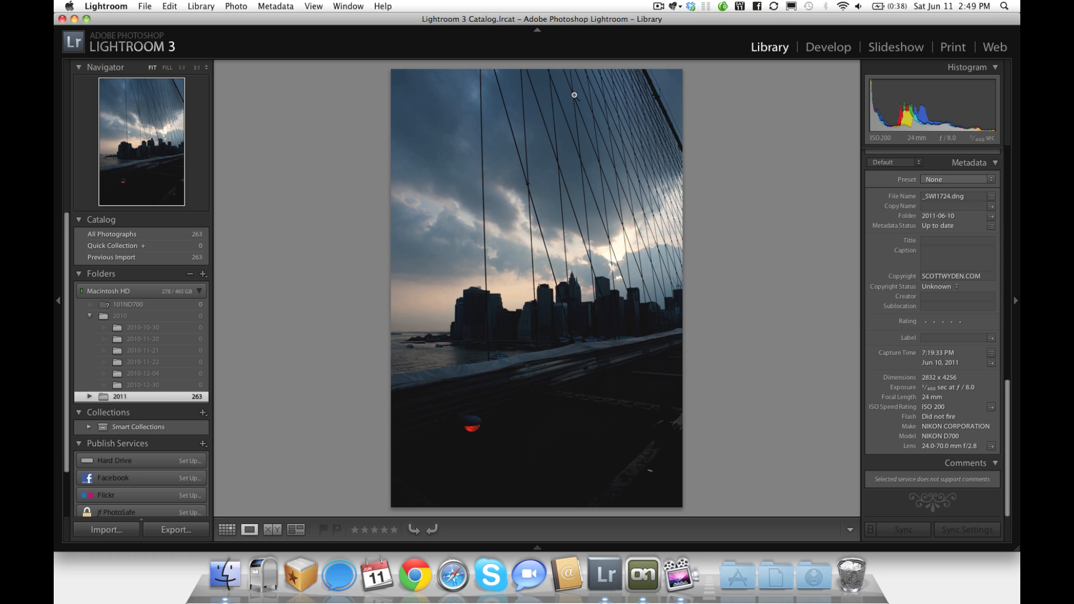
mouse_move(474, 117)
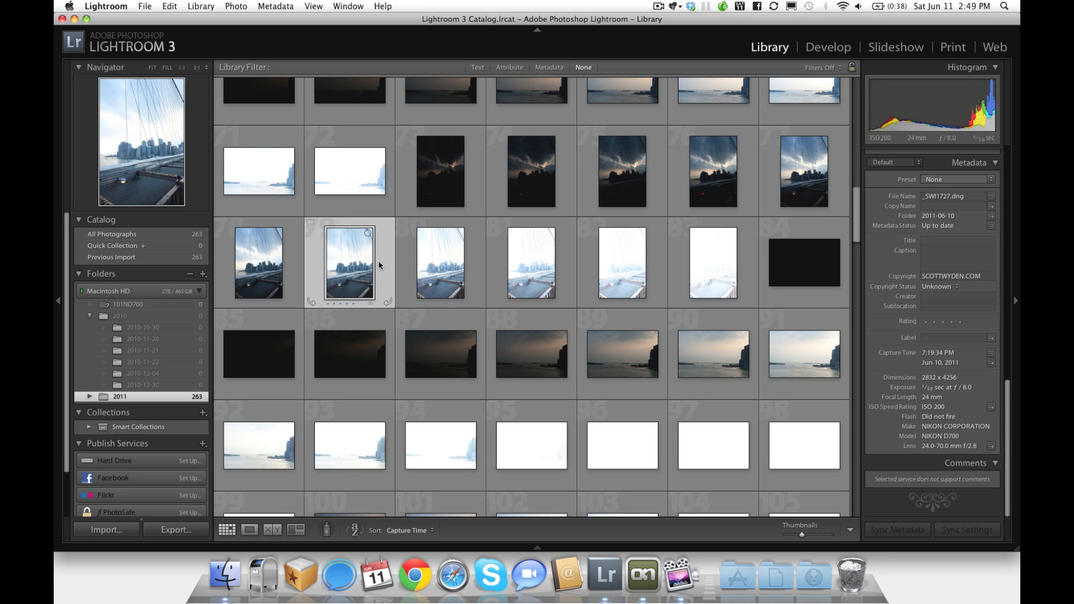
double_click(349, 263)
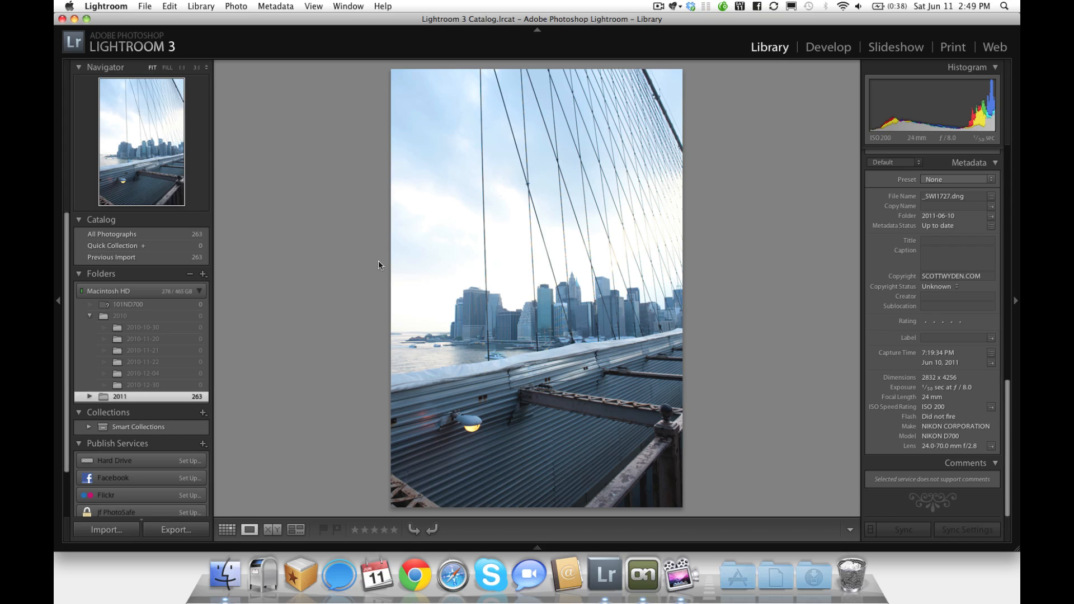
mouse_move(244, 85)
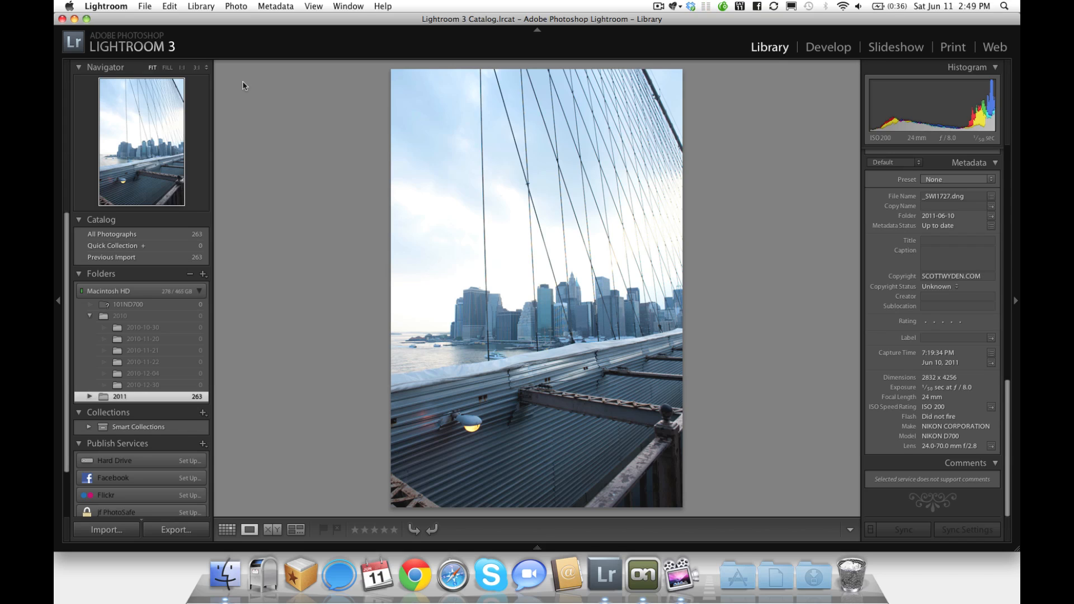
mouse_move(156, 5)
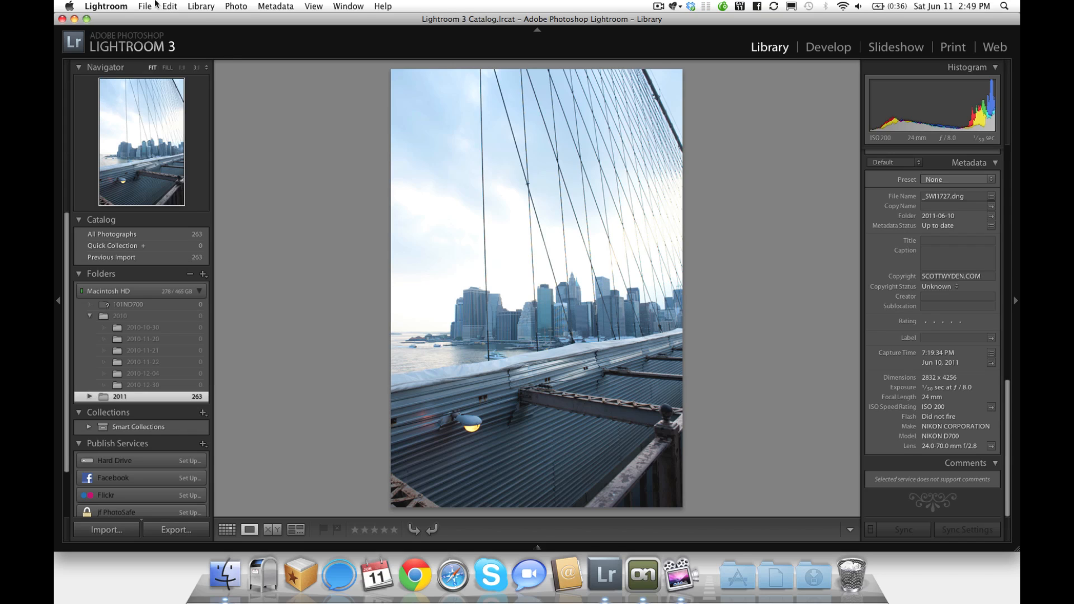
Step: Send _SWI1727 to Perfect Layers via File > Plug-in Extras
left_click(144, 6)
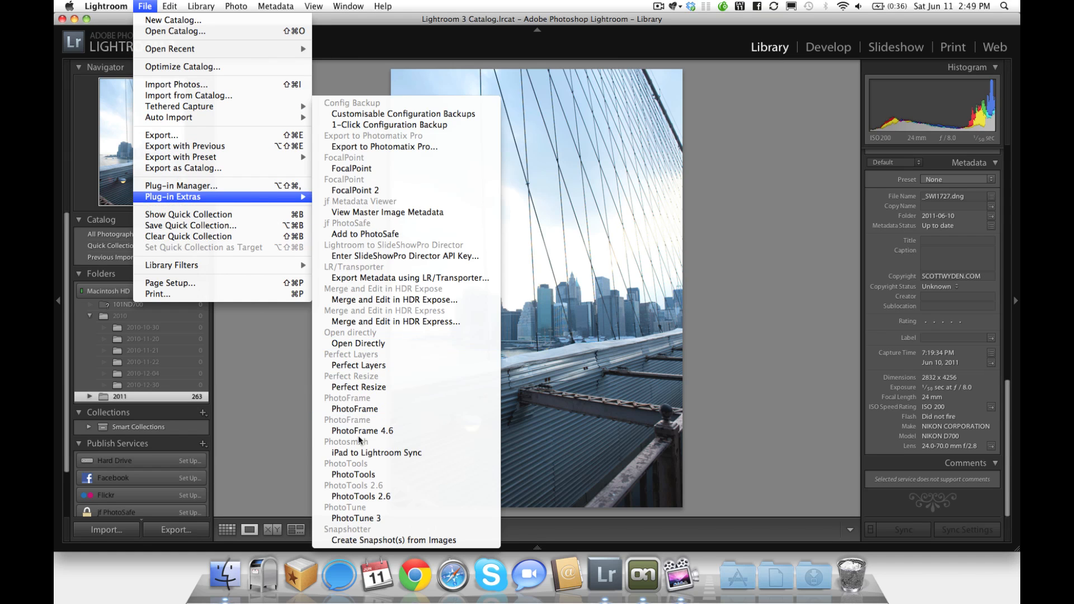
mouse_move(411, 376)
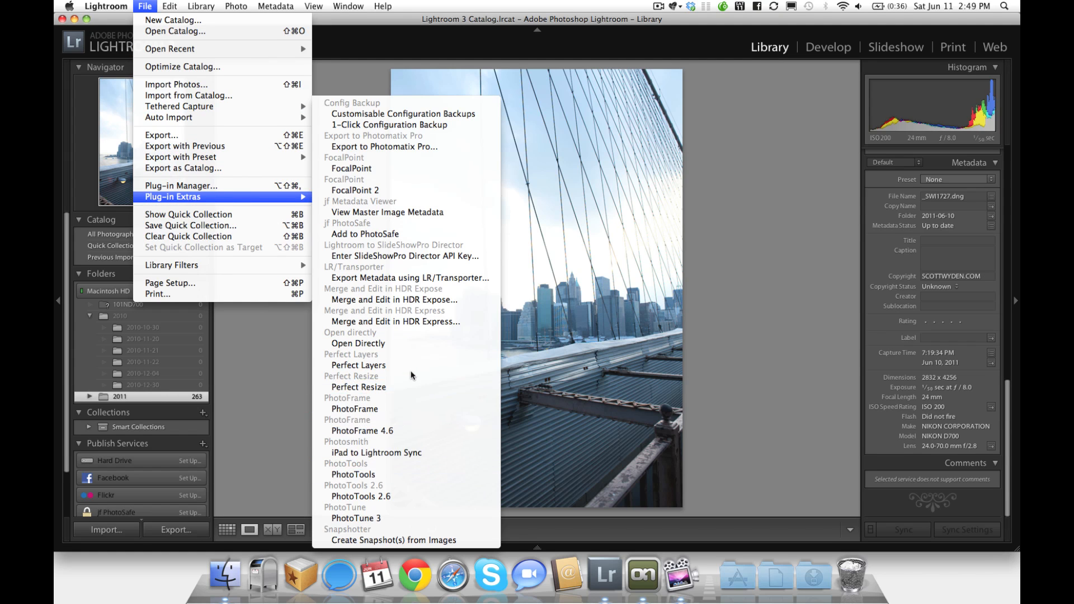
left_click(358, 366)
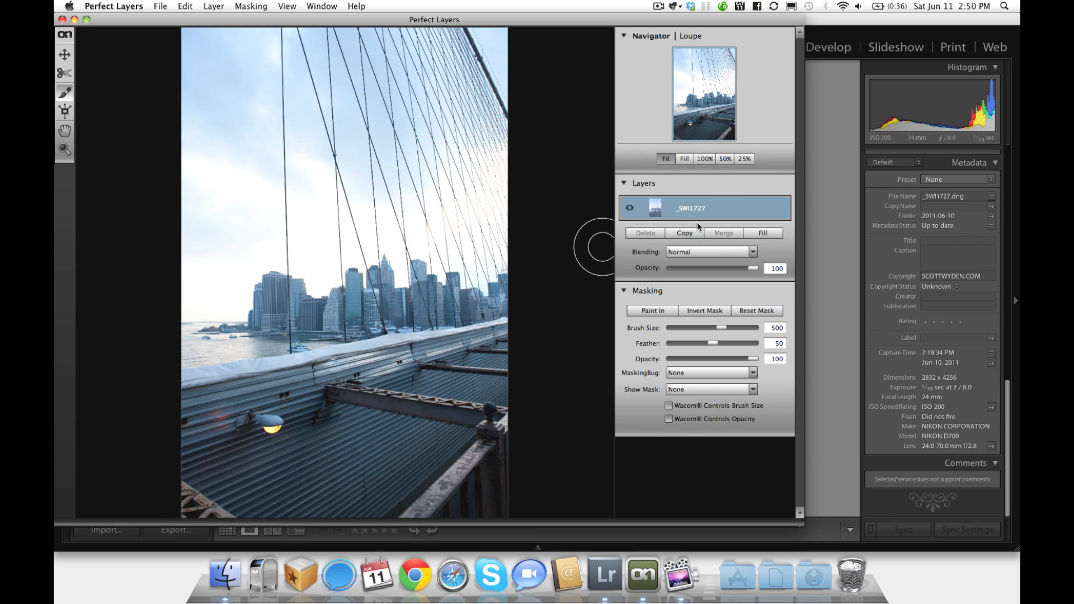
mouse_move(705, 404)
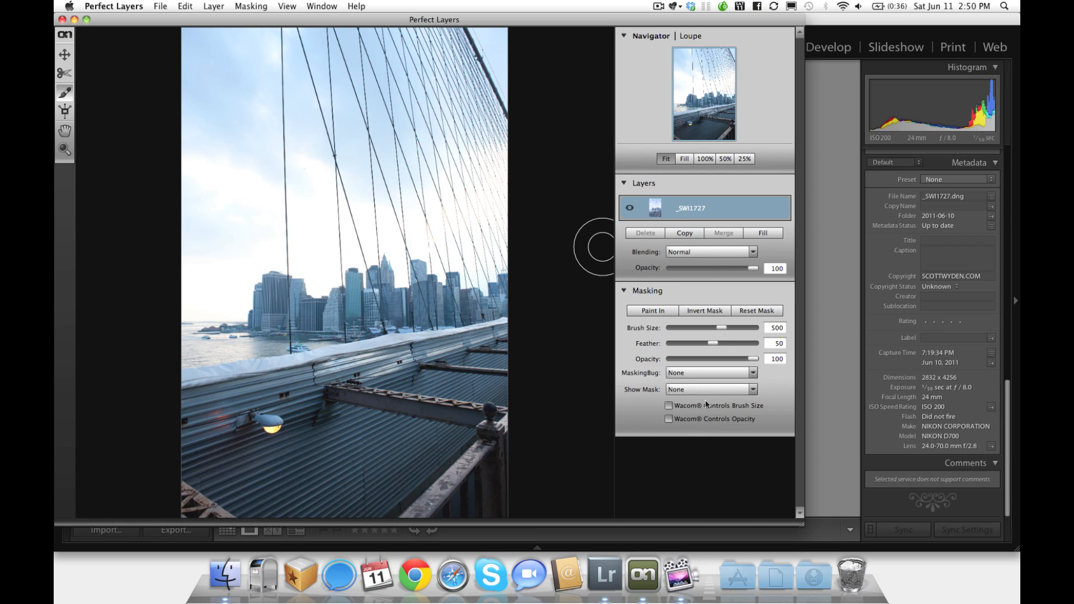
mouse_move(737, 448)
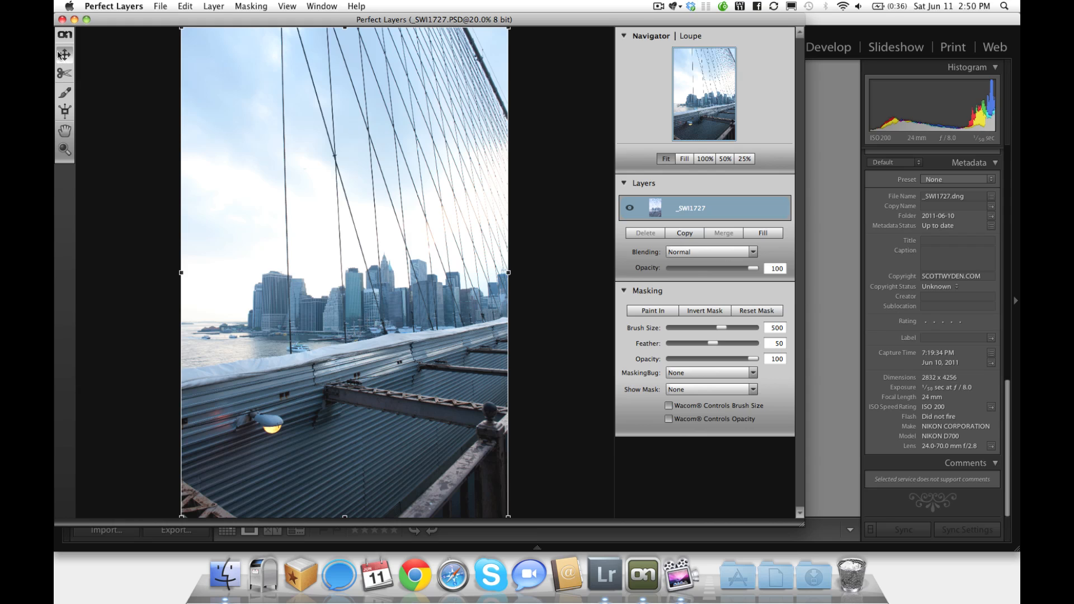
mouse_move(65, 54)
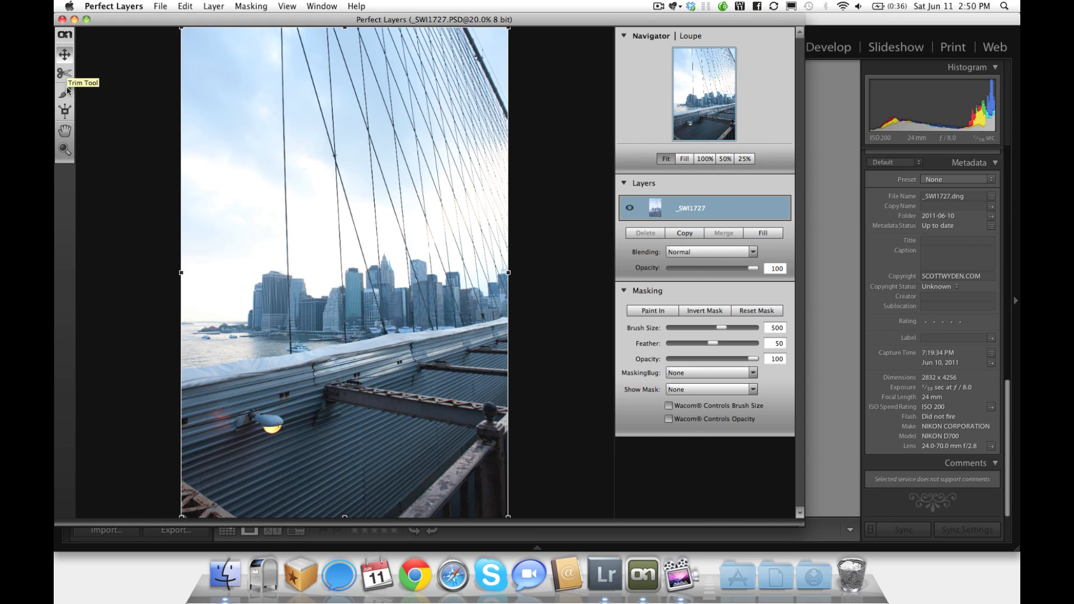
mouse_move(65, 111)
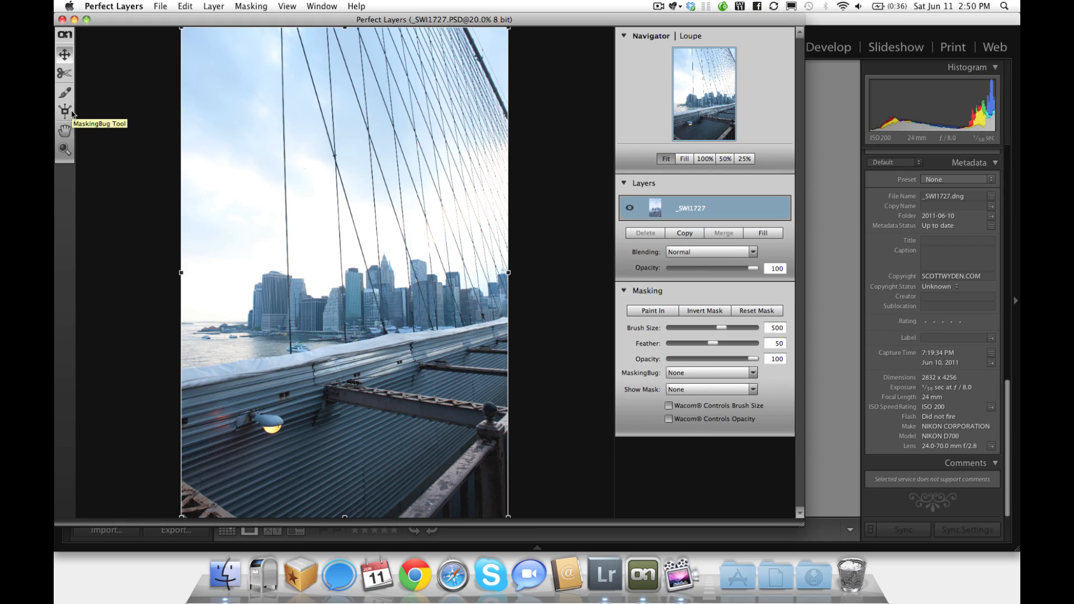
mouse_move(64, 131)
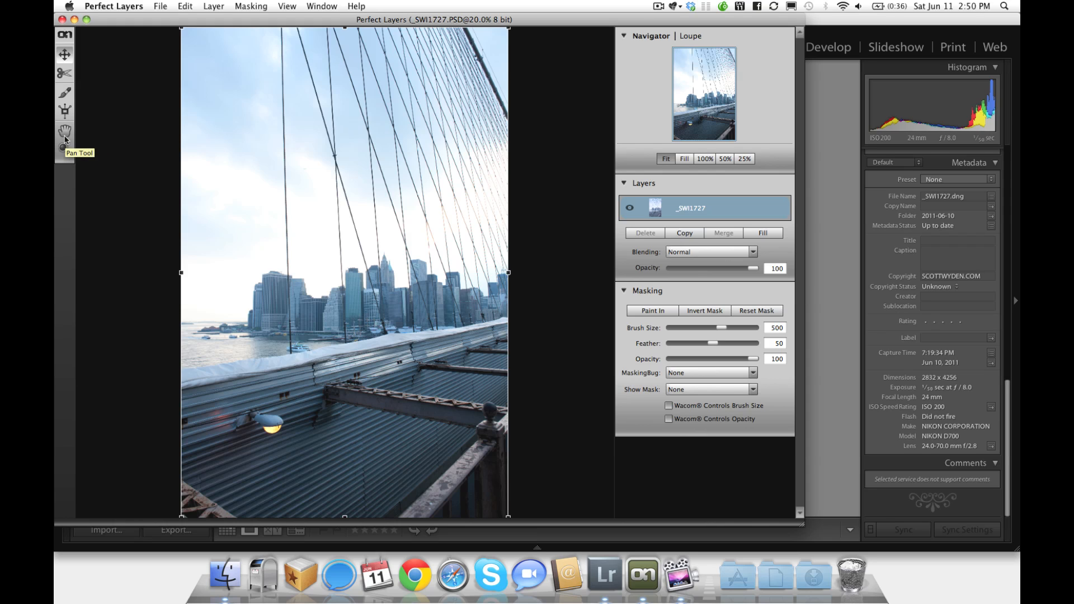
mouse_move(65, 150)
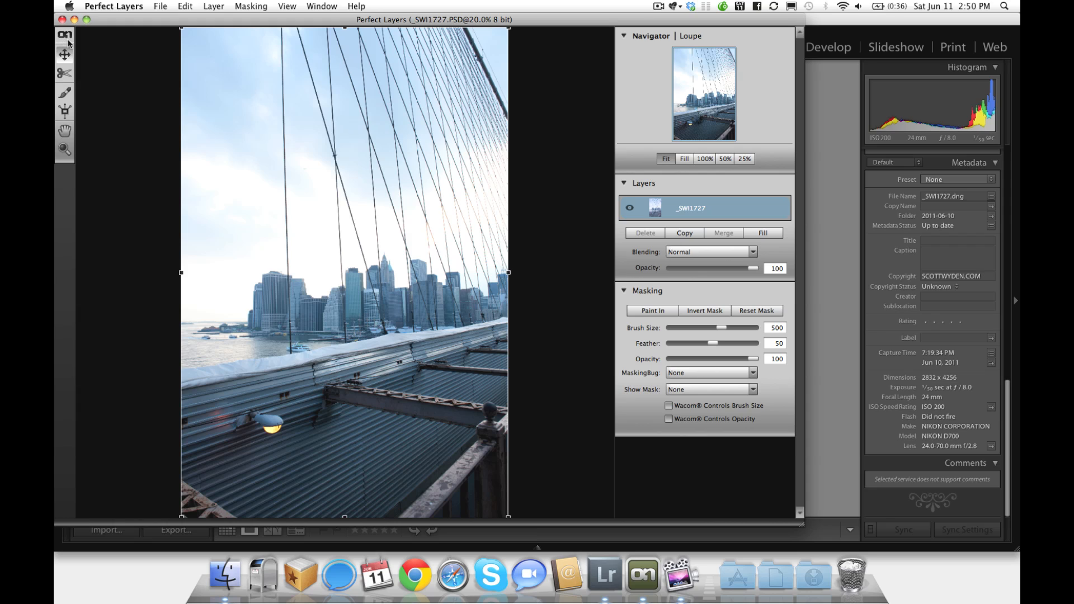
mouse_move(692, 115)
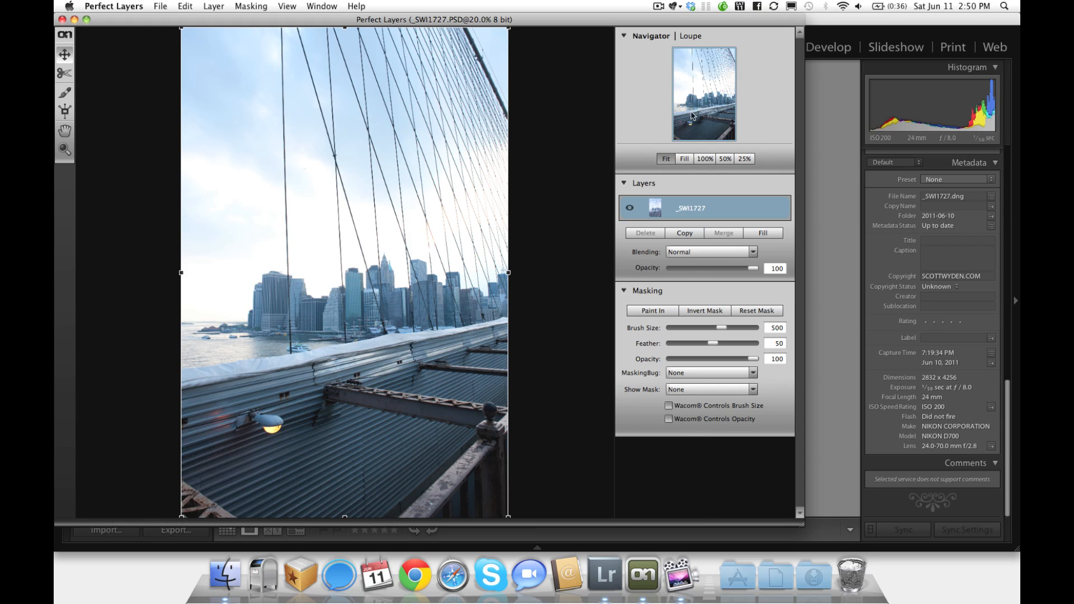
mouse_move(693, 115)
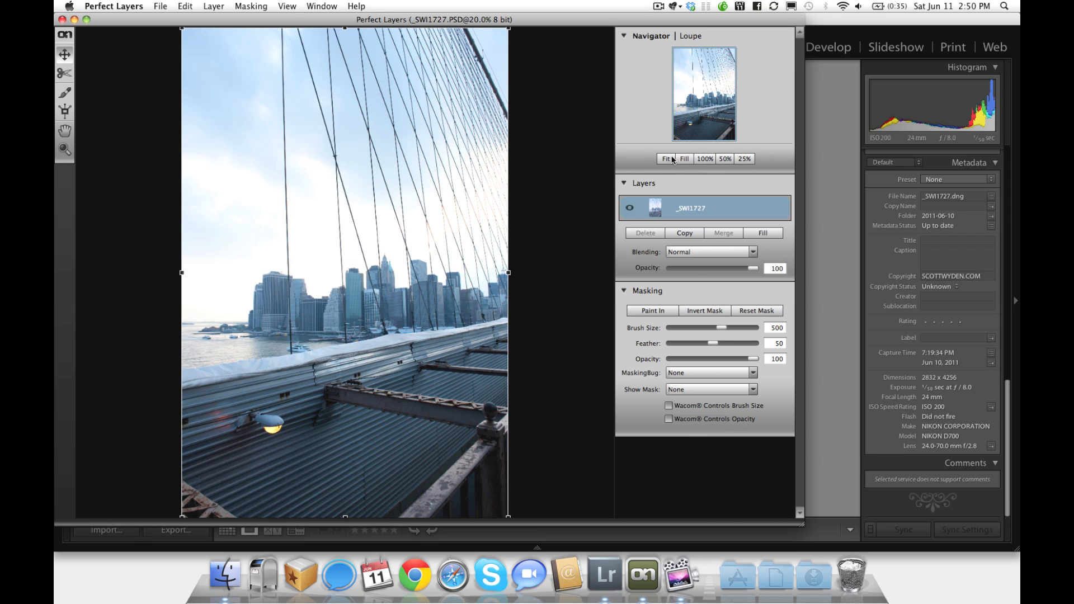
Step: Fit the bridge photo to the window, then view it at 100%
left_click(665, 158)
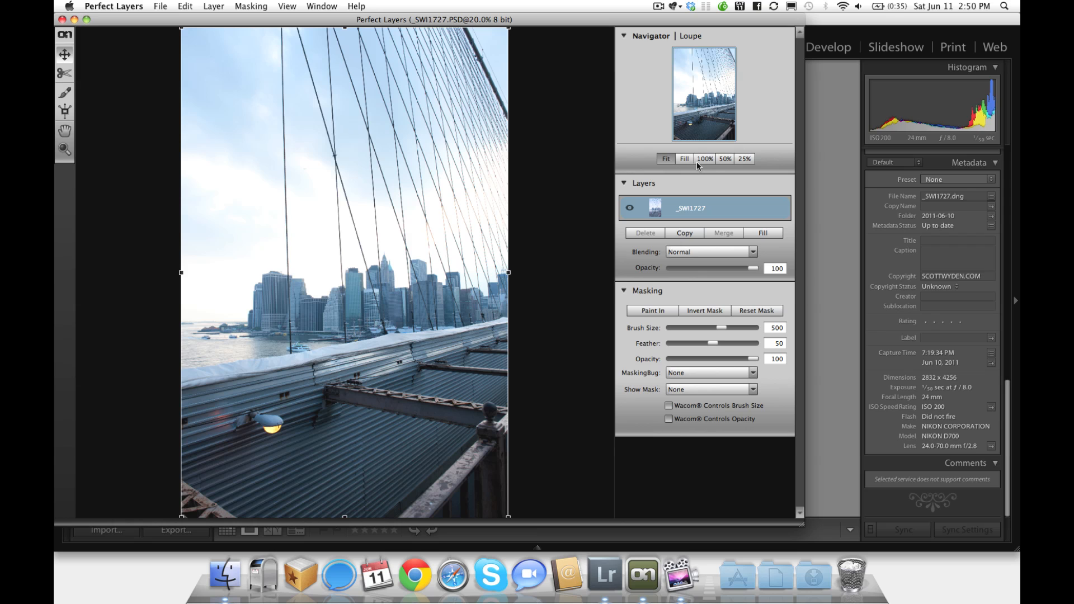
left_click(705, 158)
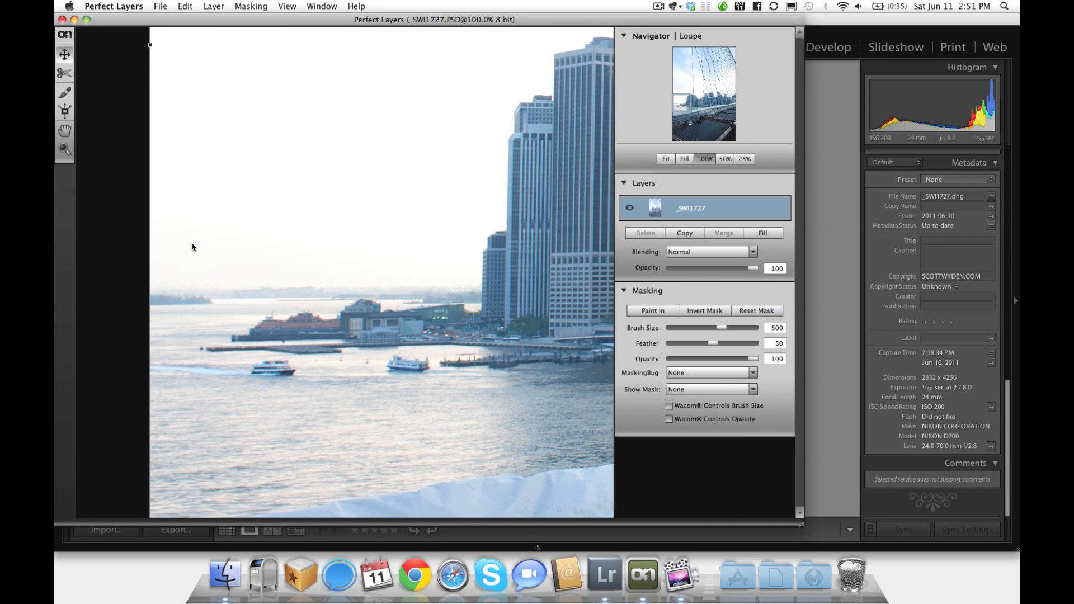
mouse_move(166, 282)
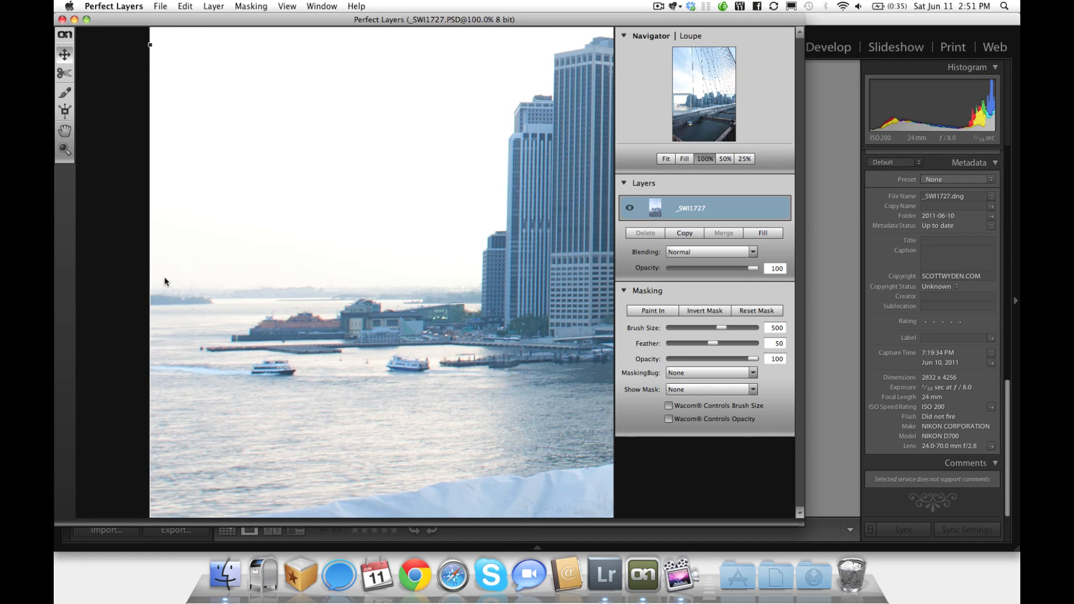
mouse_move(283, 340)
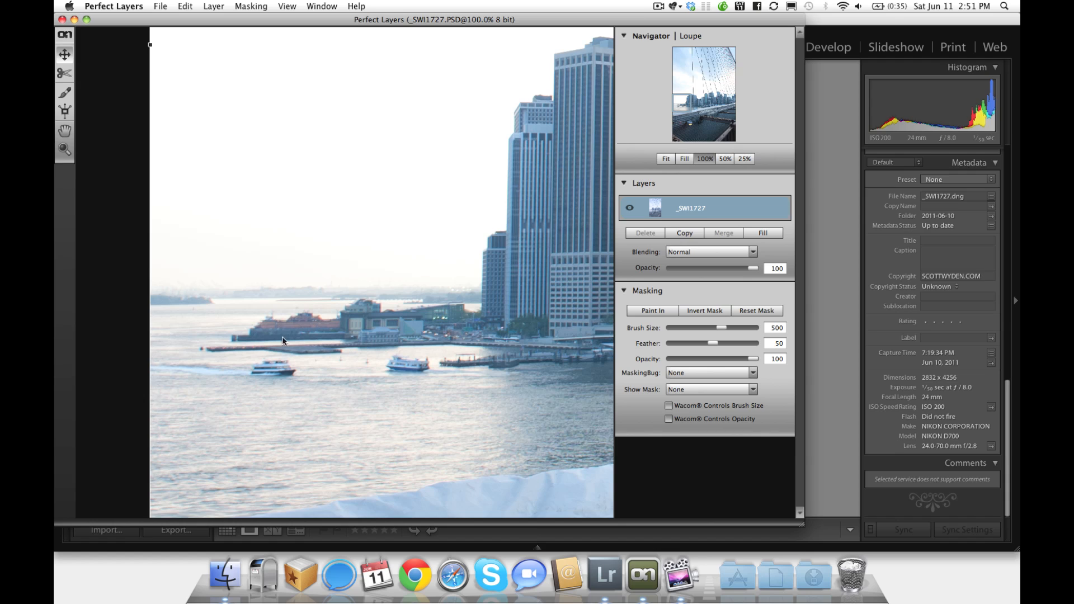
mouse_move(186, 304)
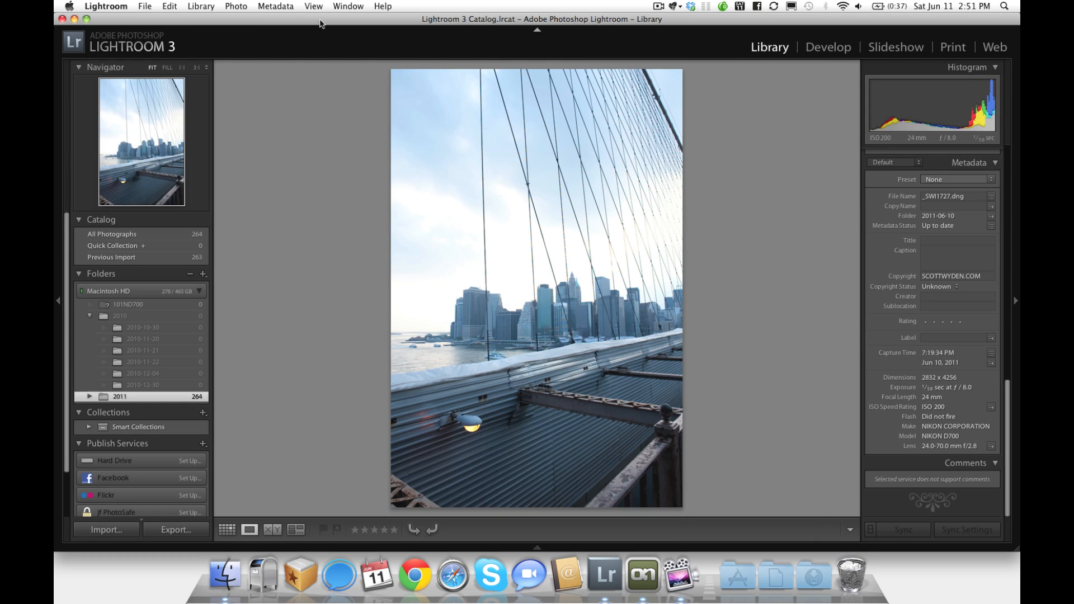
Step: Cancel adding a layer, return to Lightroom and select the dark-sky _SWI1724 frame
left_click(227, 529)
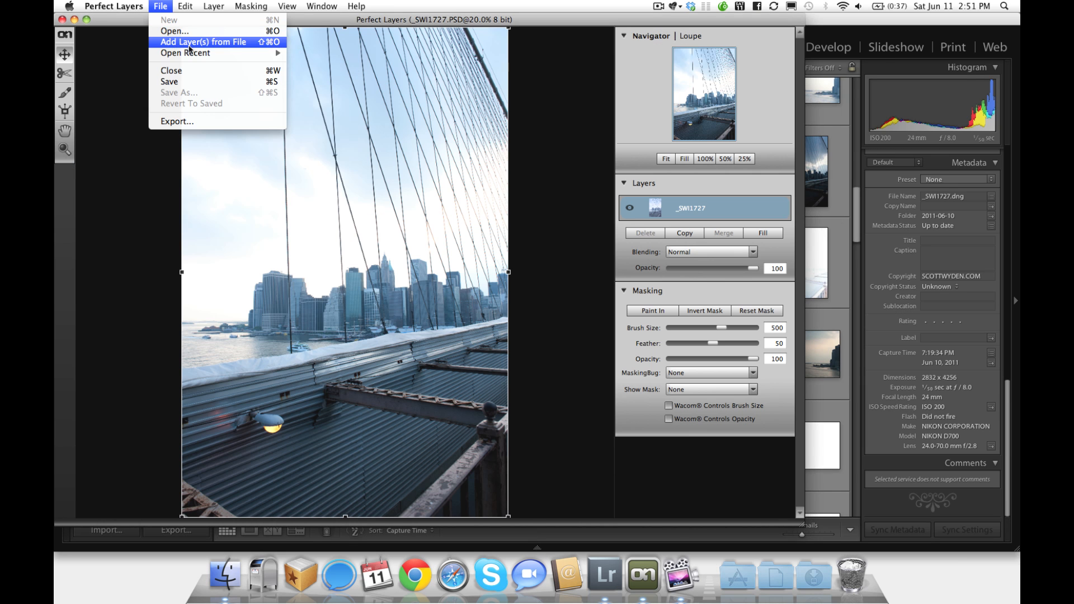
left_click(202, 42)
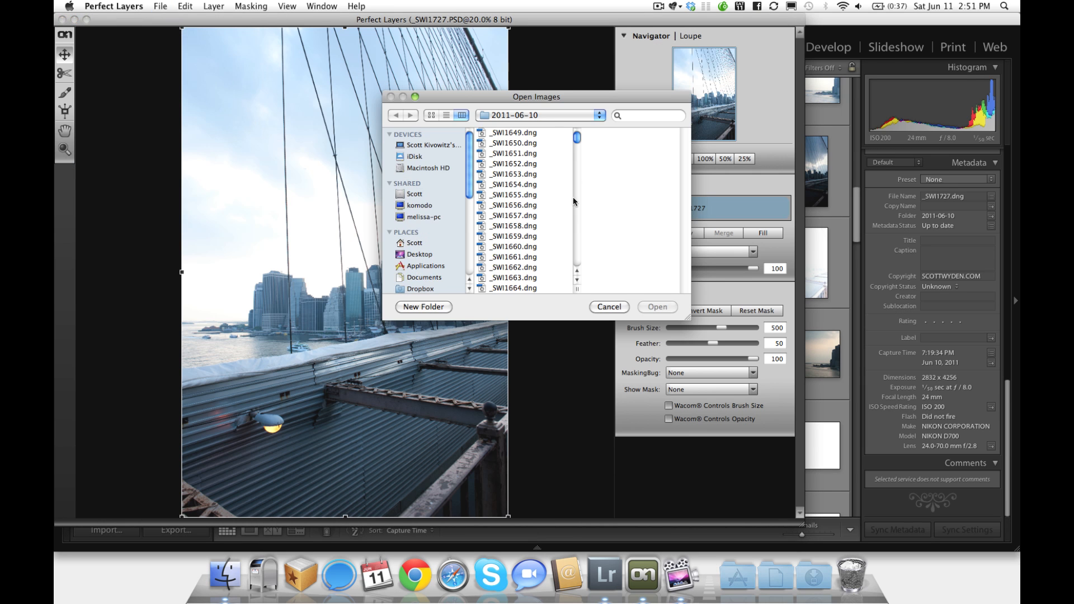
left_click(608, 306)
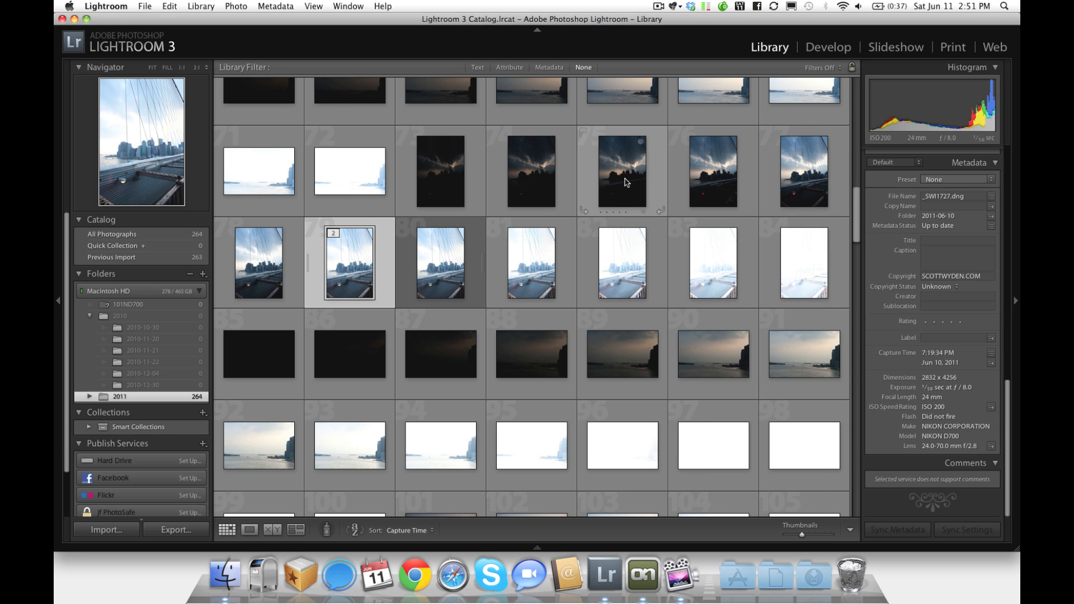
left_click(712, 172)
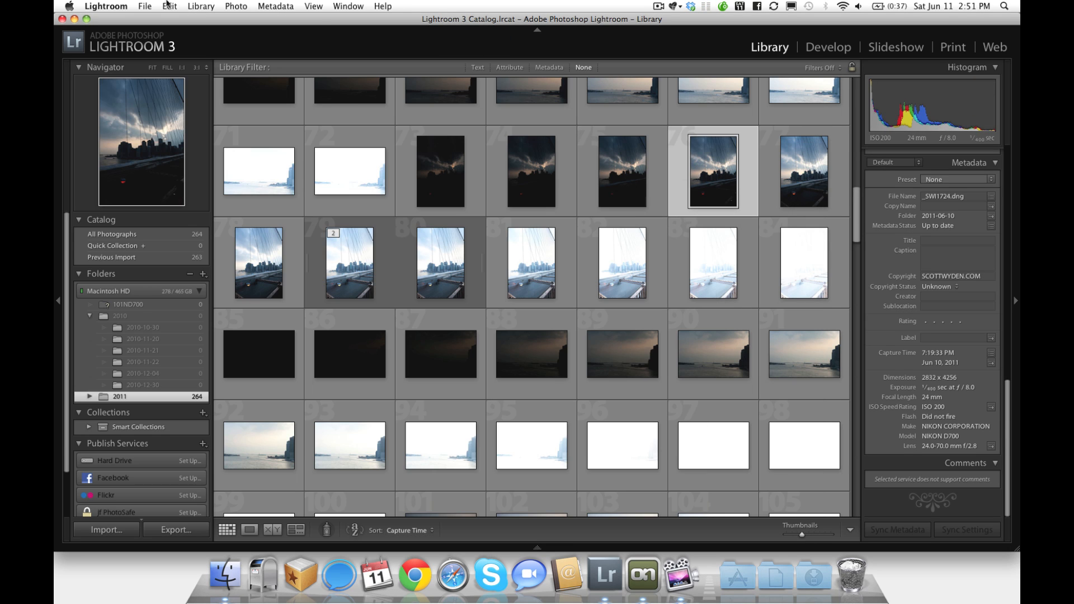
left_click(144, 6)
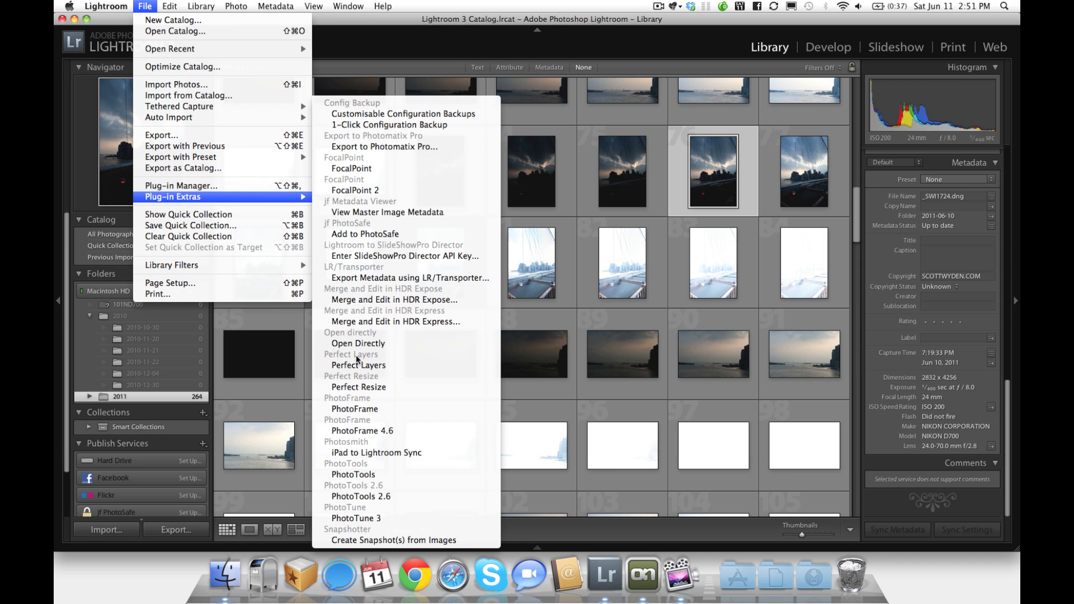
mouse_move(358, 365)
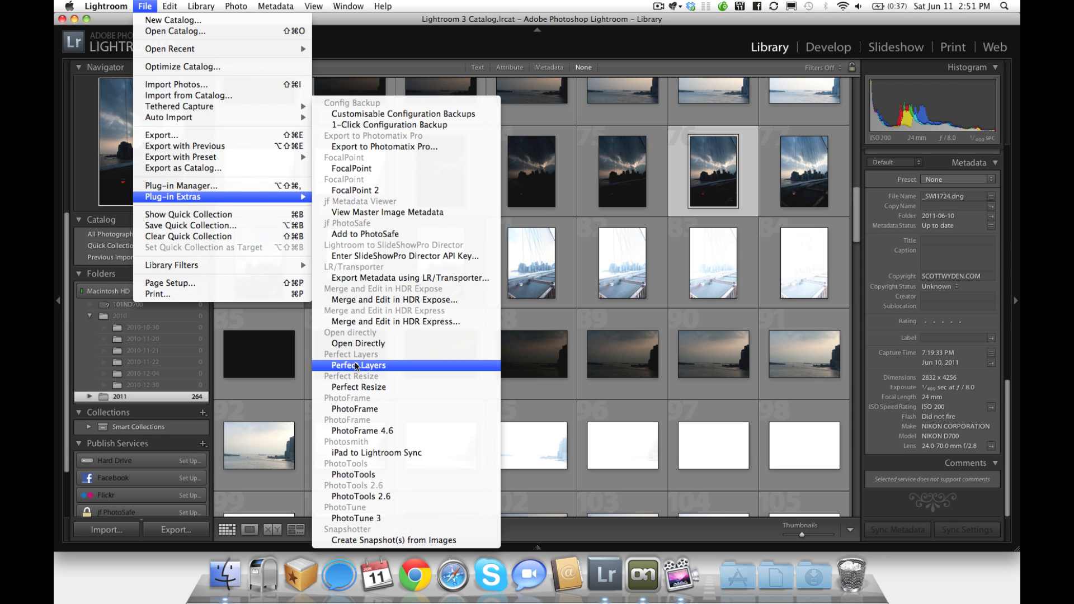
mouse_move(616, 314)
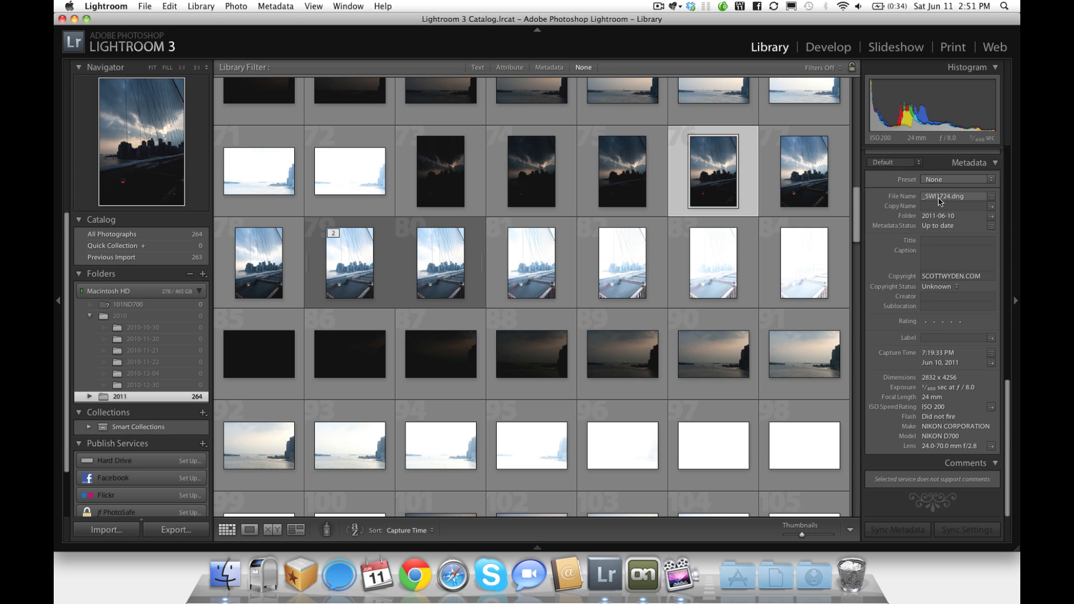
Step: Add _SWI1724.dng as a layer above the bright _SWI1727 bridge photo
left_click(641, 576)
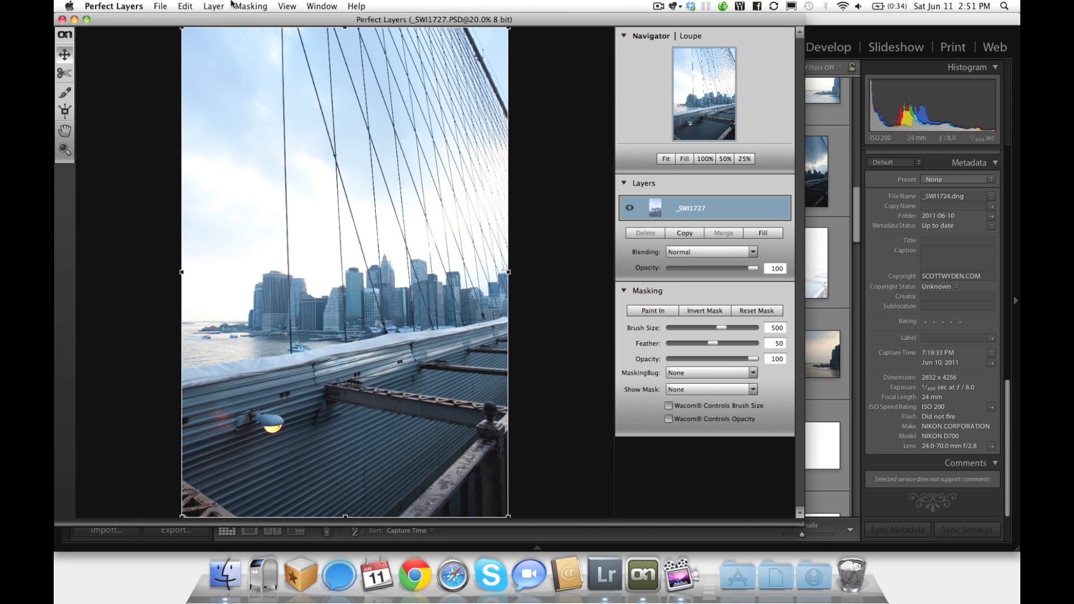
left_click(160, 6)
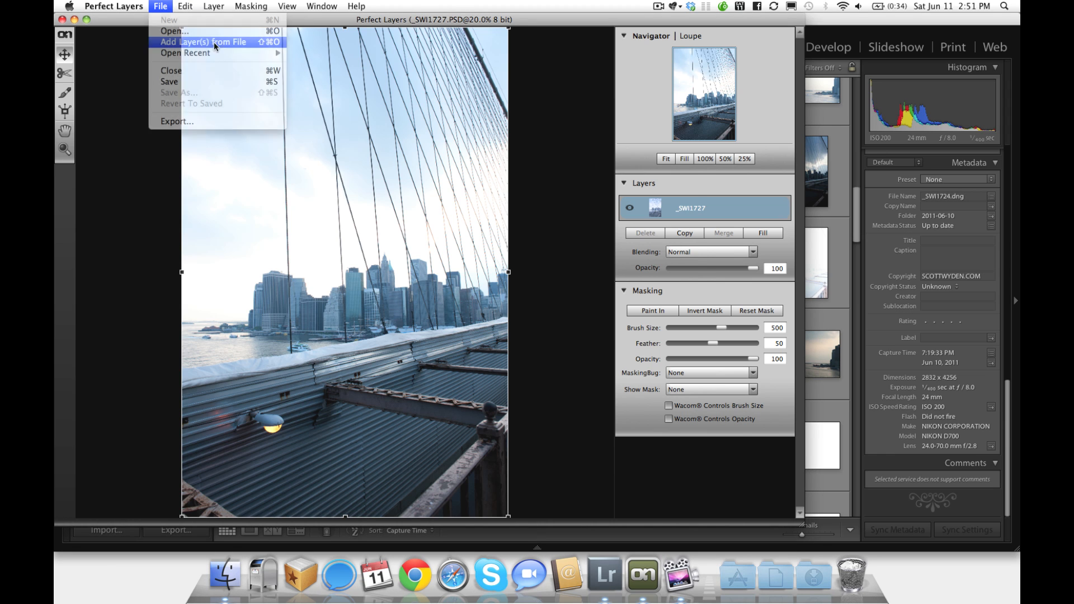
left_click(201, 42)
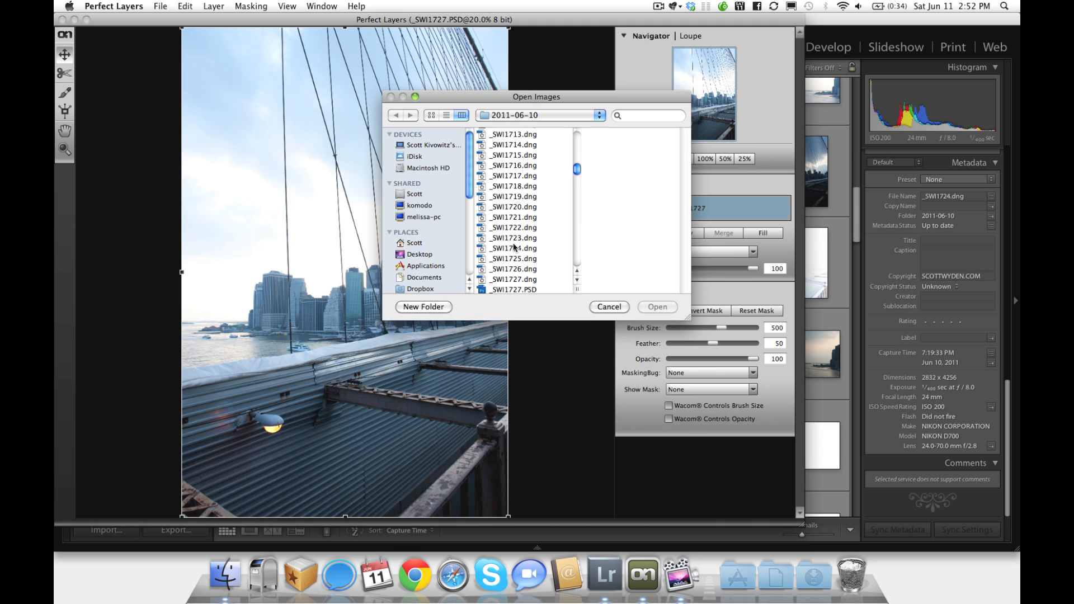
left_click(609, 306)
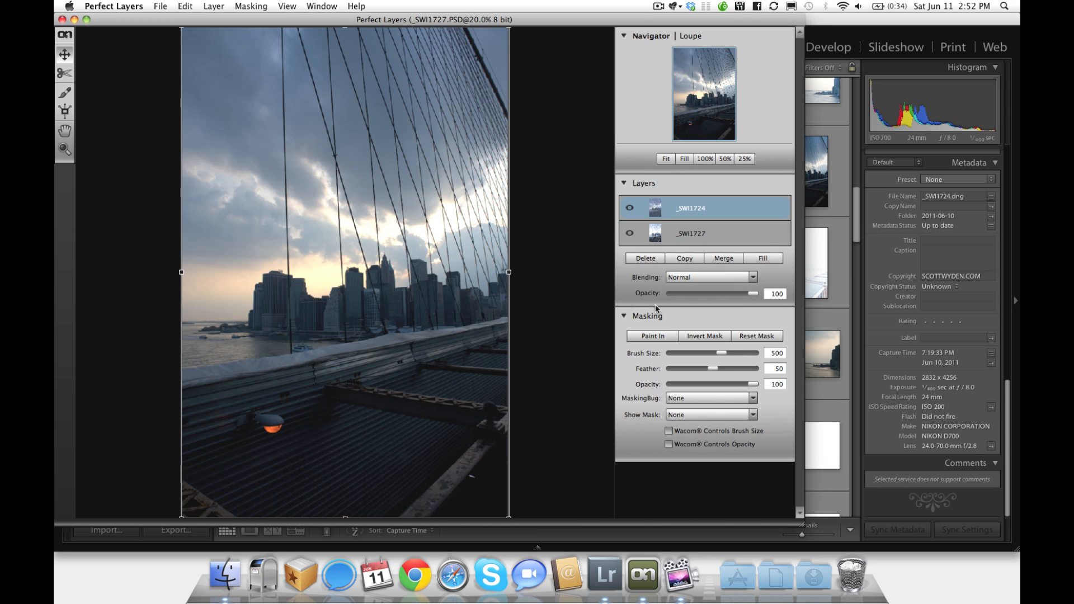
mouse_move(676, 308)
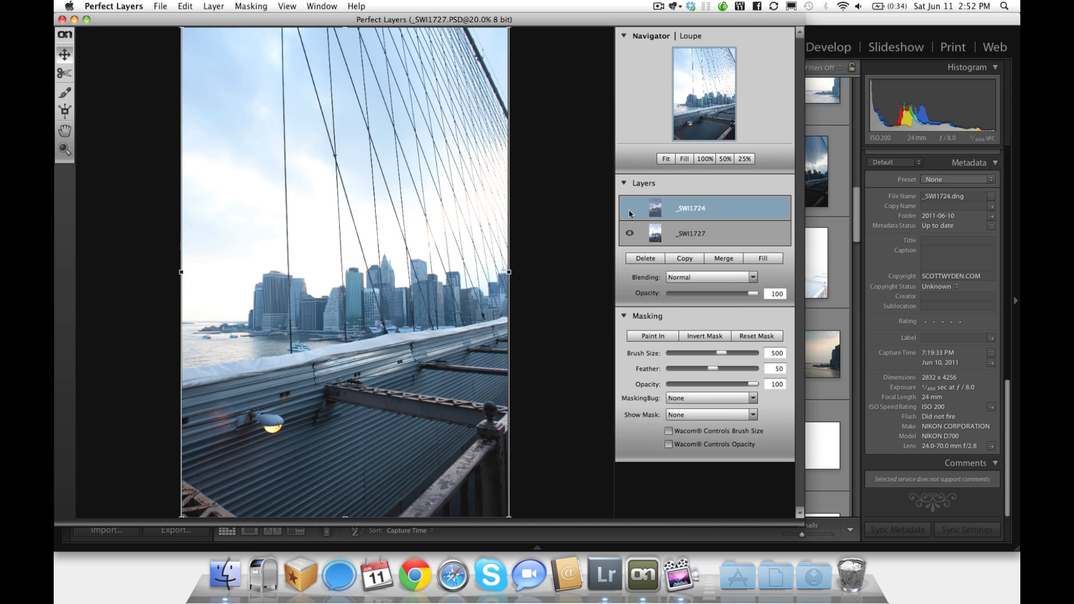
Step: Hide and re-show the _SWI1724 layer to compare it with the bridge below
left_click(628, 209)
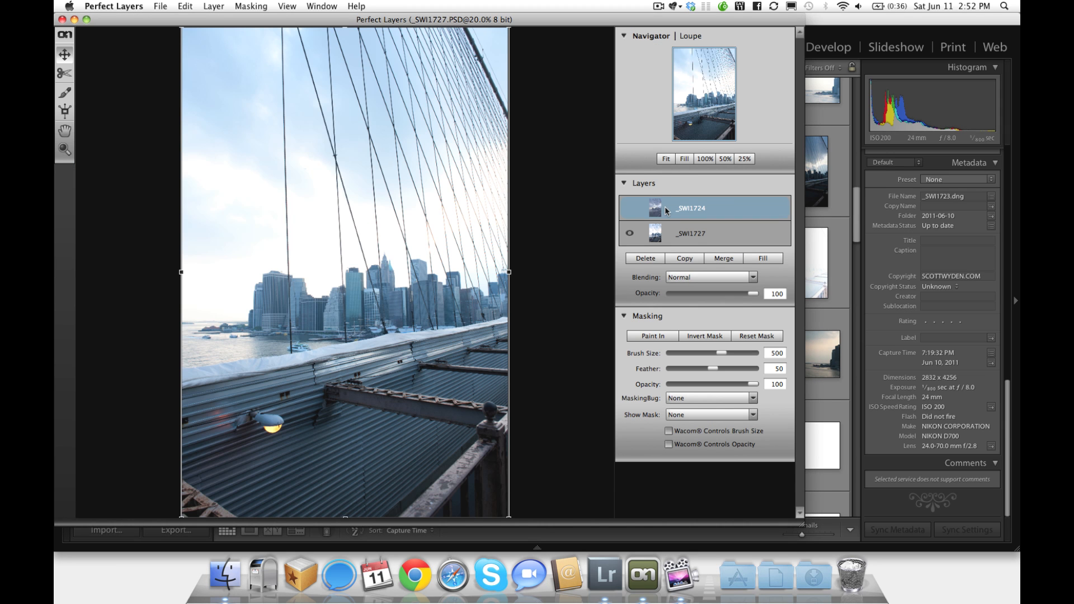
left_click(628, 208)
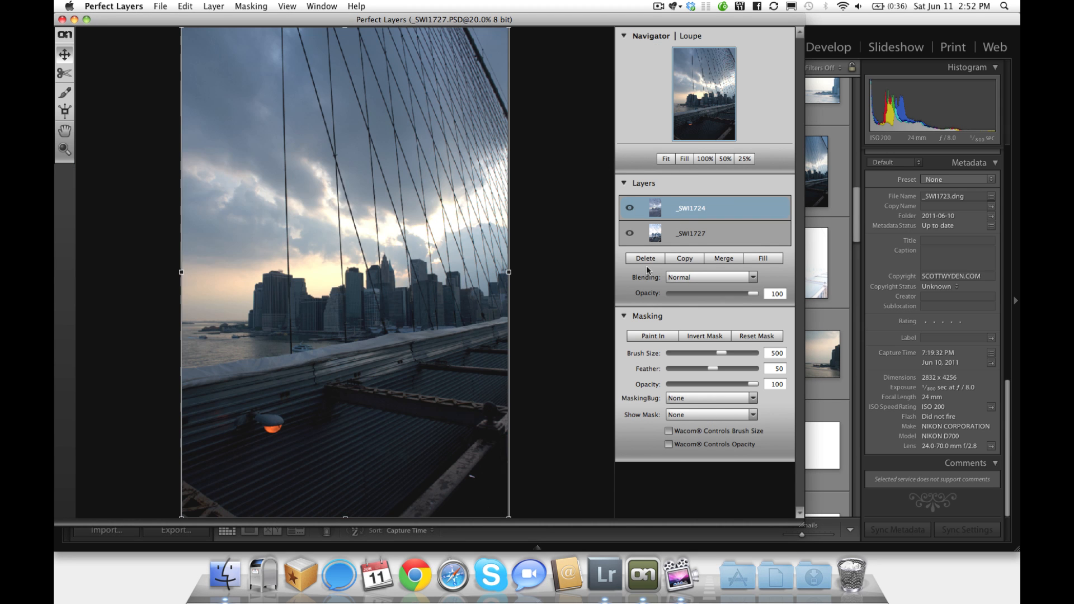
Step: Delete the _SWI1724 layer and add _SWI1723.dng as the new top layer
left_click(160, 6)
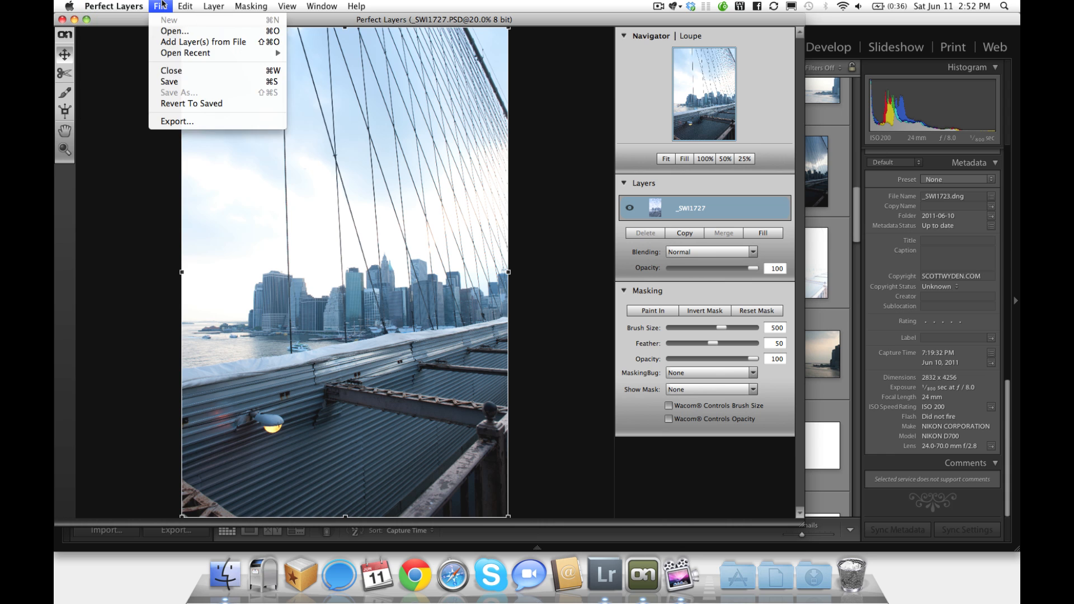
left_click(174, 30)
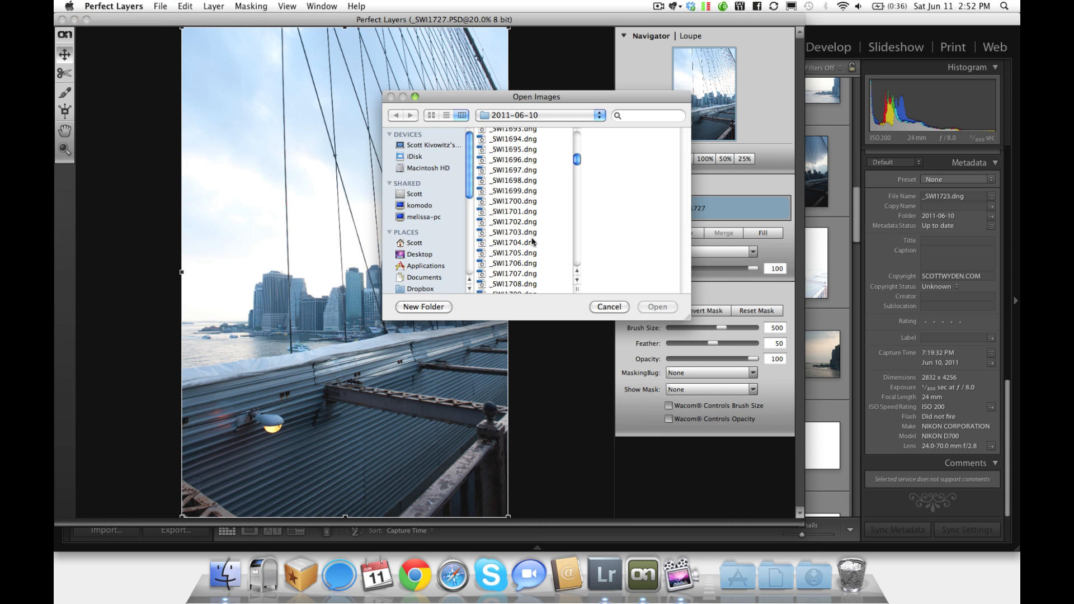
scroll("down", 3)
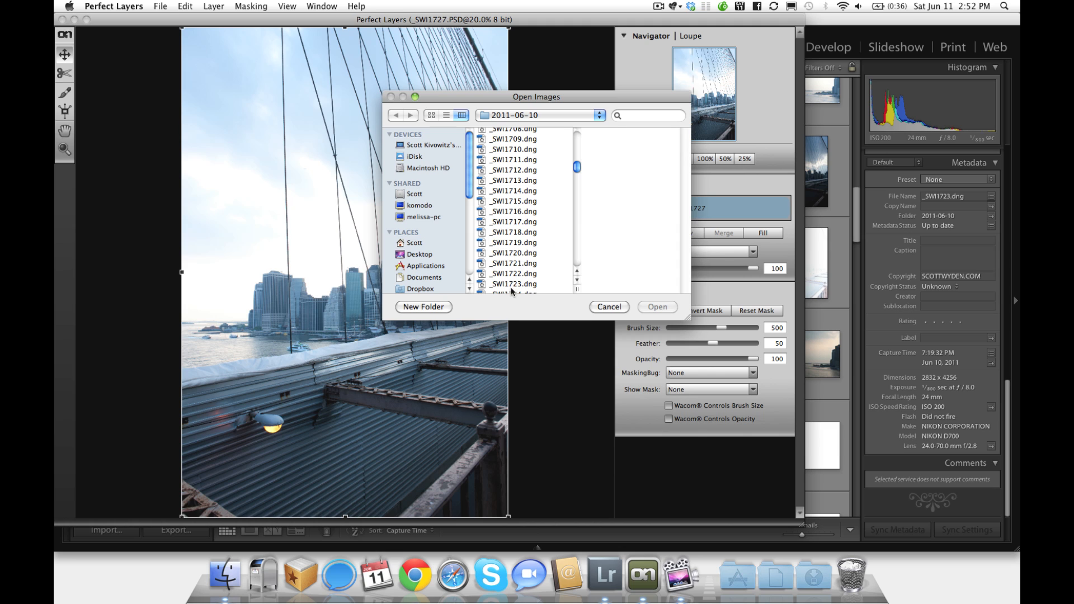
left_click(607, 307)
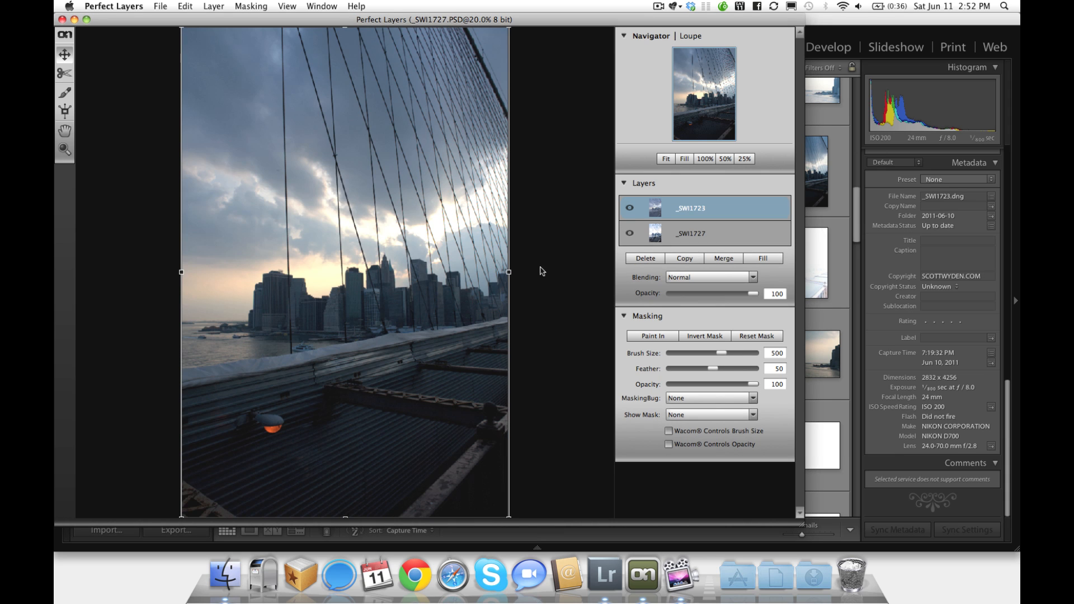
Step: Toggle layer visibility to compare, leaving dark _SWI1723 shown above the bridge
left_click(629, 233)
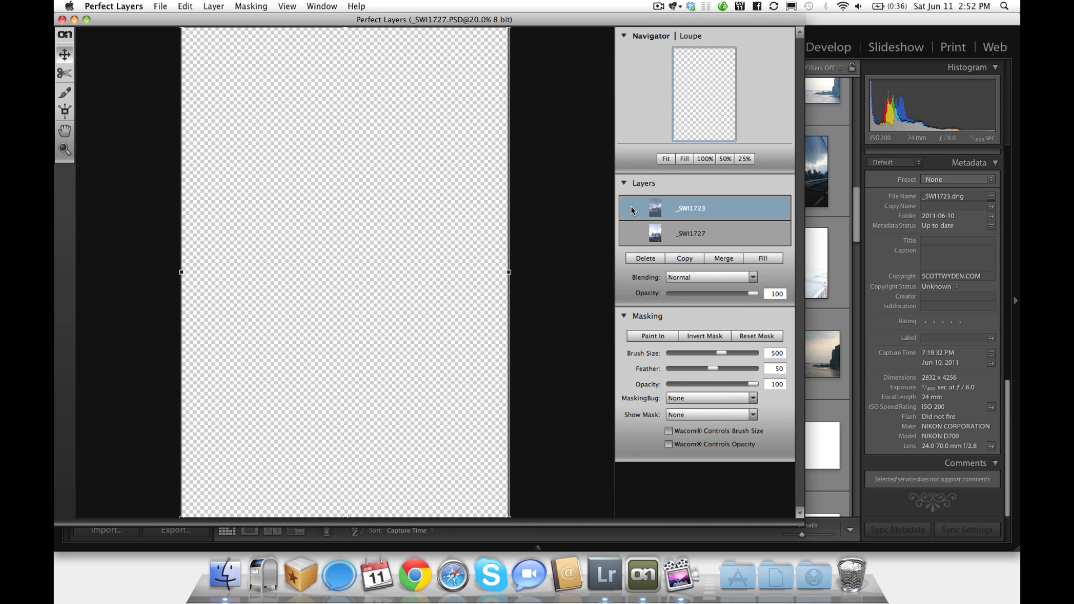
left_click(628, 235)
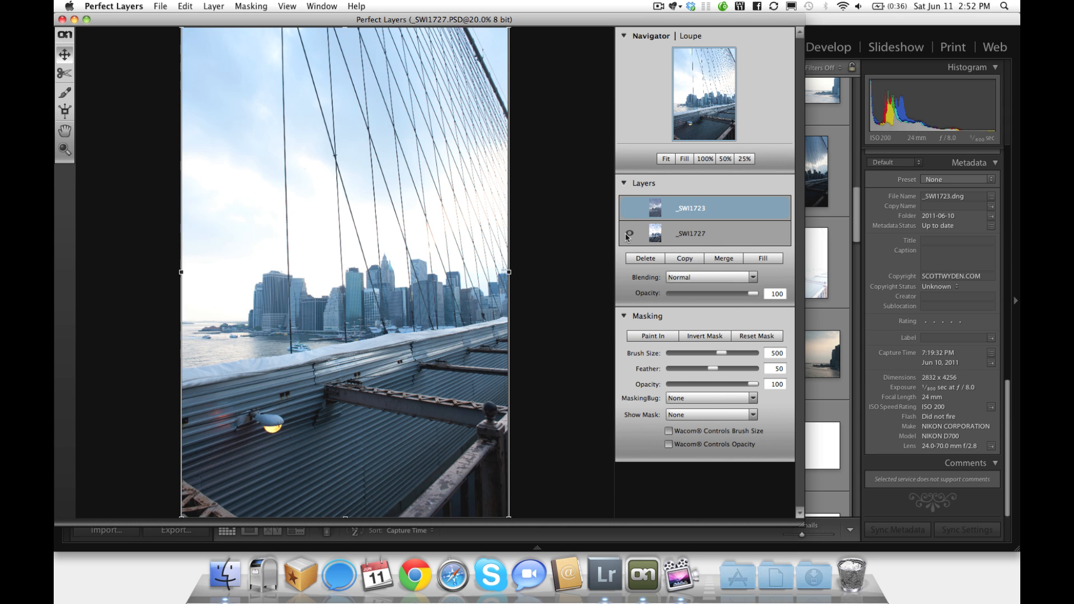
left_click(628, 209)
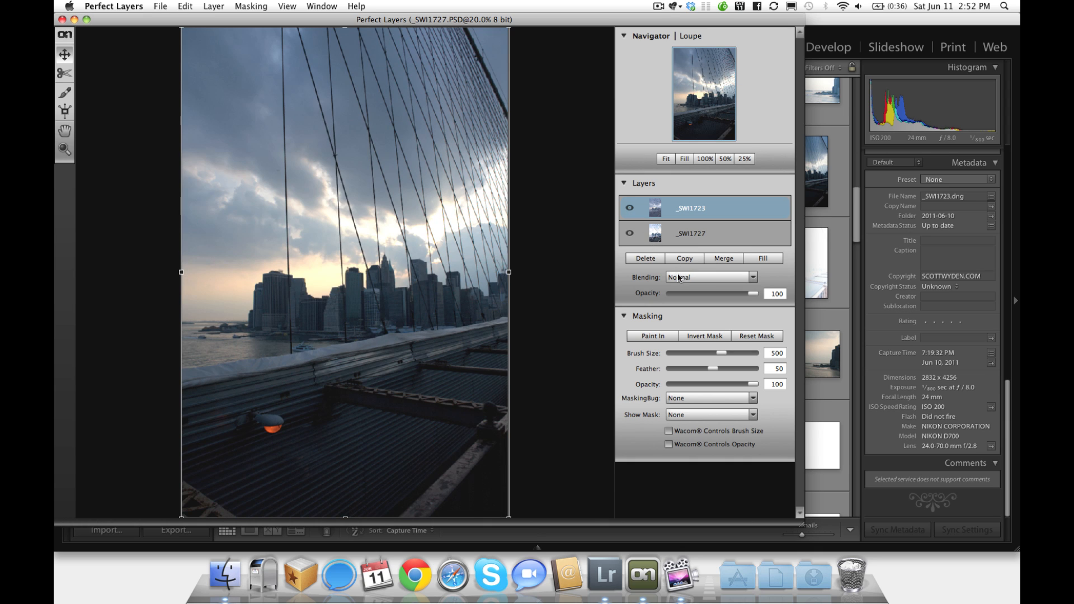
mouse_move(671, 193)
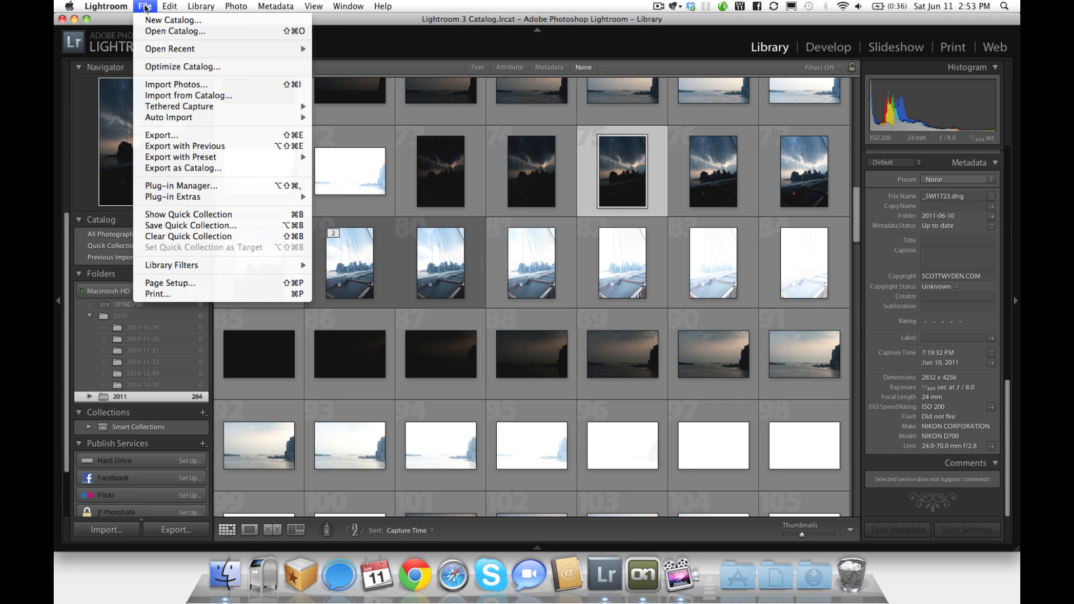
Step: Create a new Perfect Layers document, discarding the old layered document unsaved
left_click(174, 201)
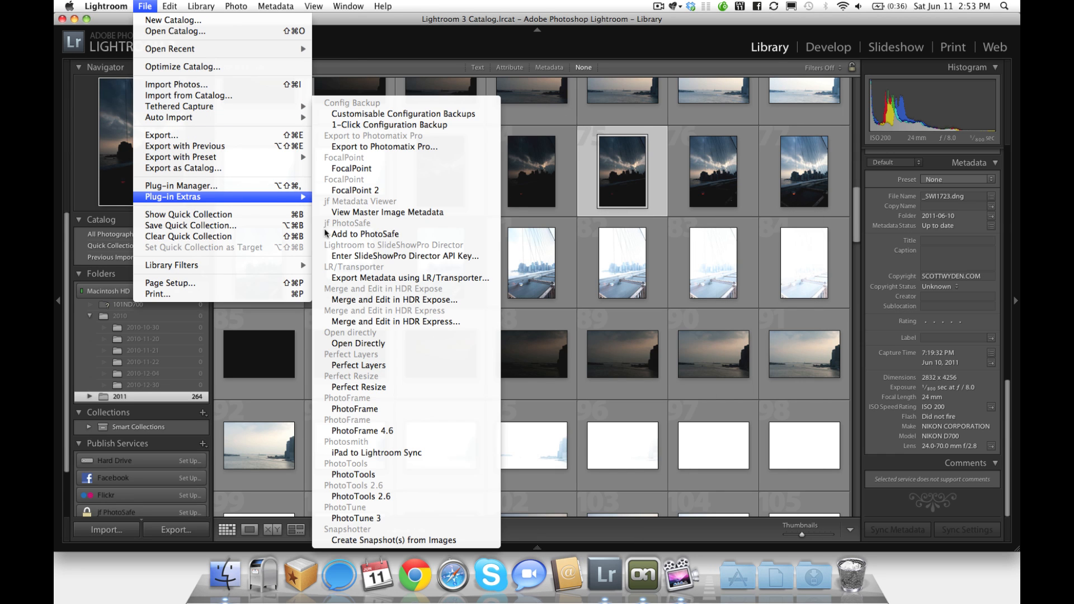
left_click(358, 368)
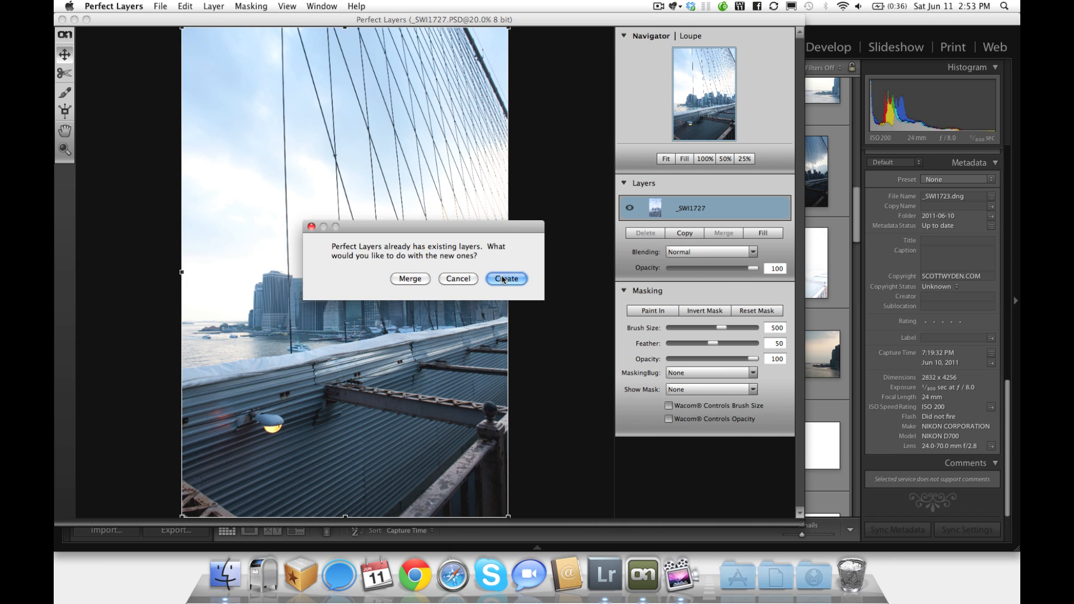
left_click(505, 281)
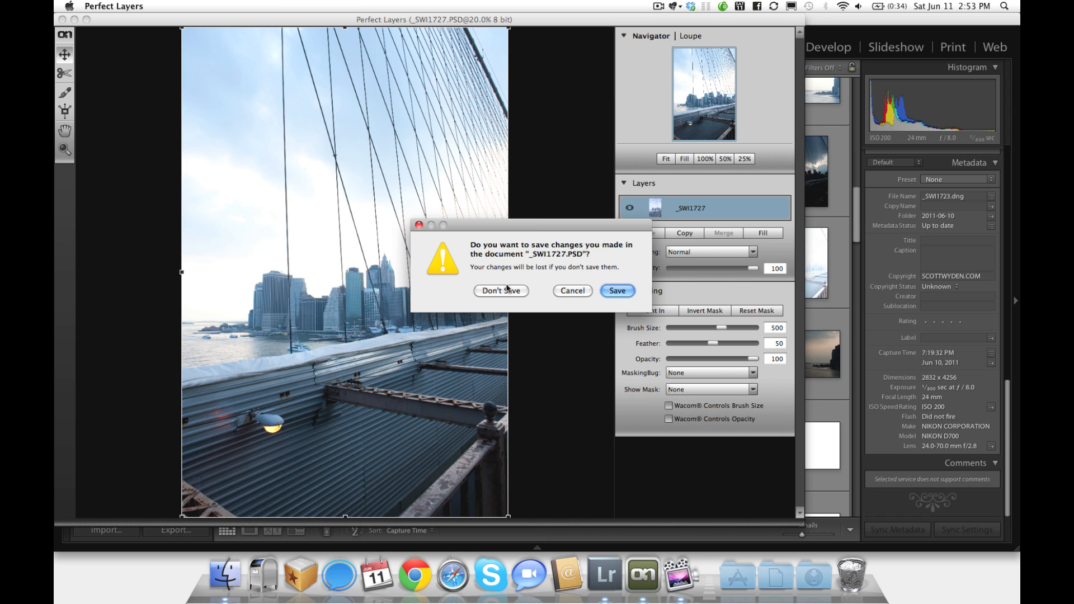
left_click(500, 290)
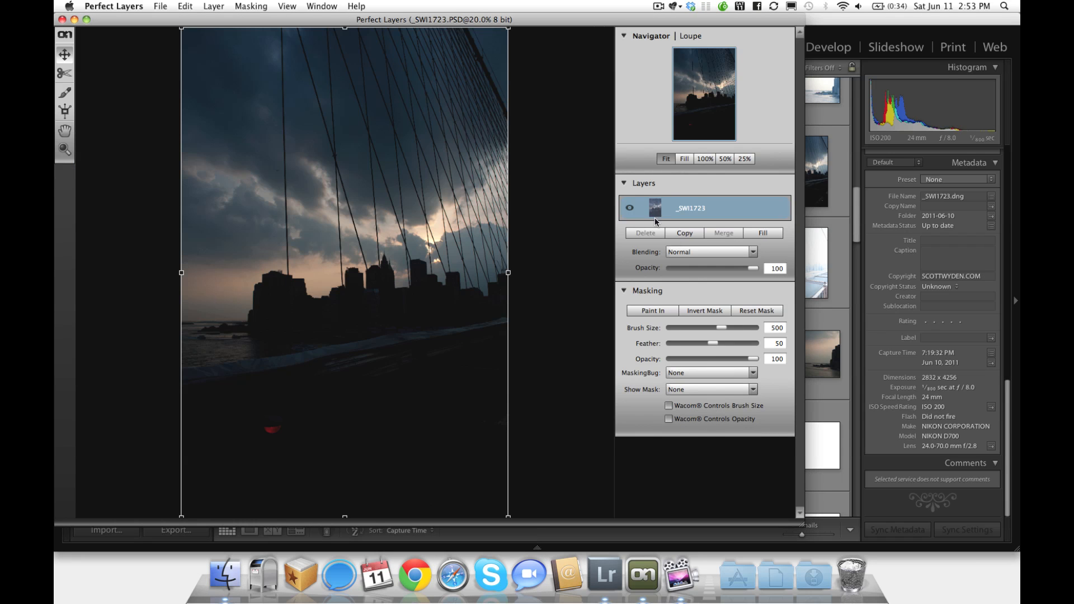
mouse_move(754, 251)
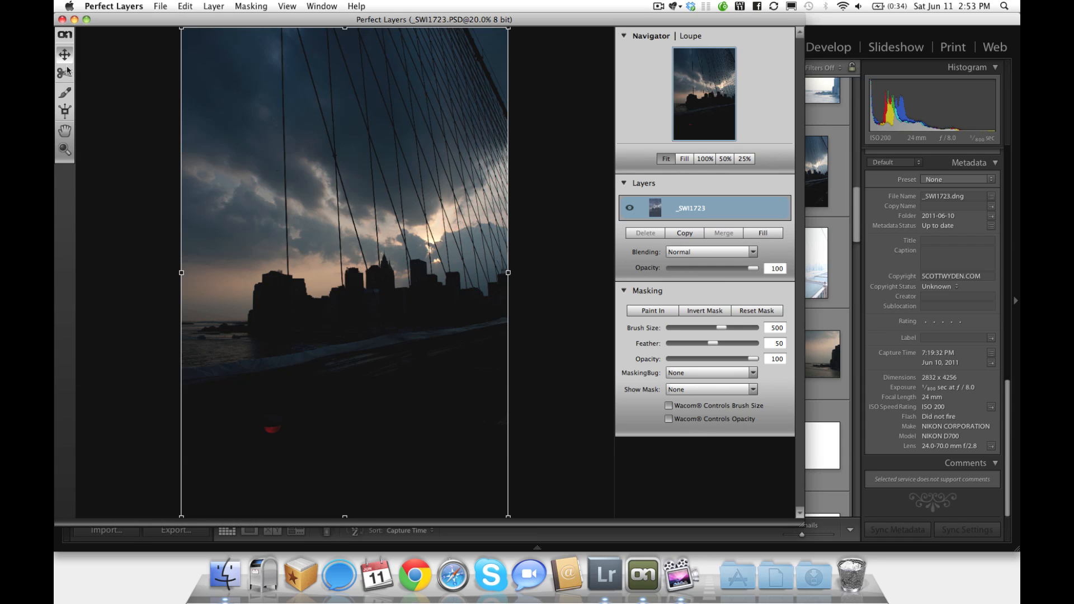
Step: Browse the Layer and View menus, then return to the Lightroom library
left_click(213, 7)
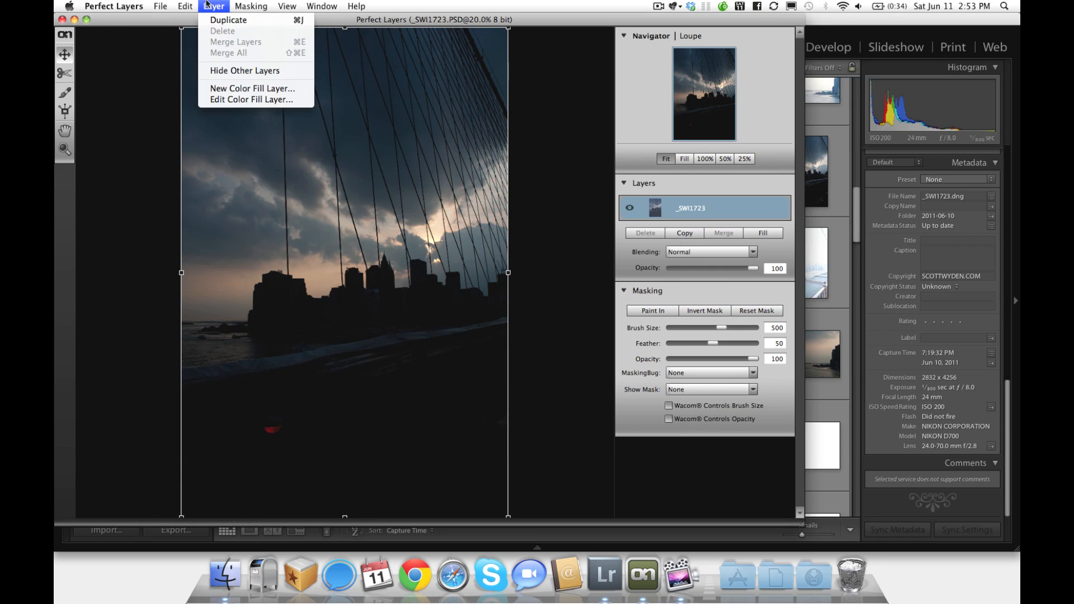
left_click(287, 6)
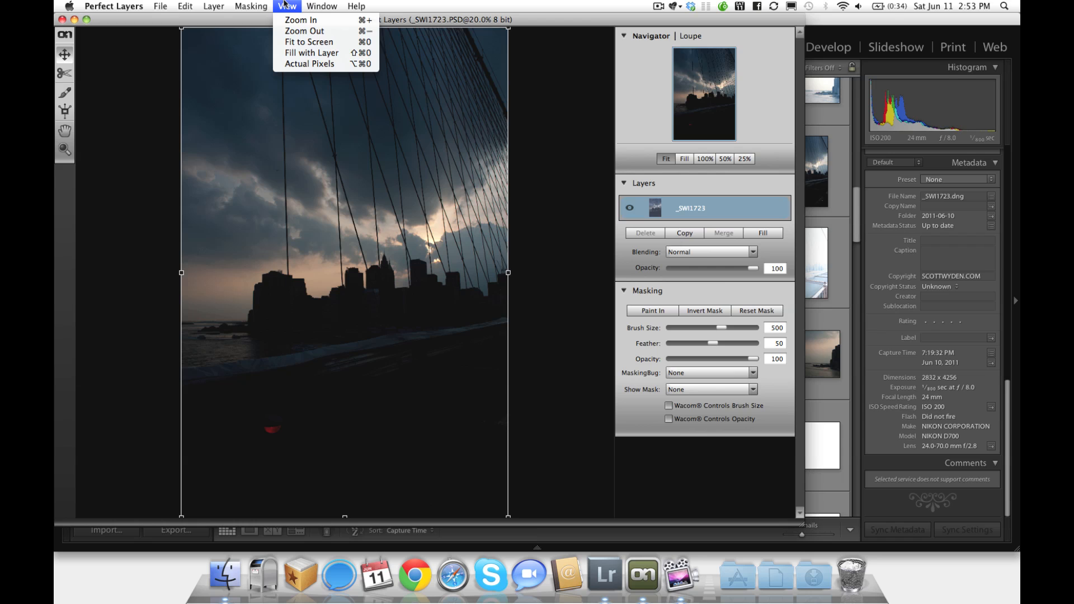
left_click(287, 7)
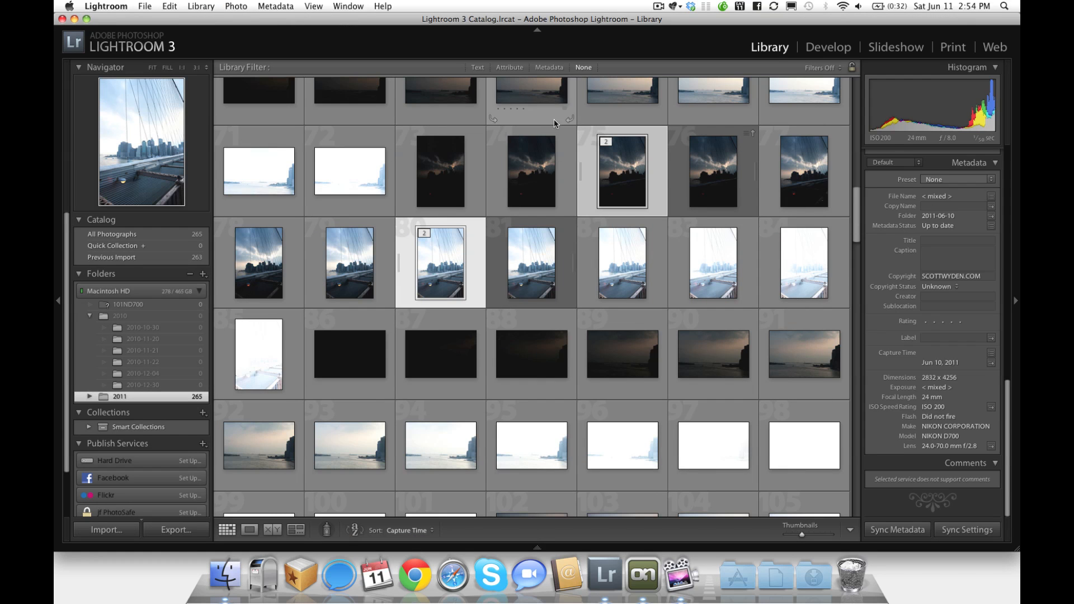
Step: Select the bridge photo alongside the dark sky frame and send both to Perfect Layers
left_click(439, 262)
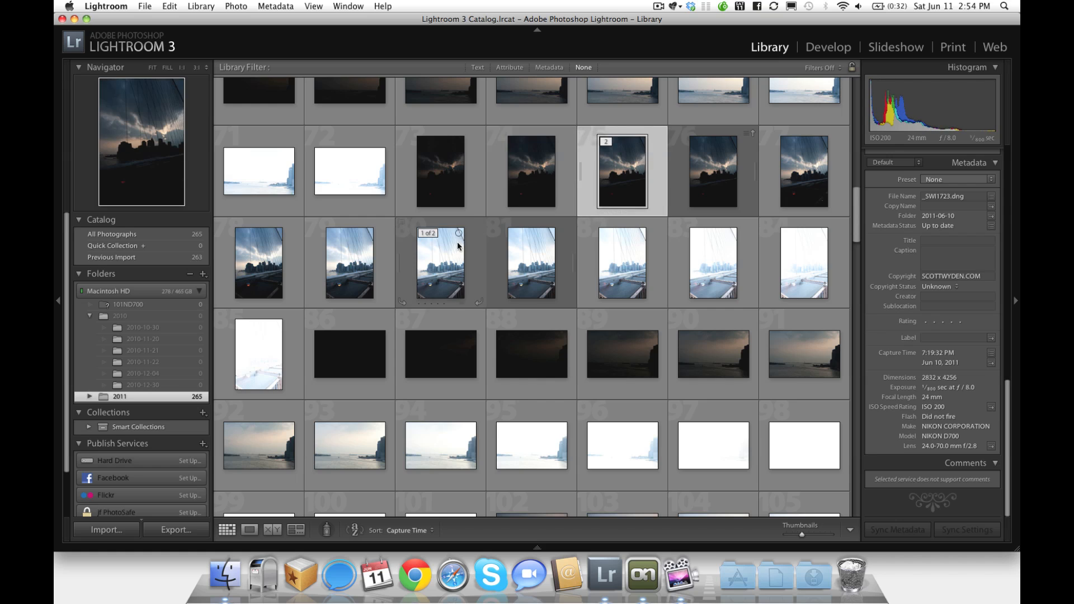
left_click(145, 6)
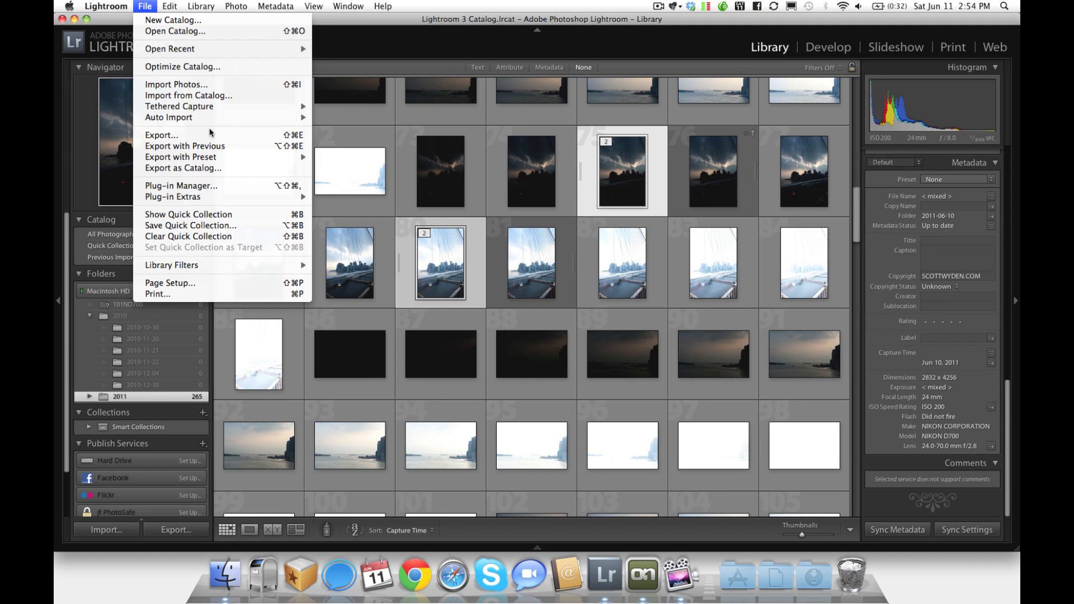
mouse_move(199, 196)
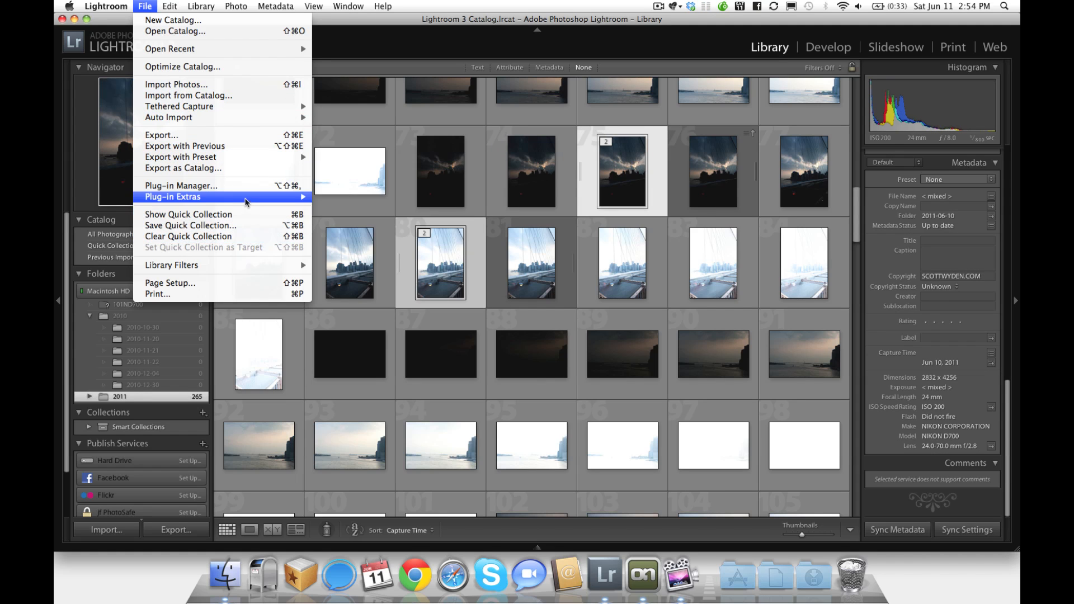
left_click(438, 366)
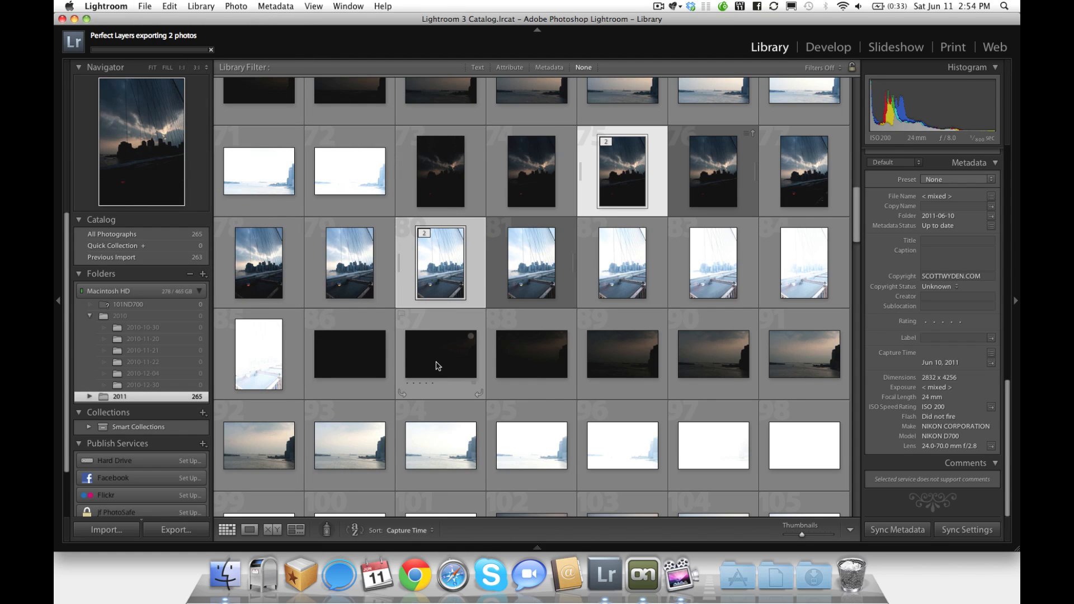
mouse_move(440, 354)
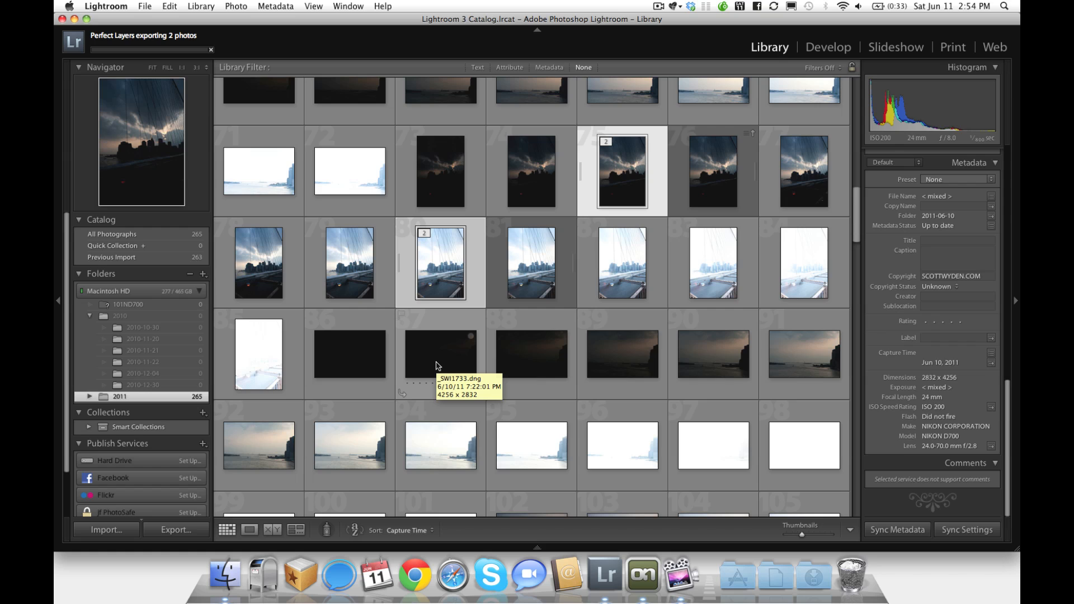
mouse_move(568, 358)
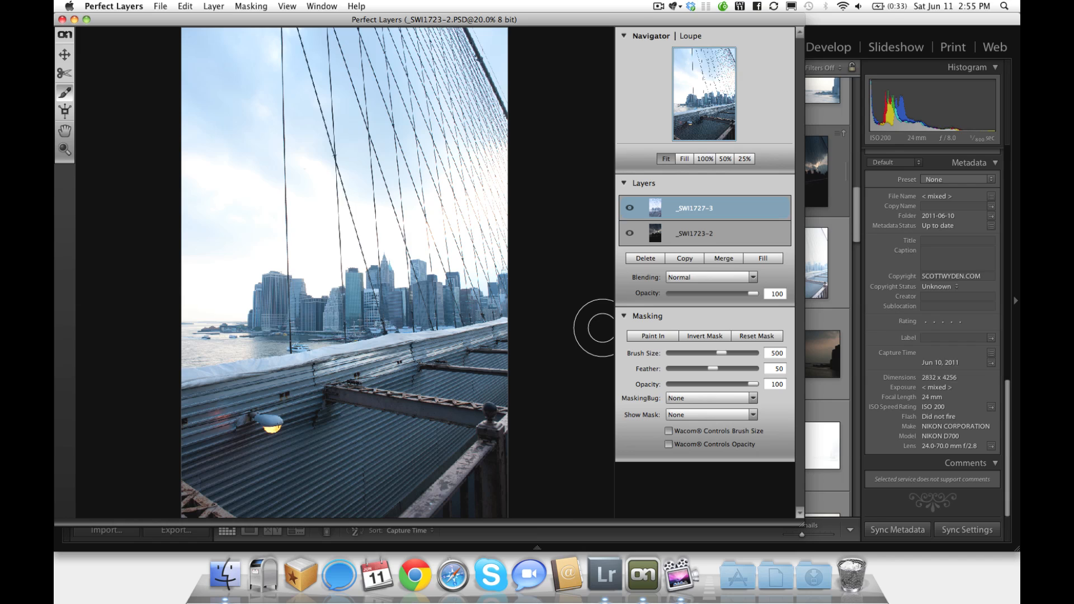
mouse_move(619, 294)
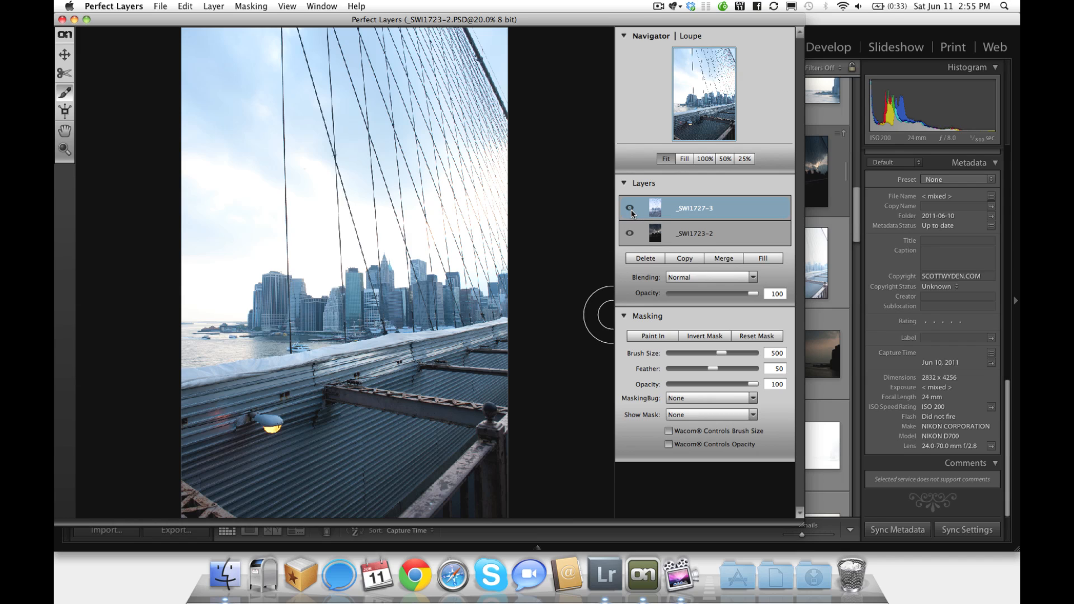
Step: Hide the _SWI1727-3 bridge layer to check the sky beneath, then show it again
left_click(629, 208)
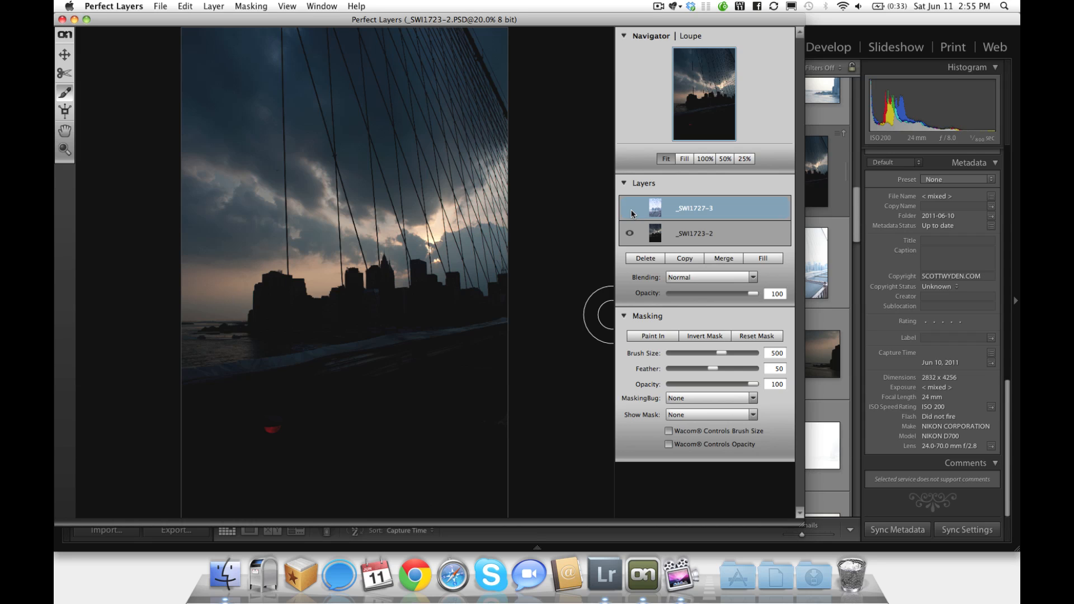
left_click(629, 208)
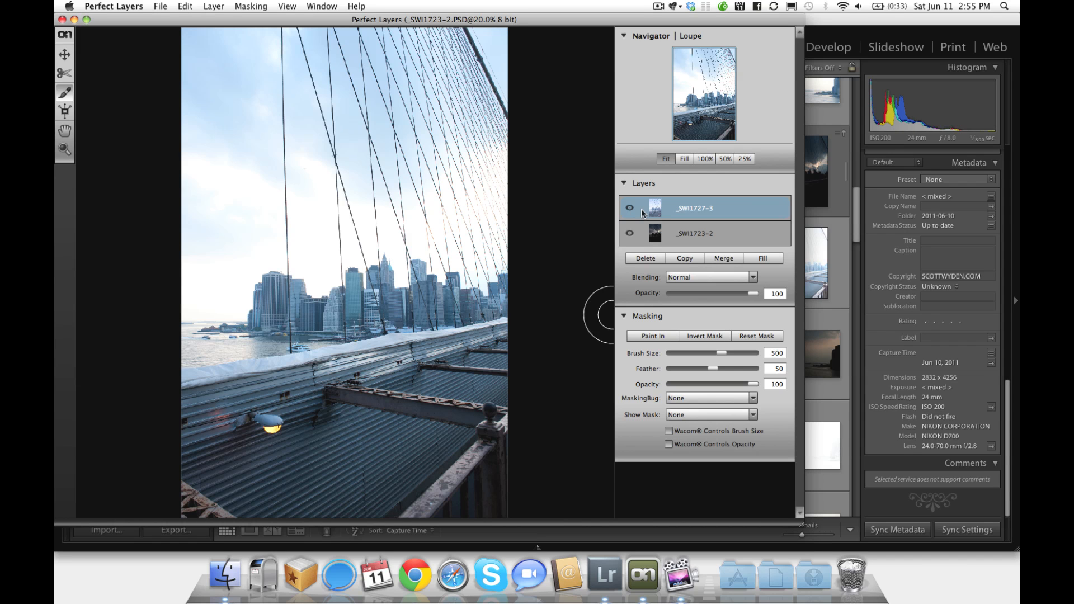
mouse_move(680, 219)
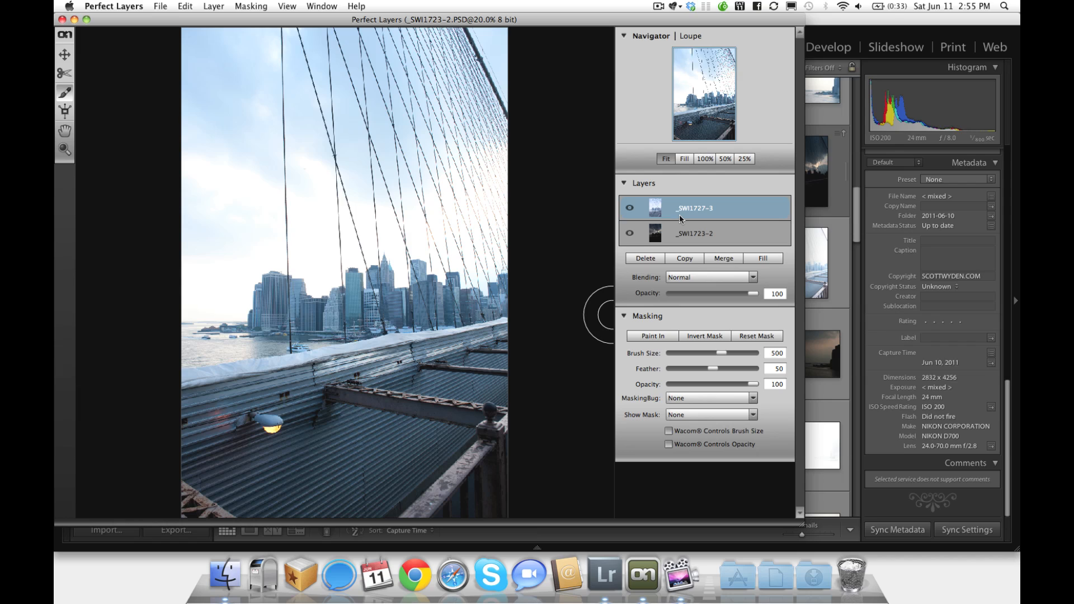
mouse_move(688, 341)
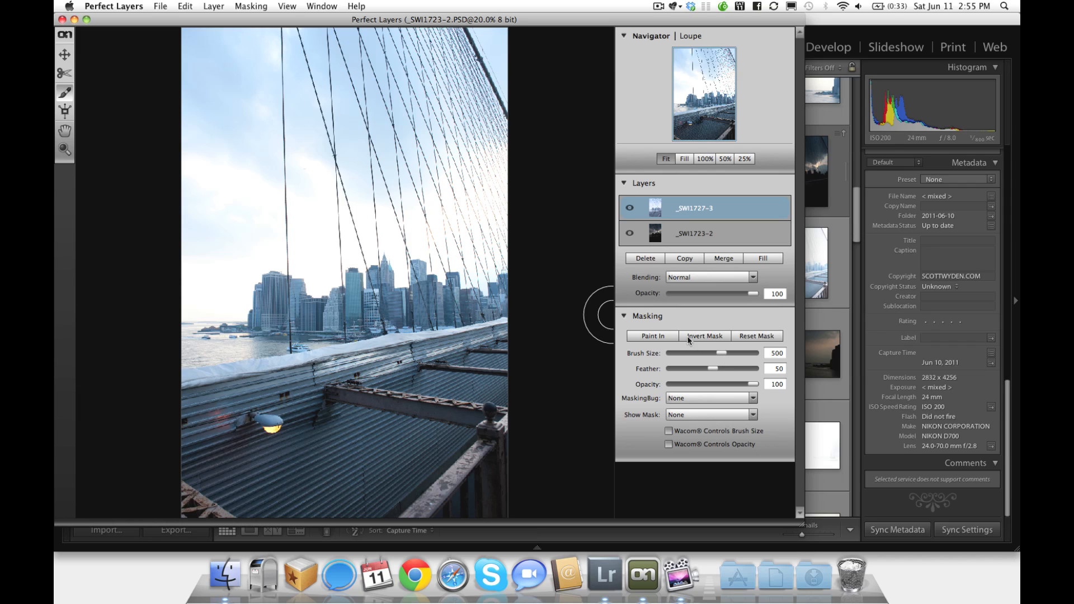
mouse_move(688, 341)
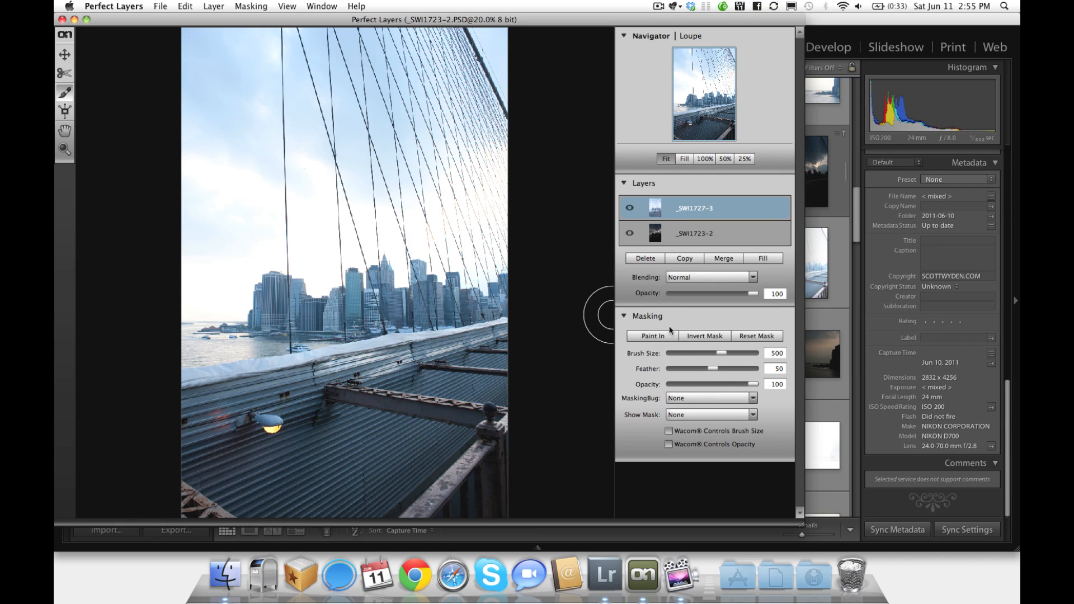
Step: Switch the mask brush to Paint Out and lower its feather to 24
left_click(651, 336)
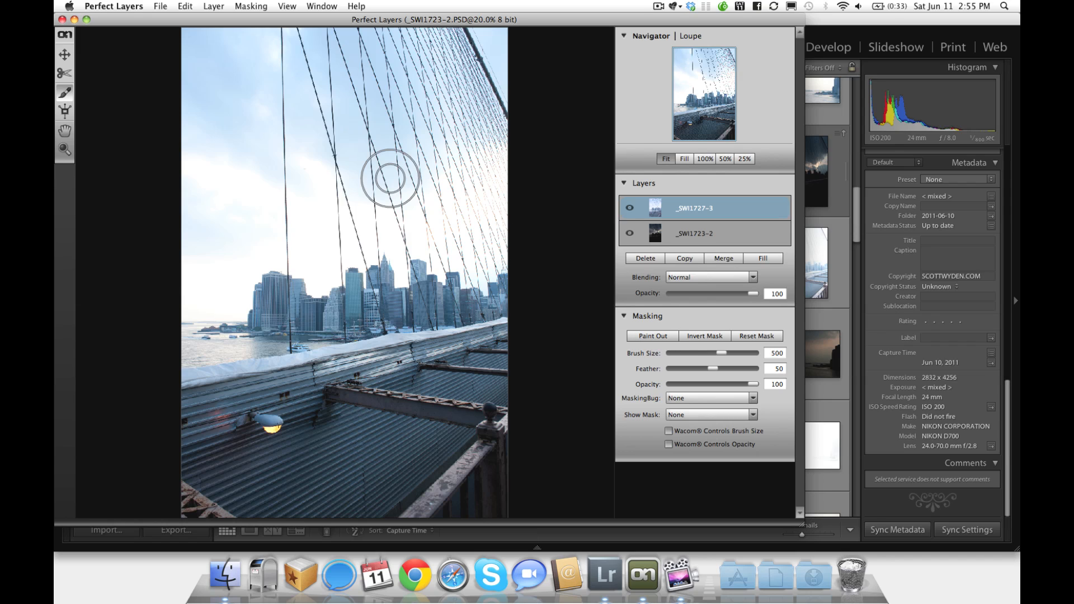
mouse_move(303, 255)
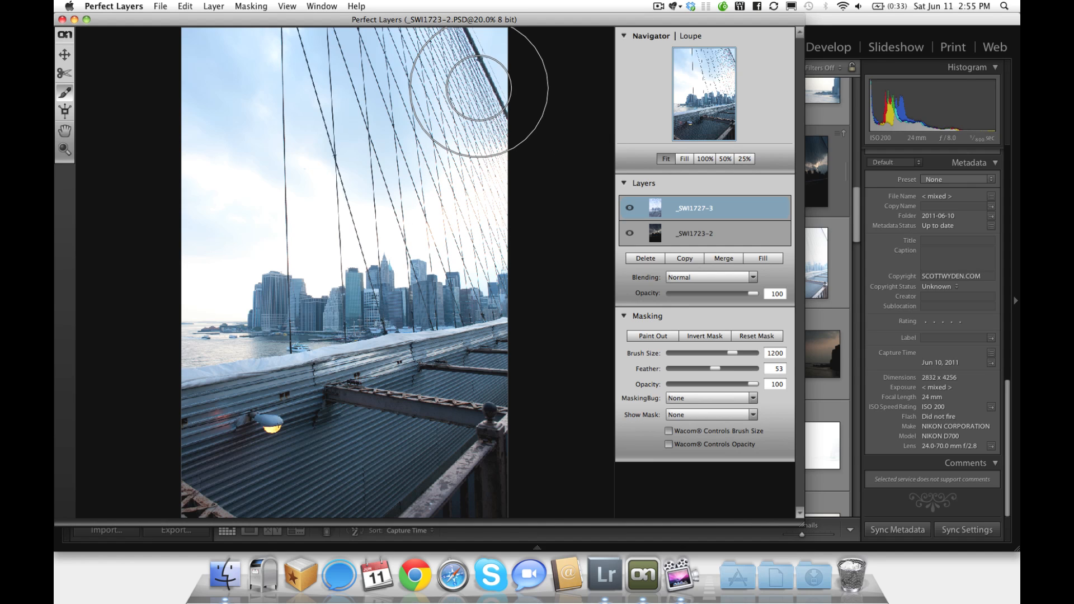
left_click_drag(716, 369, 697, 368)
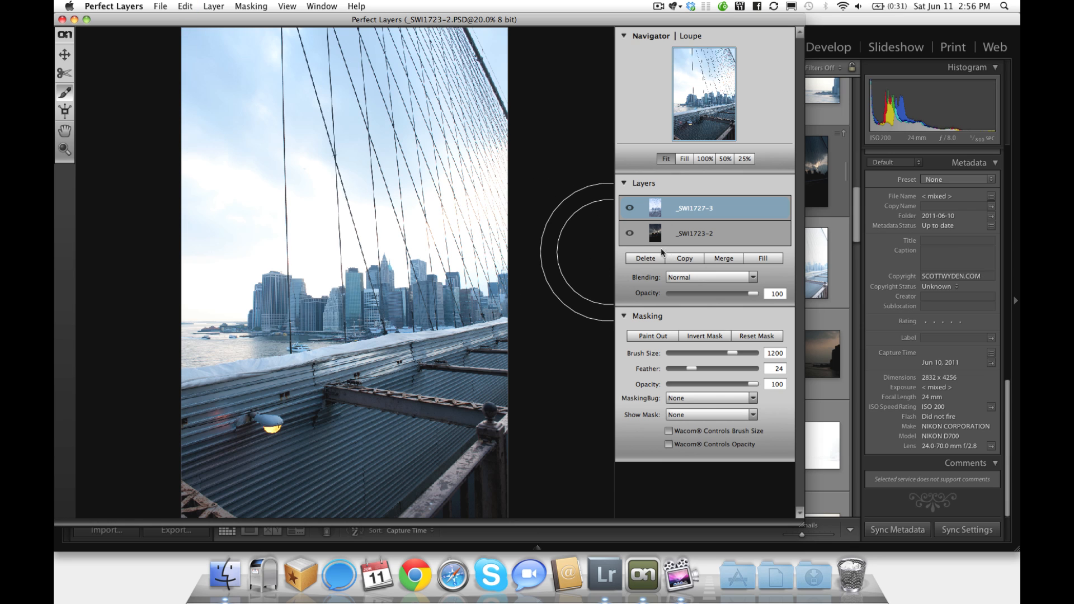
Step: Lower the Paint Out mask brush opacity to about half for softly blending the sky
left_click_drag(752, 384, 713, 383)
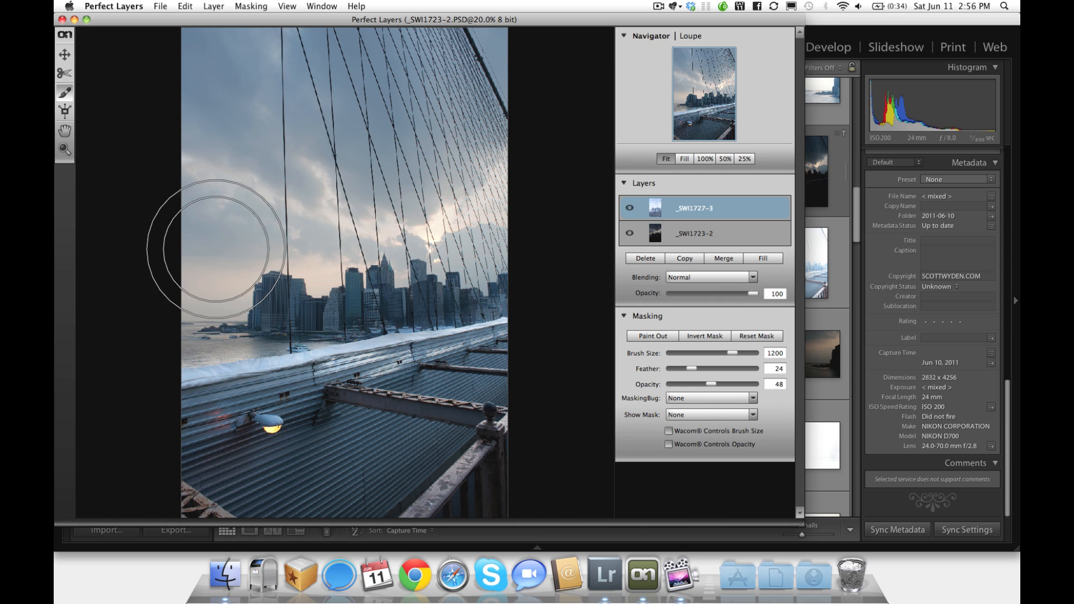
mouse_move(240, 93)
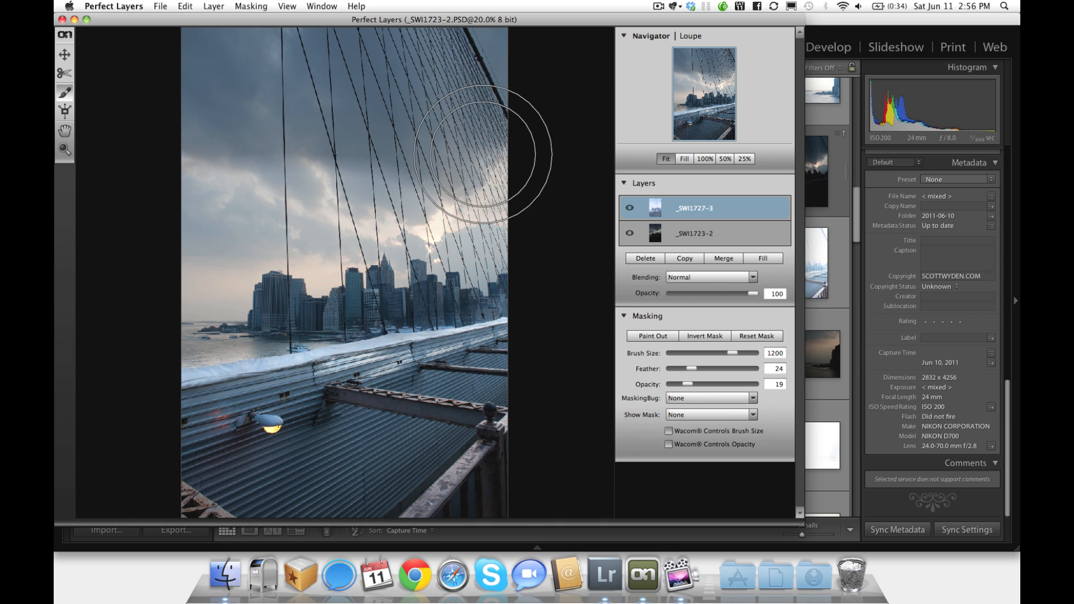
mouse_move(250, 185)
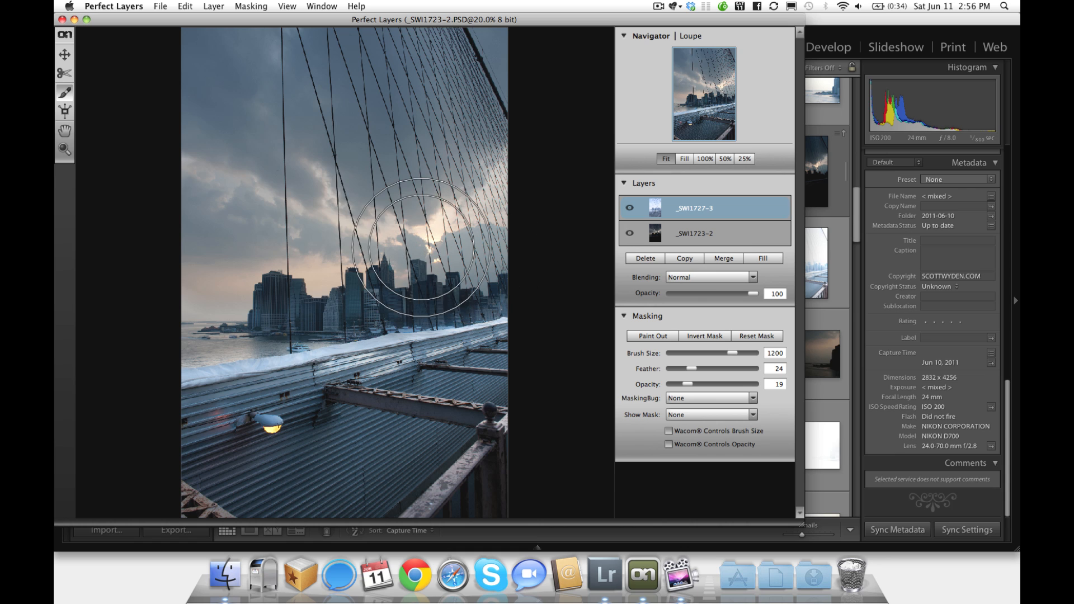
mouse_move(236, 287)
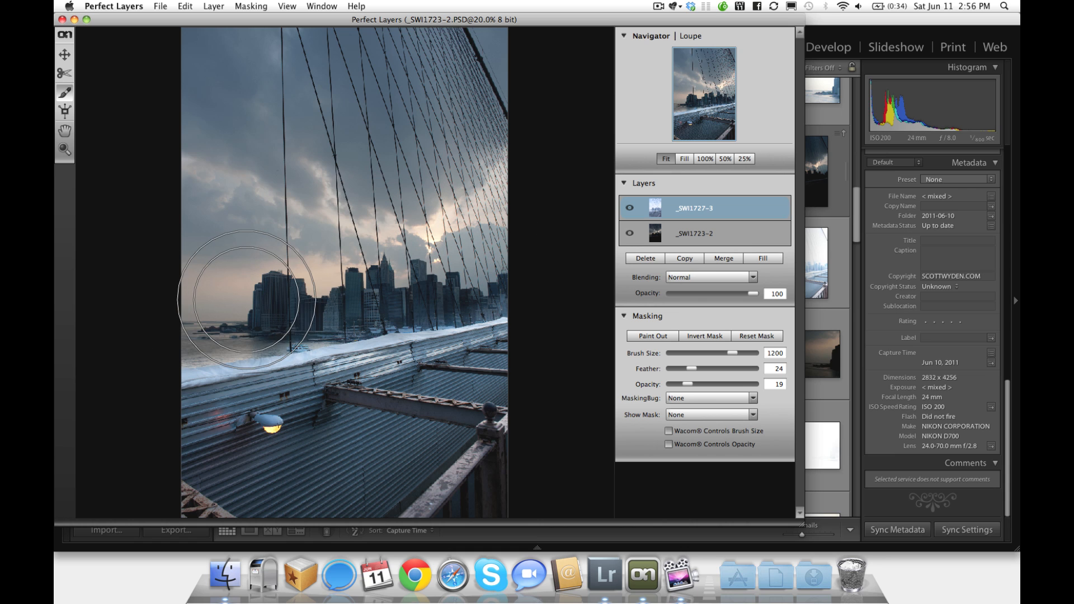
mouse_move(322, 274)
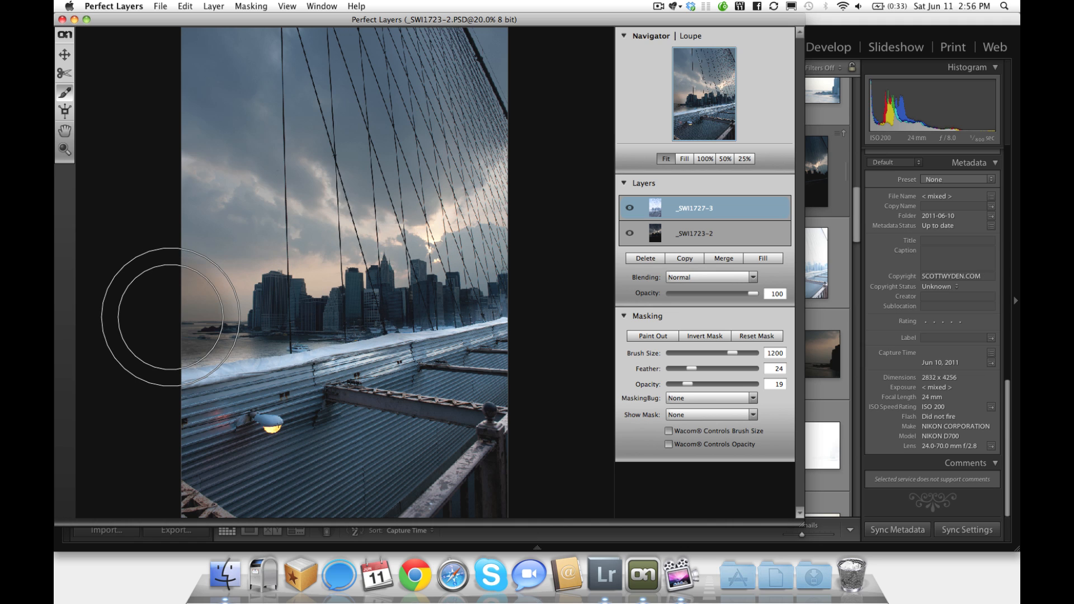
mouse_move(540, 263)
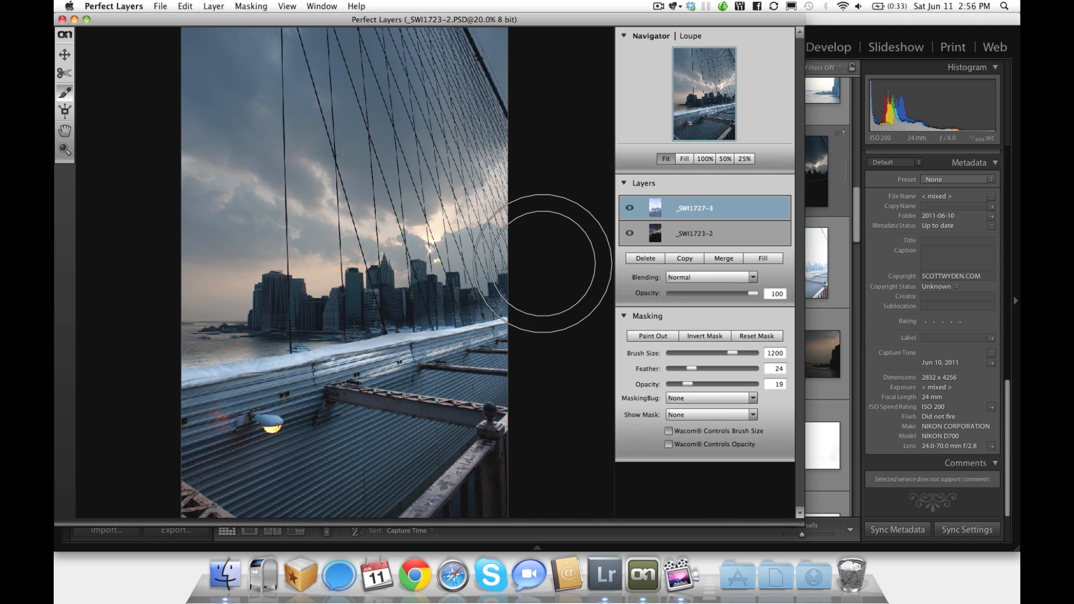
mouse_move(675, 336)
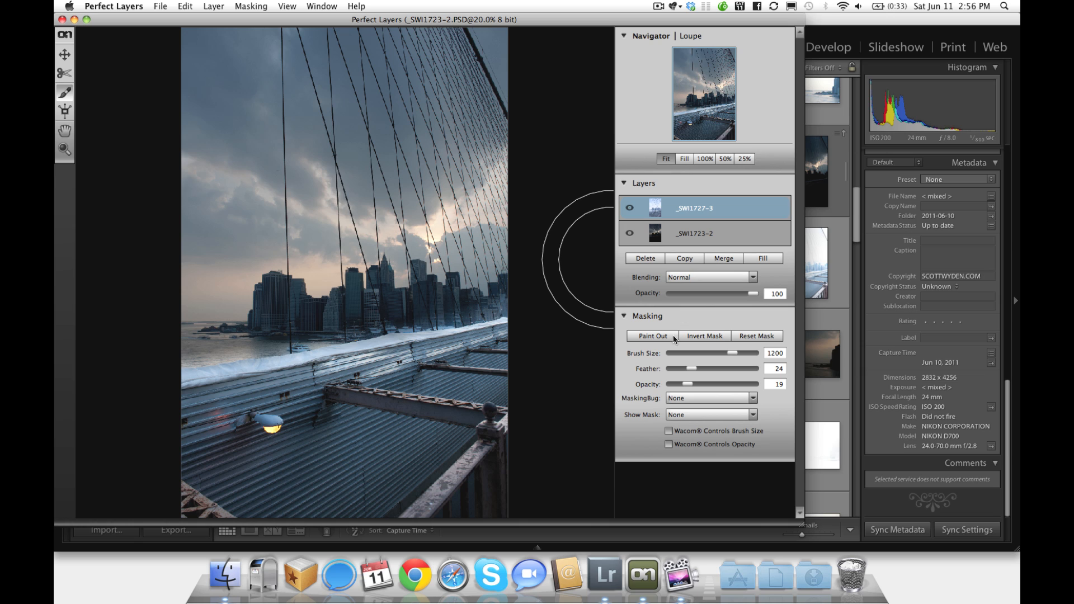
Step: Switch the mask brush to Paint In and shrink its size to 350
left_click(651, 335)
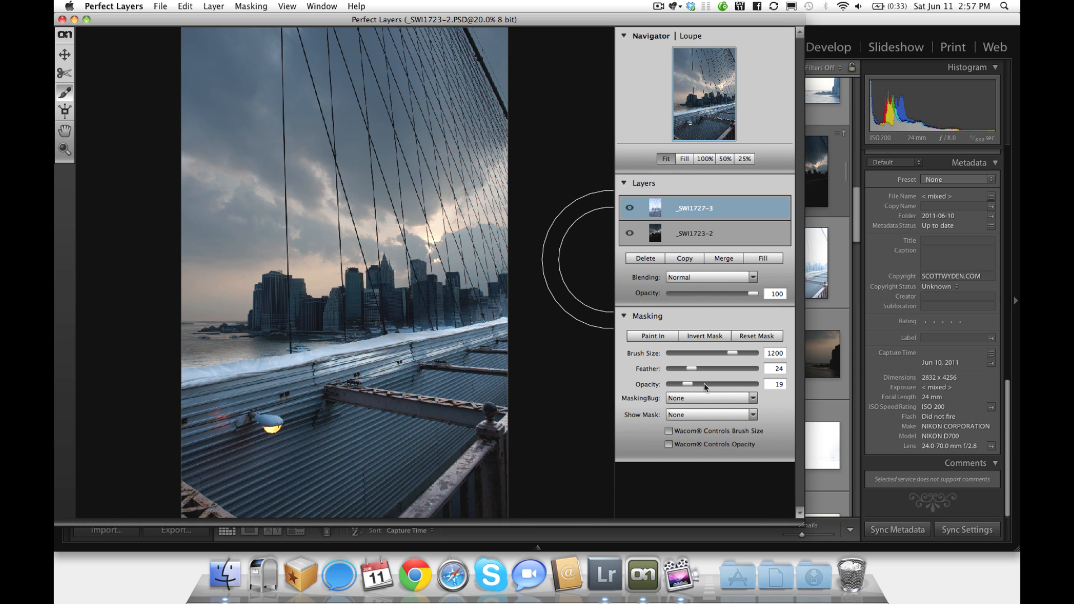
left_click_drag(739, 353, 695, 352)
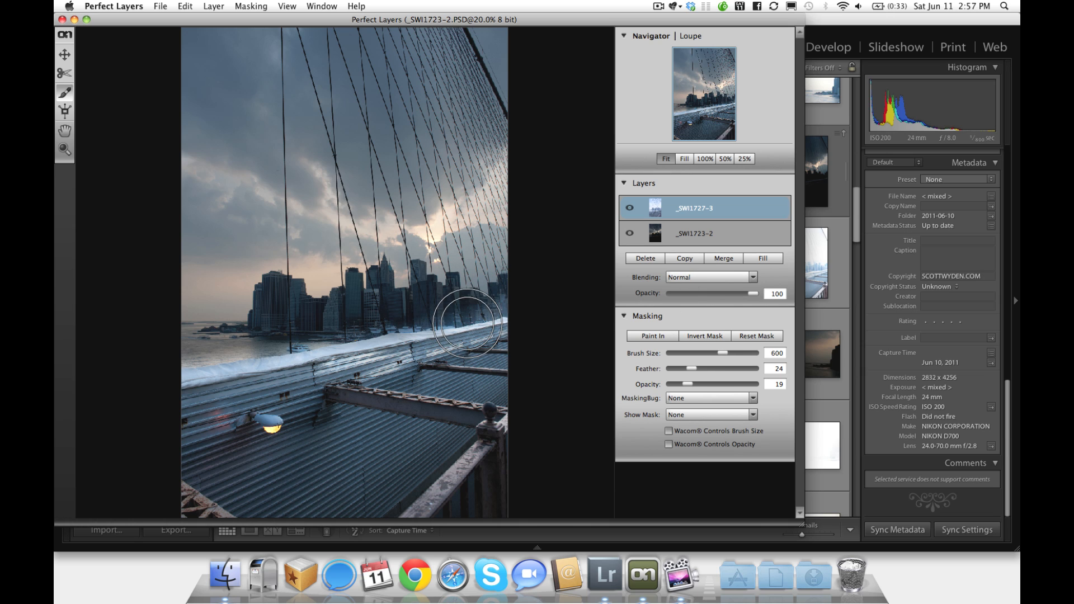
left_click_drag(719, 353, 697, 353)
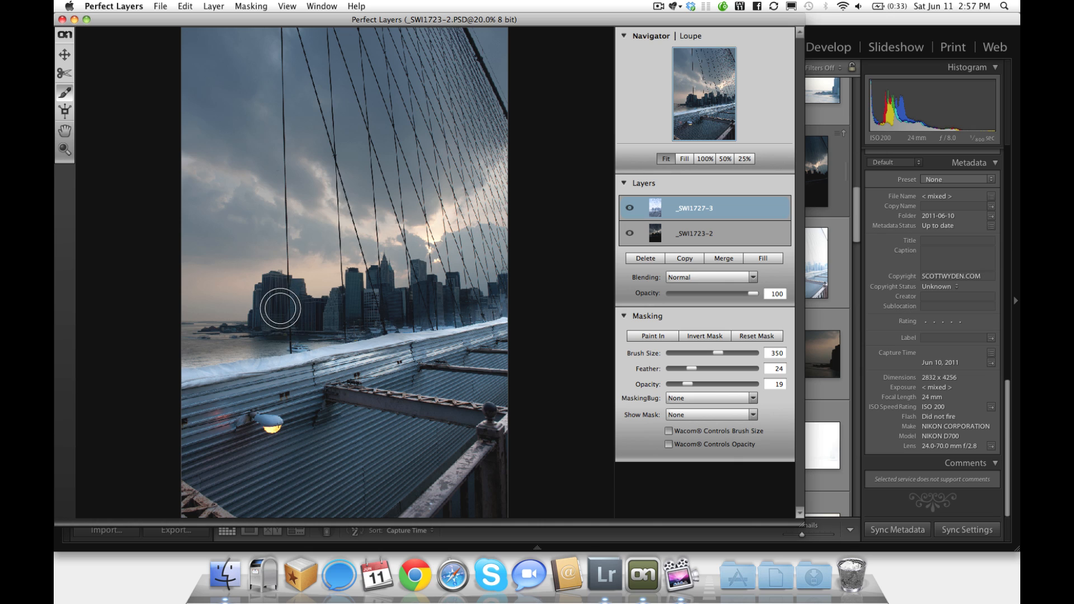
mouse_move(287, 298)
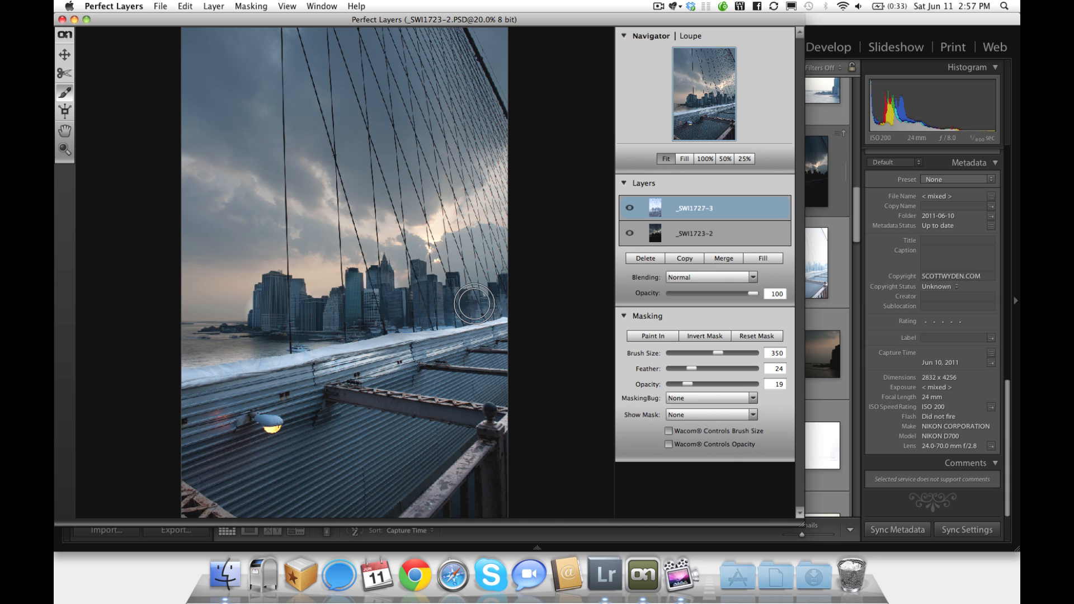
mouse_move(423, 167)
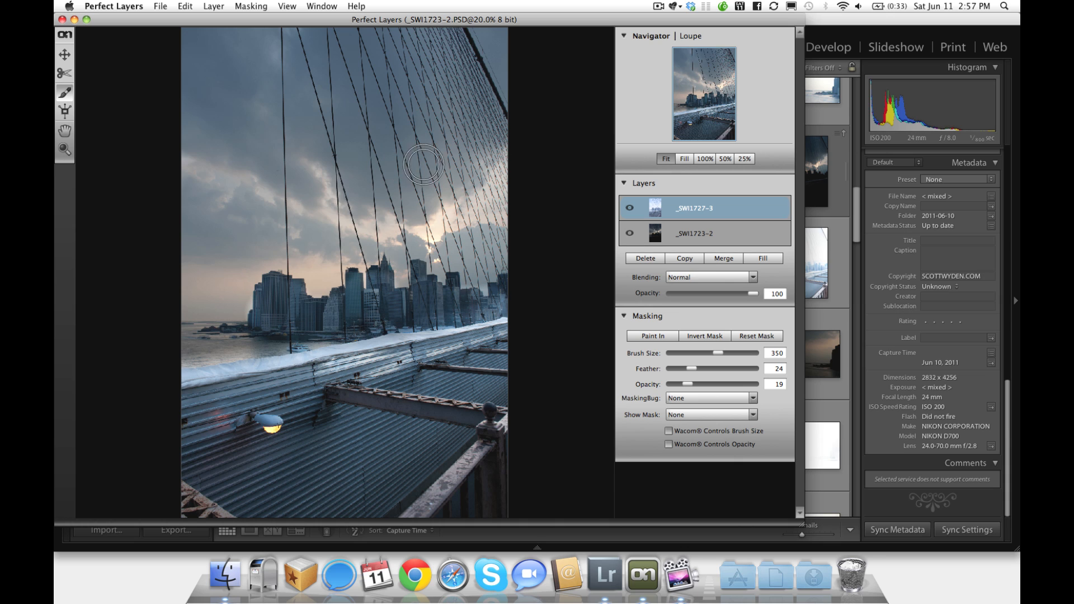
mouse_move(525, 117)
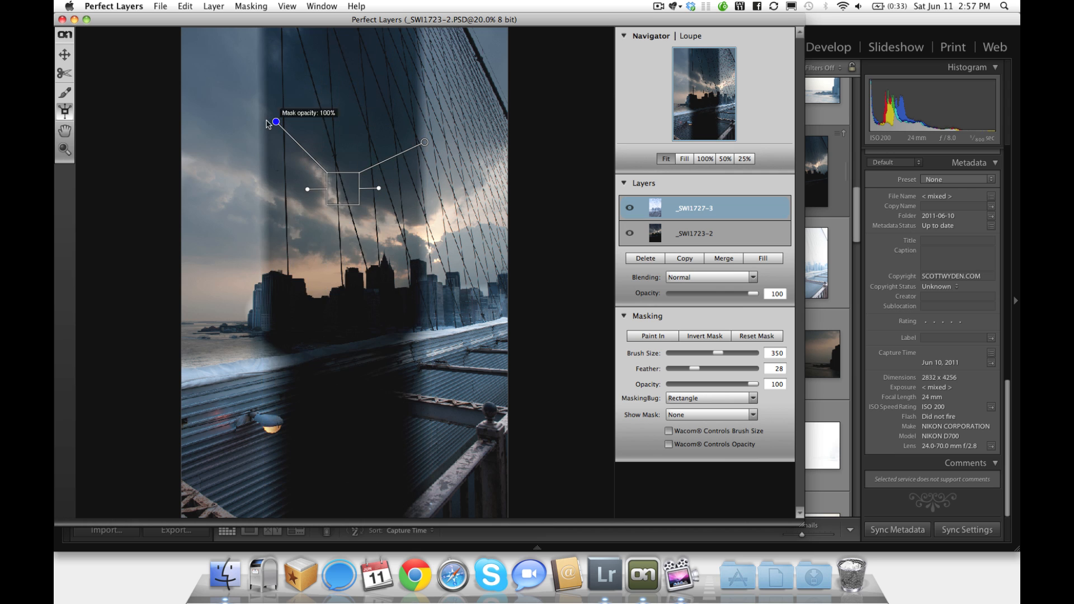
Step: Weaken the rectangular mask to 16% opacity and reposition it over the sky
left_click_drag(275, 123, 301, 147)
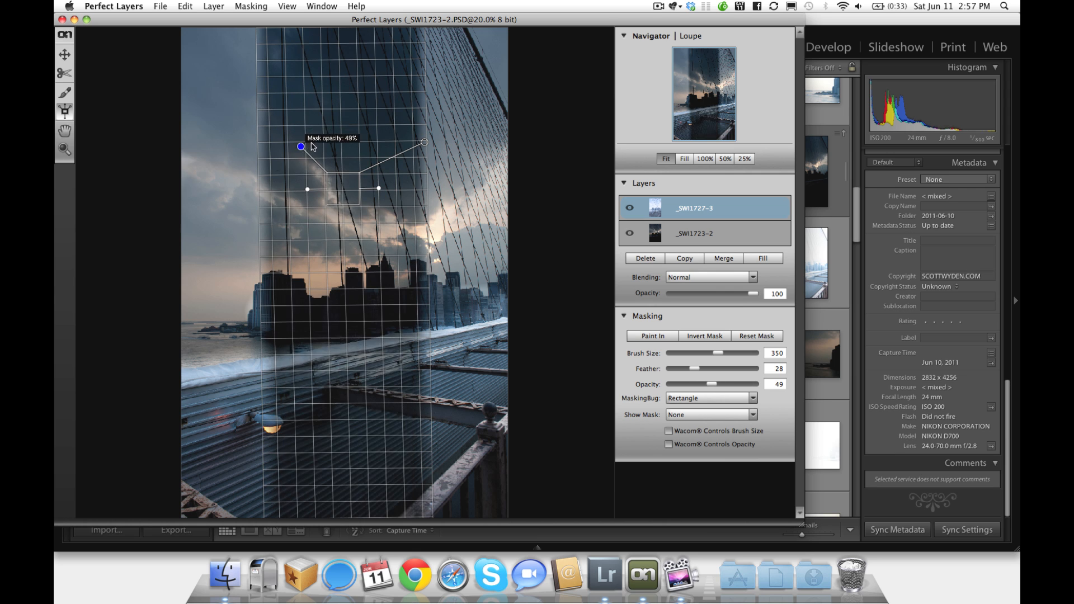
left_click_drag(300, 147, 316, 163)
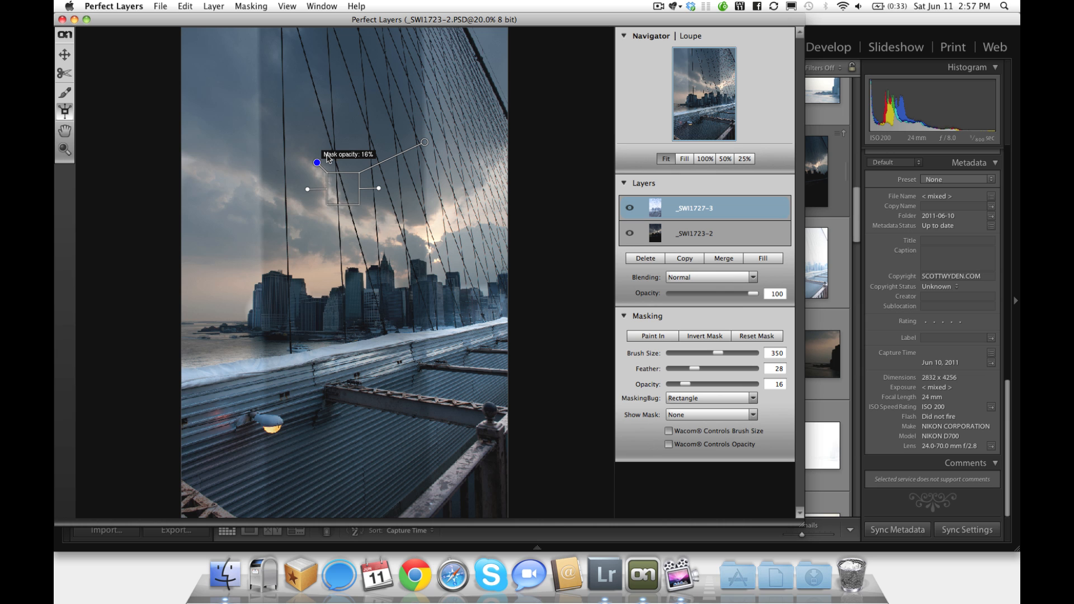
left_click_drag(317, 163, 307, 189)
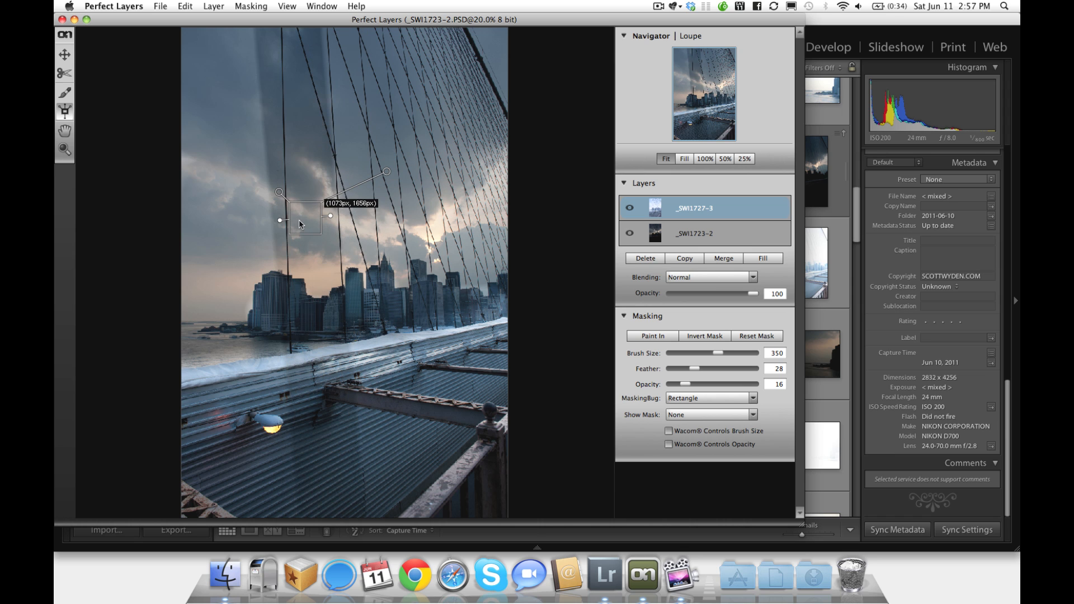
mouse_move(306, 214)
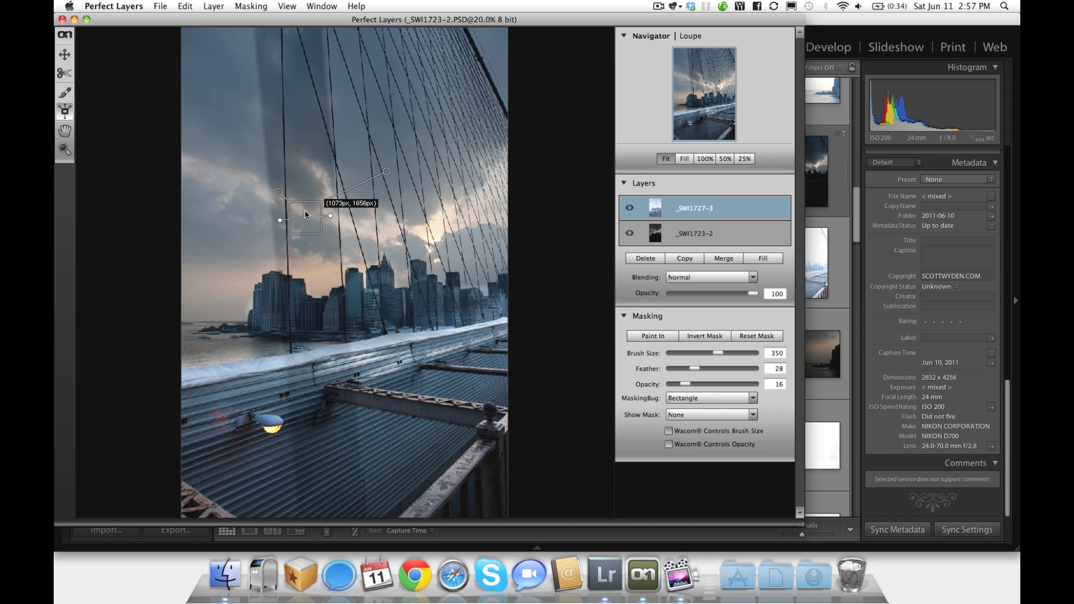
mouse_move(82, 146)
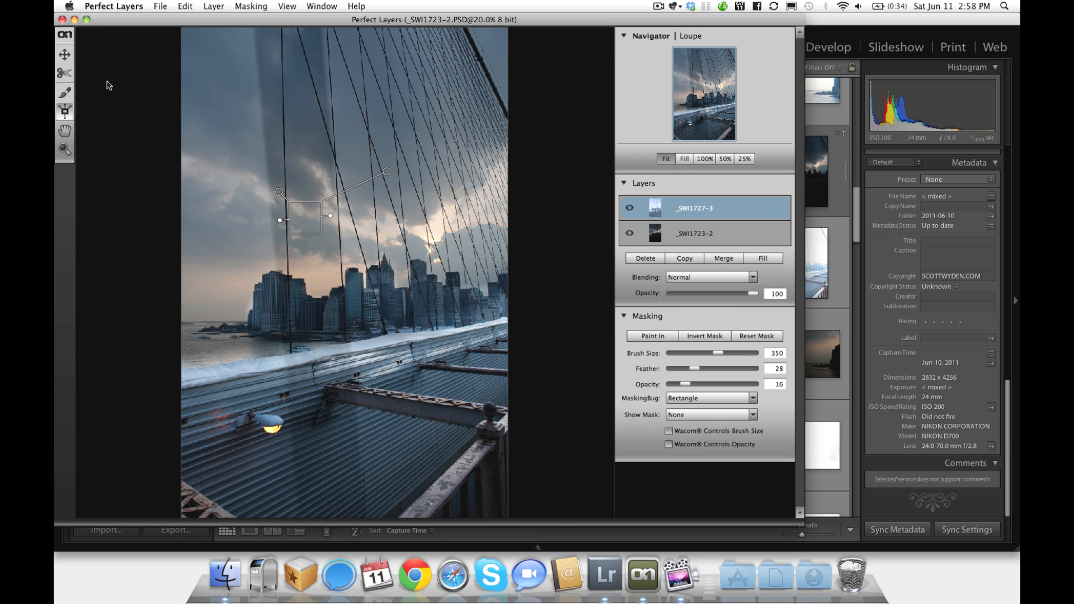
mouse_move(75, 65)
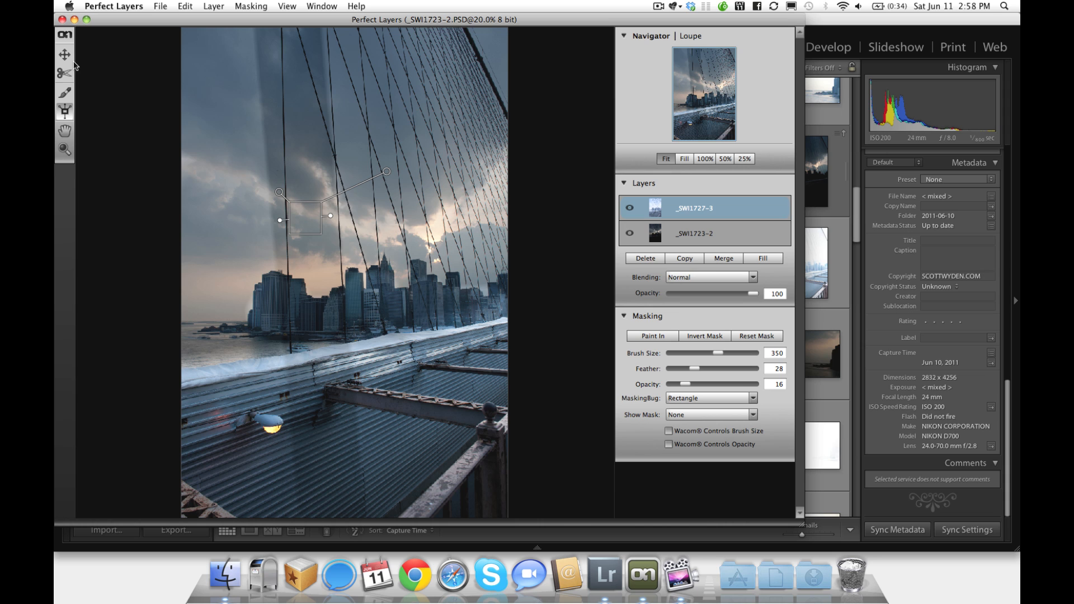
Step: Leave the rectangular mask tool and bring up the File menu
left_click(644, 259)
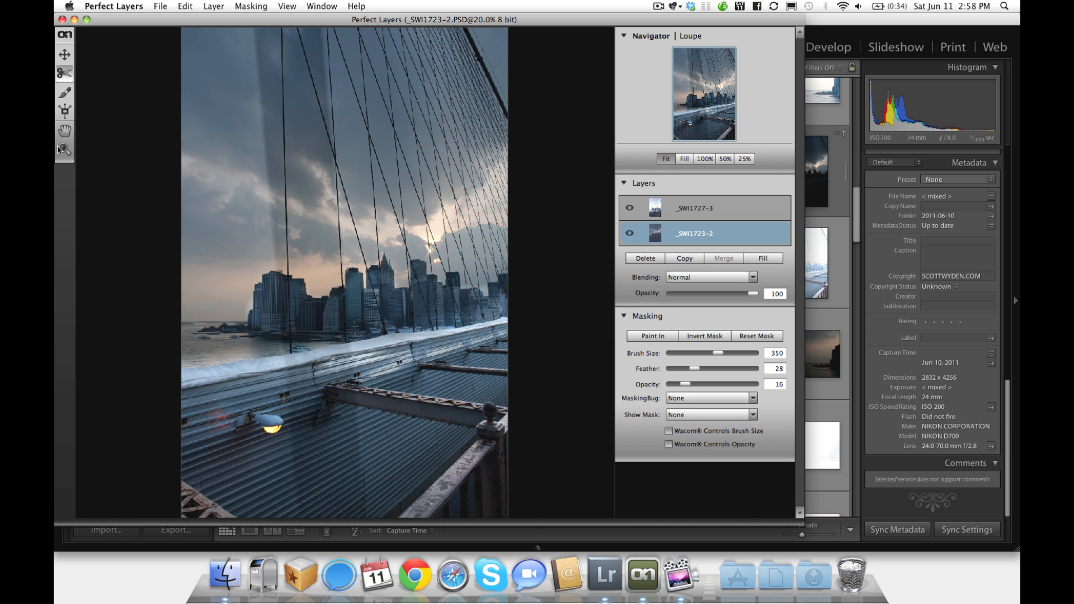
mouse_move(63, 150)
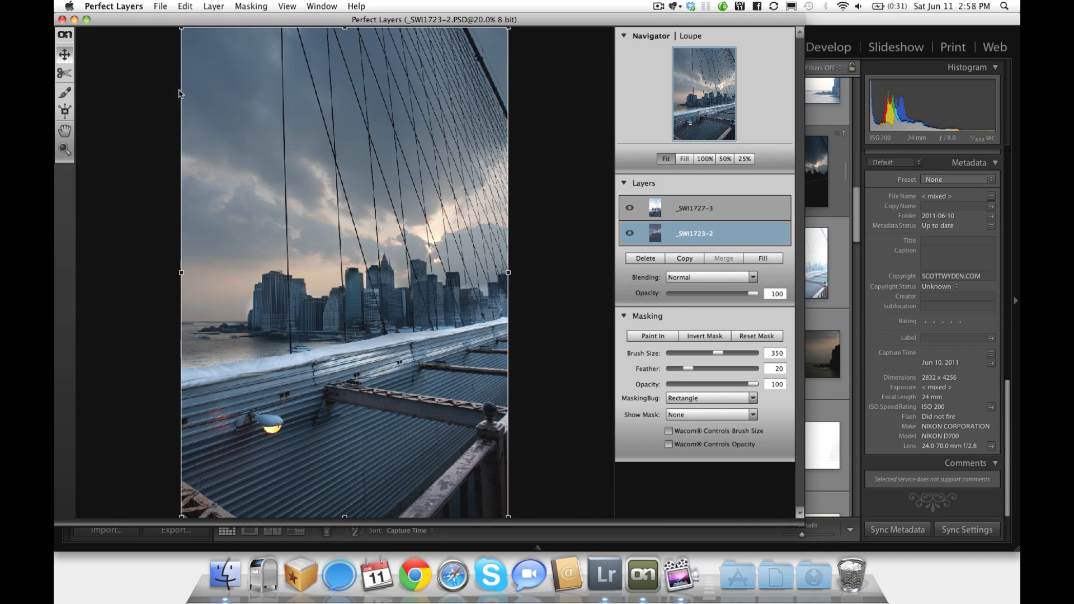
mouse_move(154, 5)
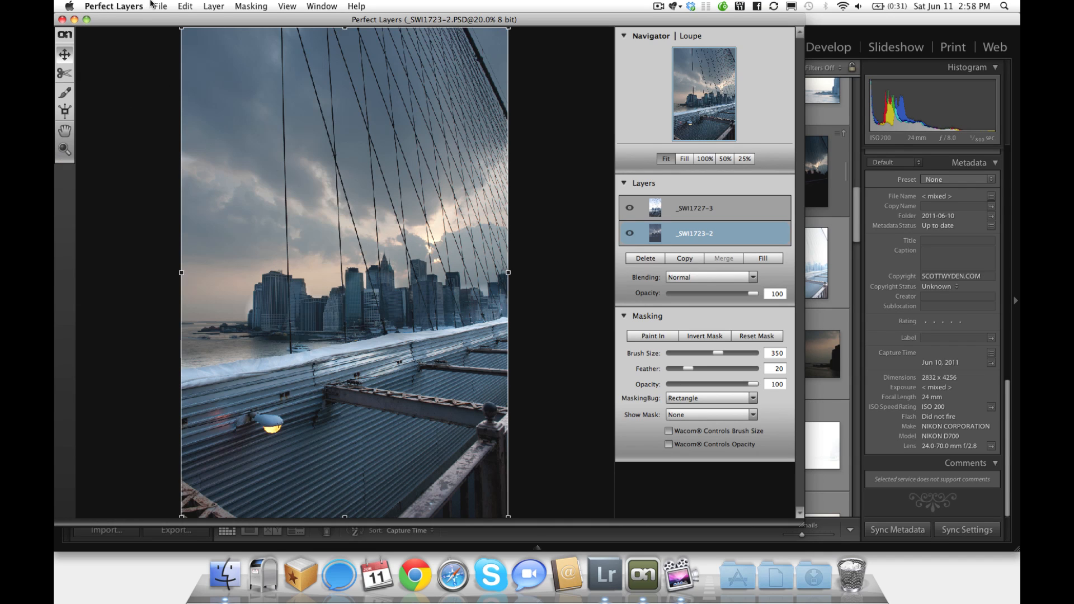
left_click(161, 6)
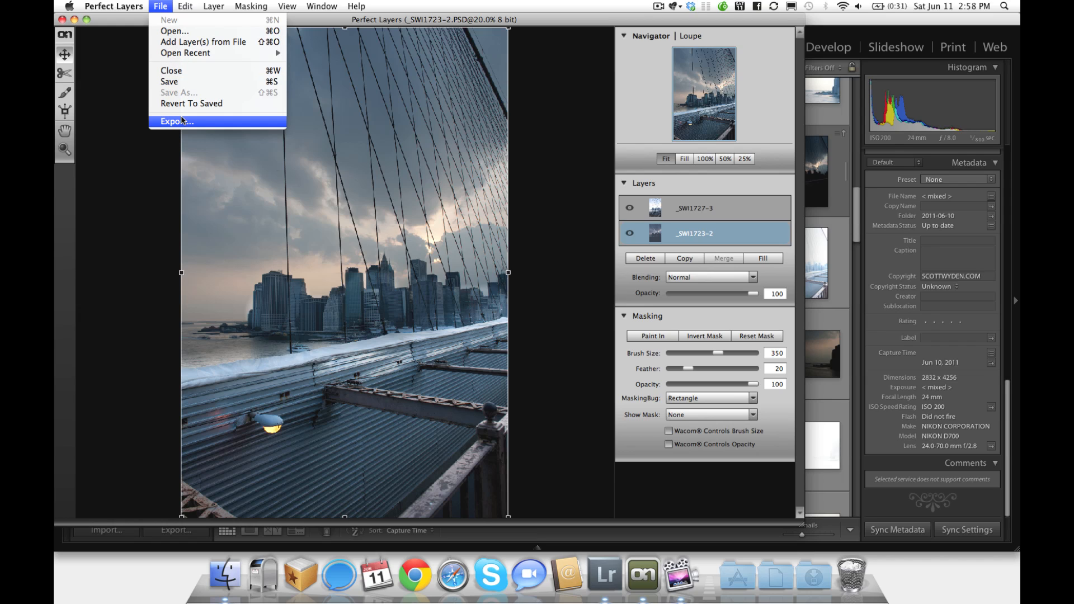
mouse_move(201, 85)
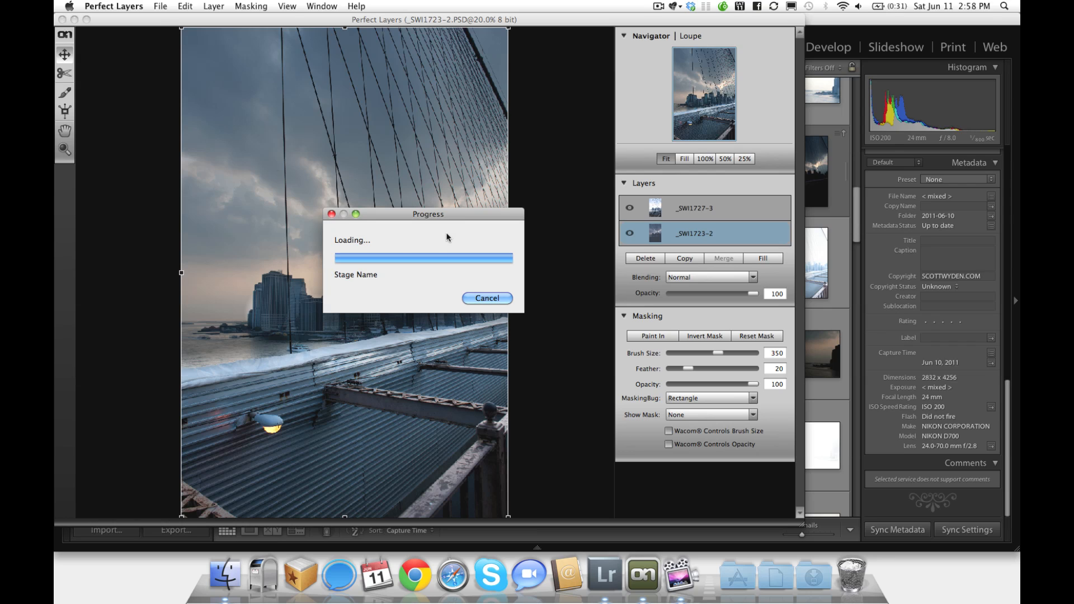
mouse_move(460, 205)
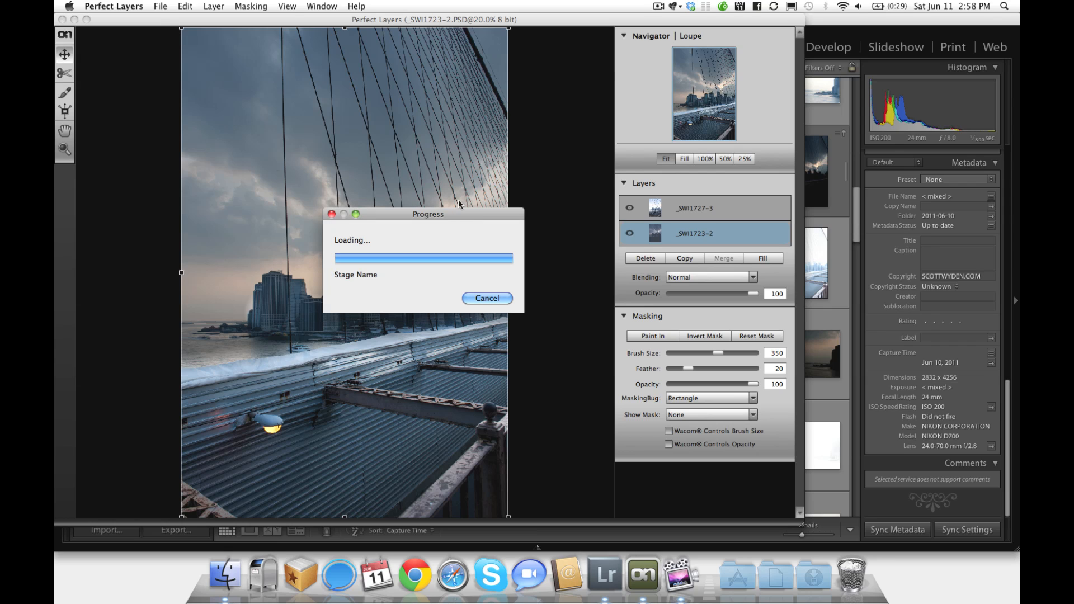
mouse_move(343, 44)
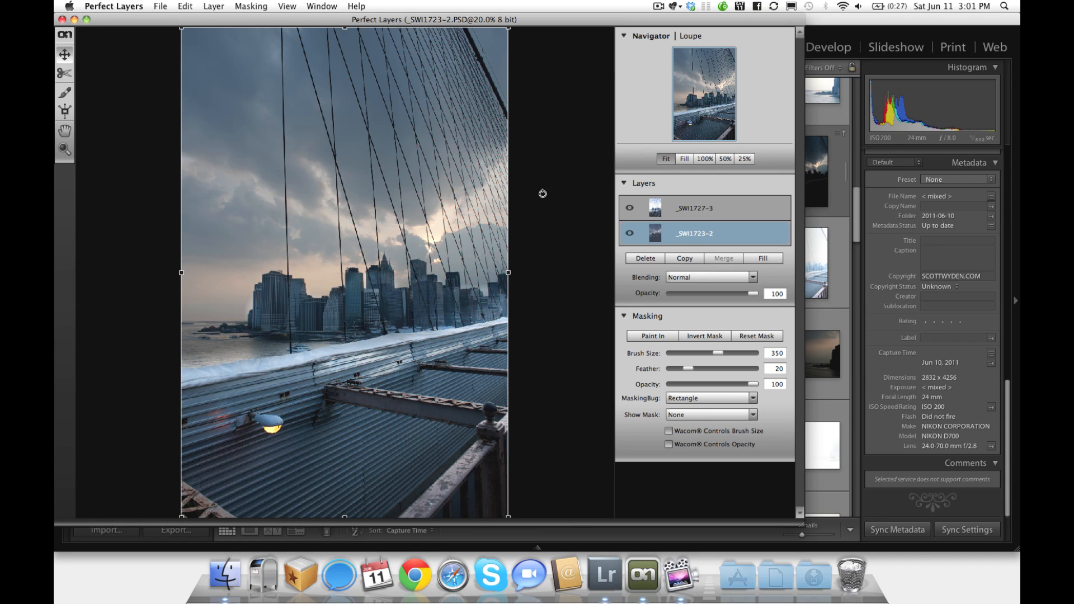
mouse_move(180, 24)
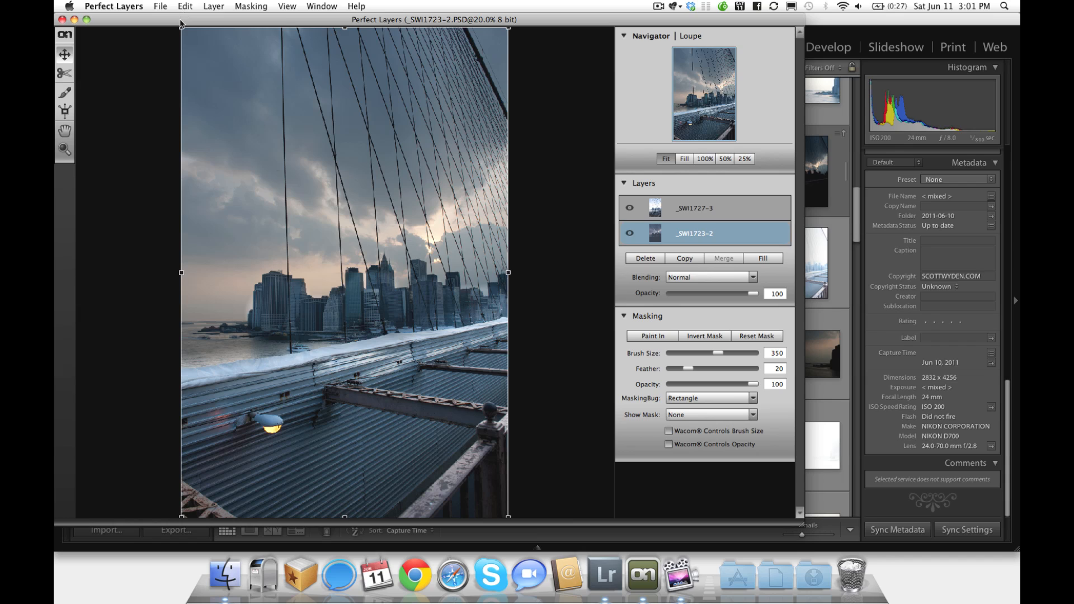
left_click(161, 5)
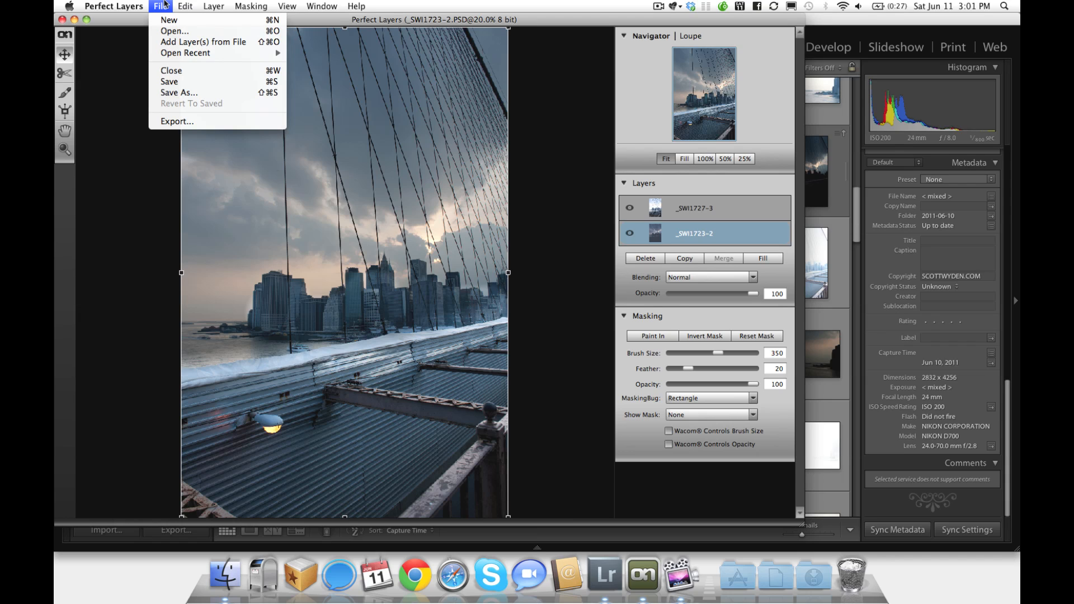
left_click(161, 6)
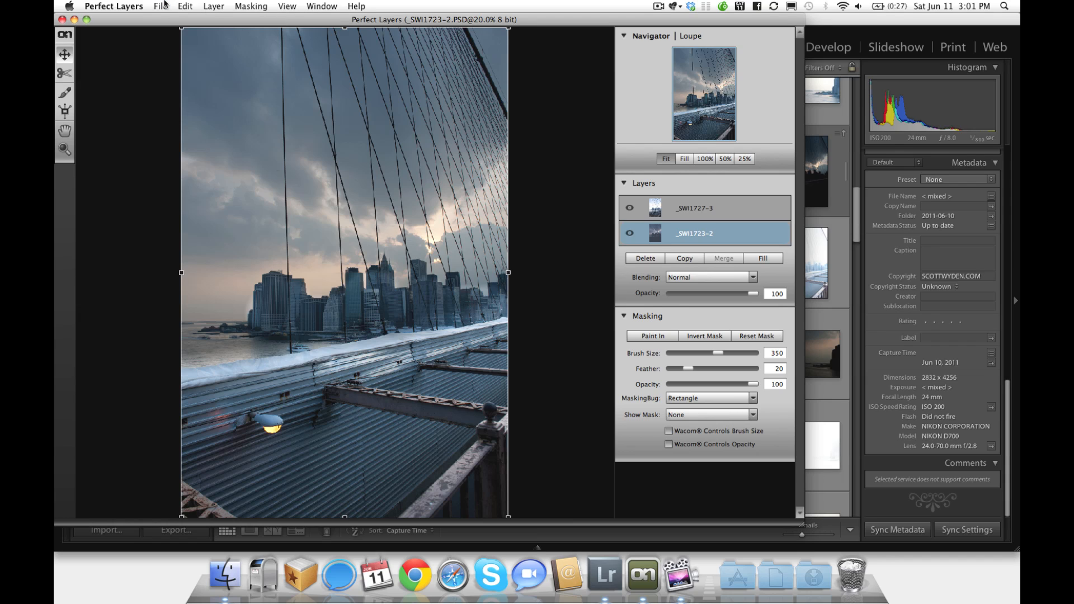
left_click(159, 5)
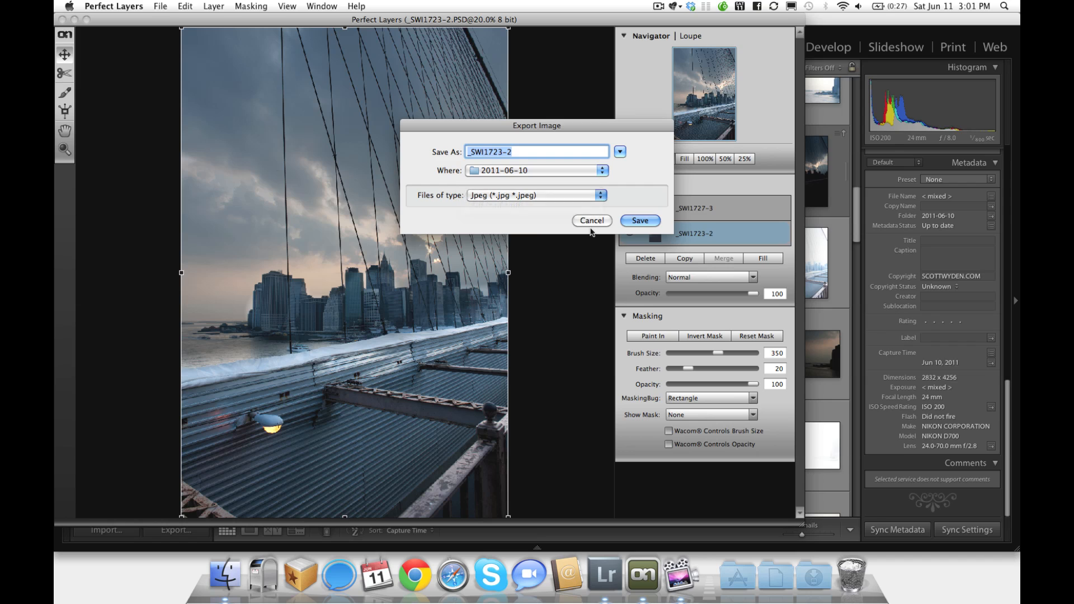
left_click(590, 220)
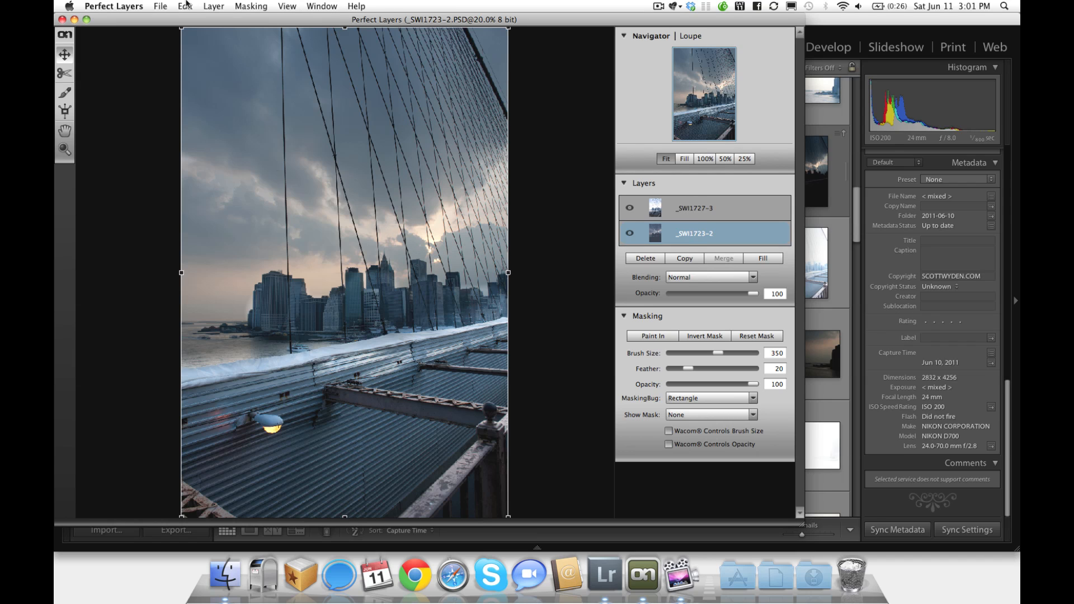
left_click(159, 6)
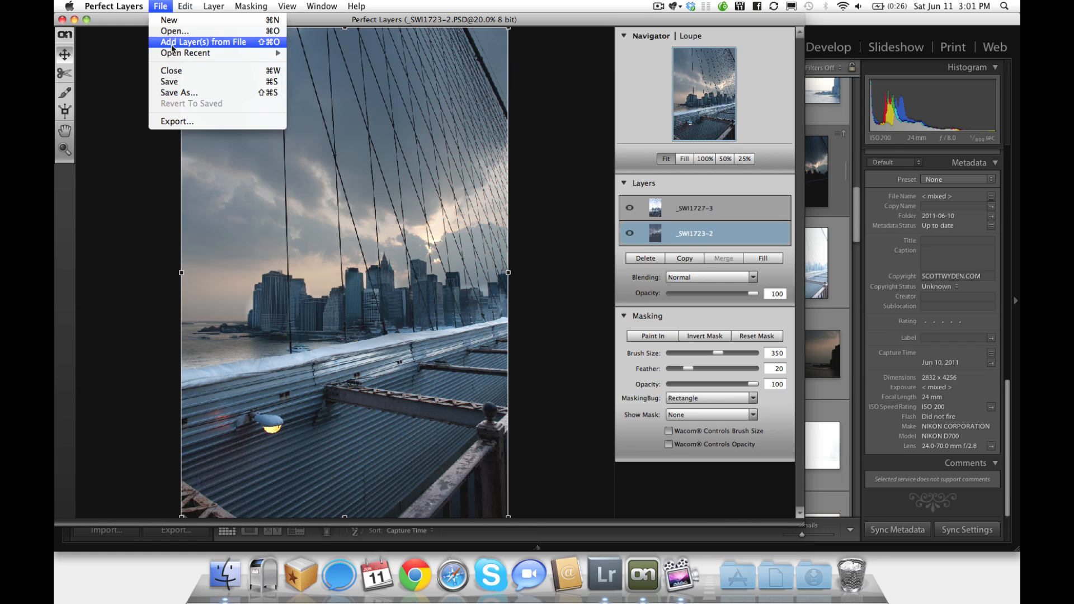
mouse_move(222, 42)
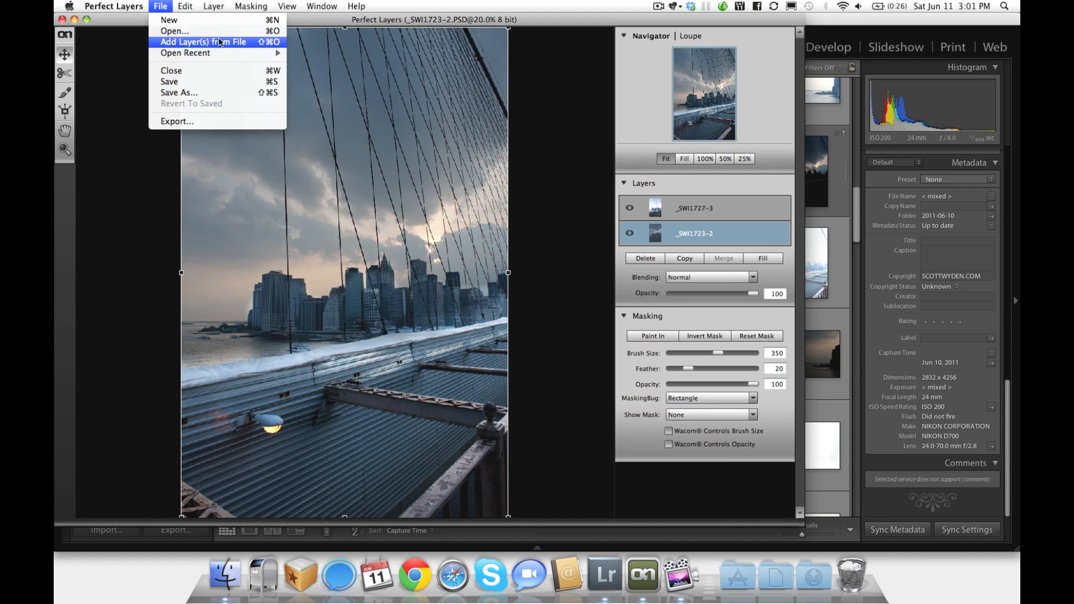
mouse_move(202, 70)
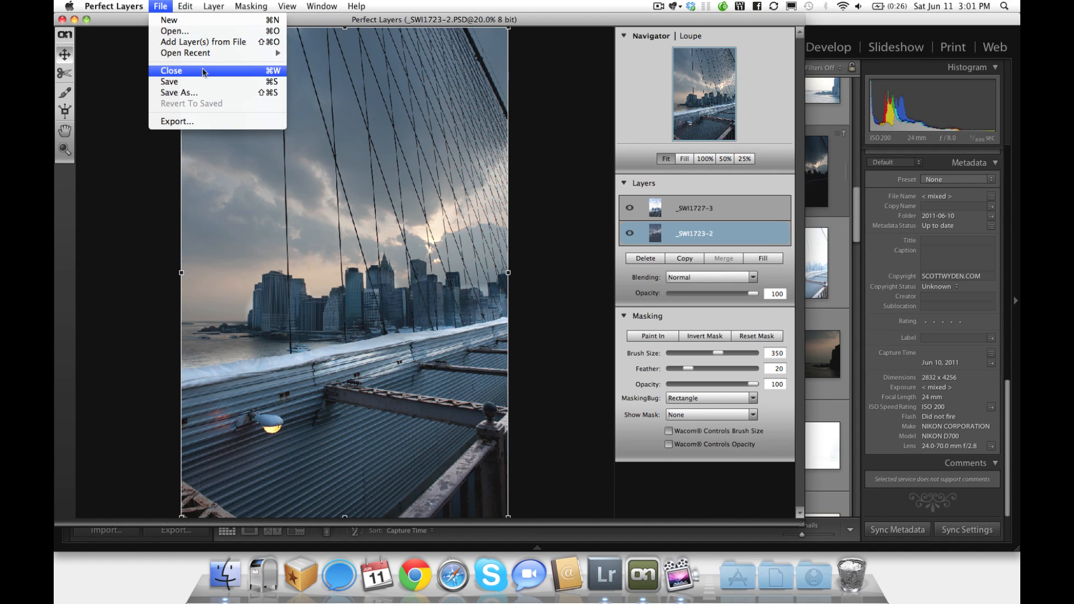
mouse_move(173, 31)
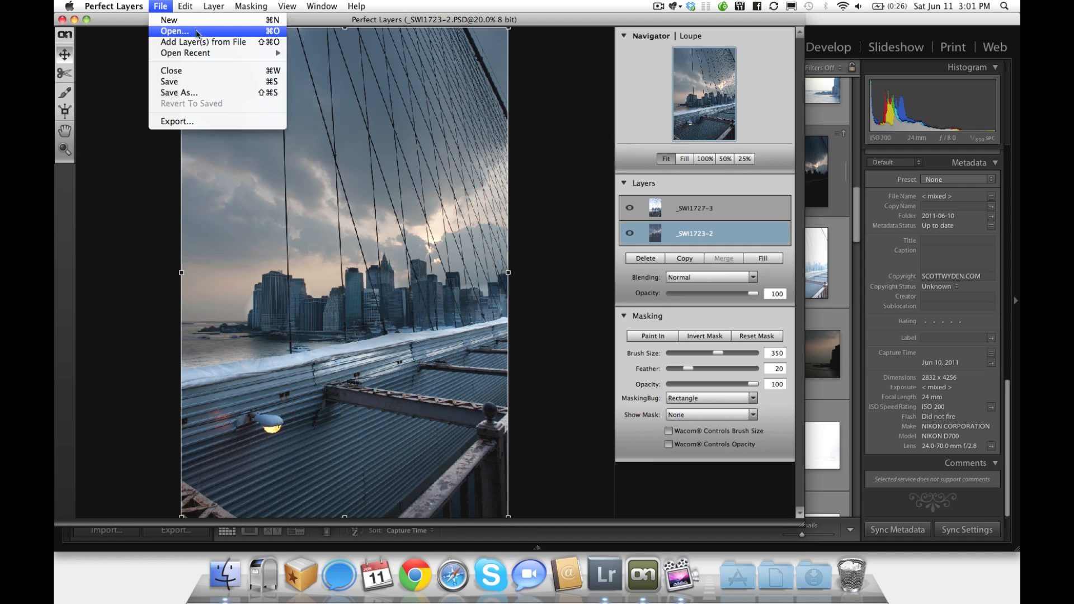
mouse_move(170, 70)
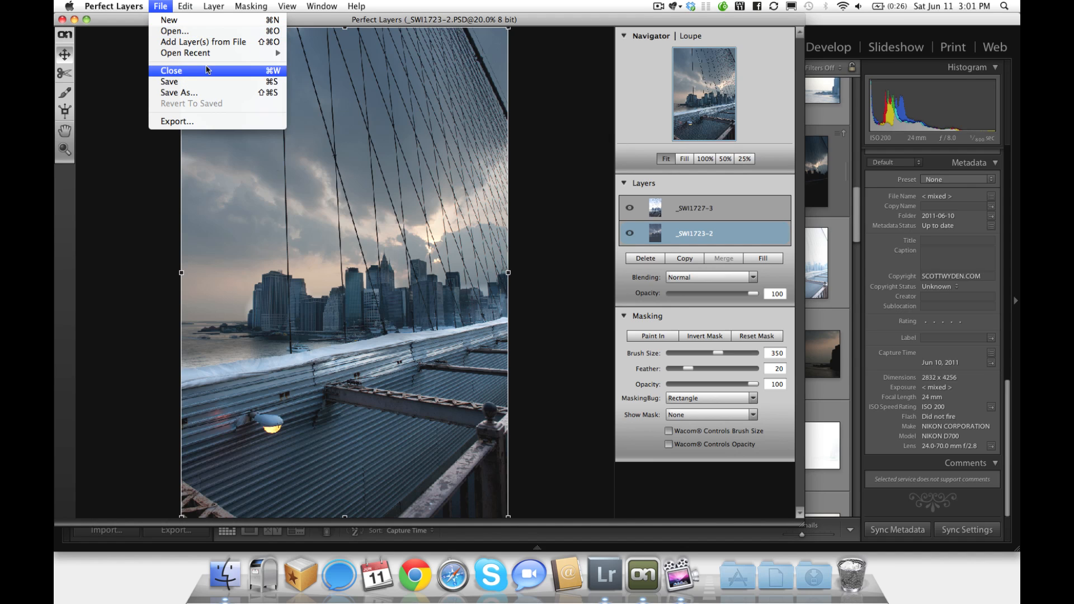
left_click(184, 5)
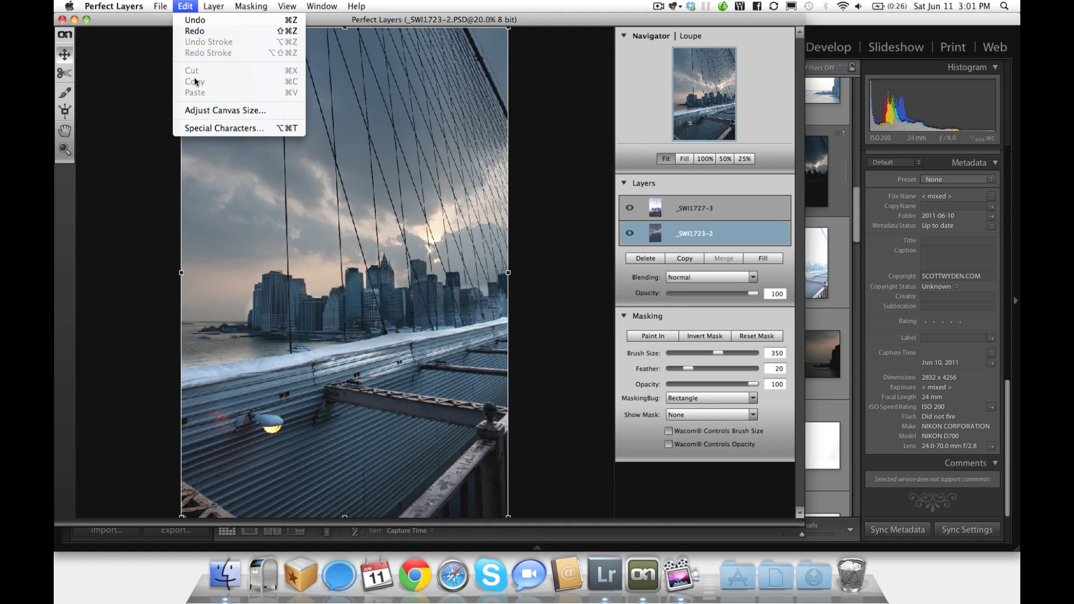
left_click(213, 6)
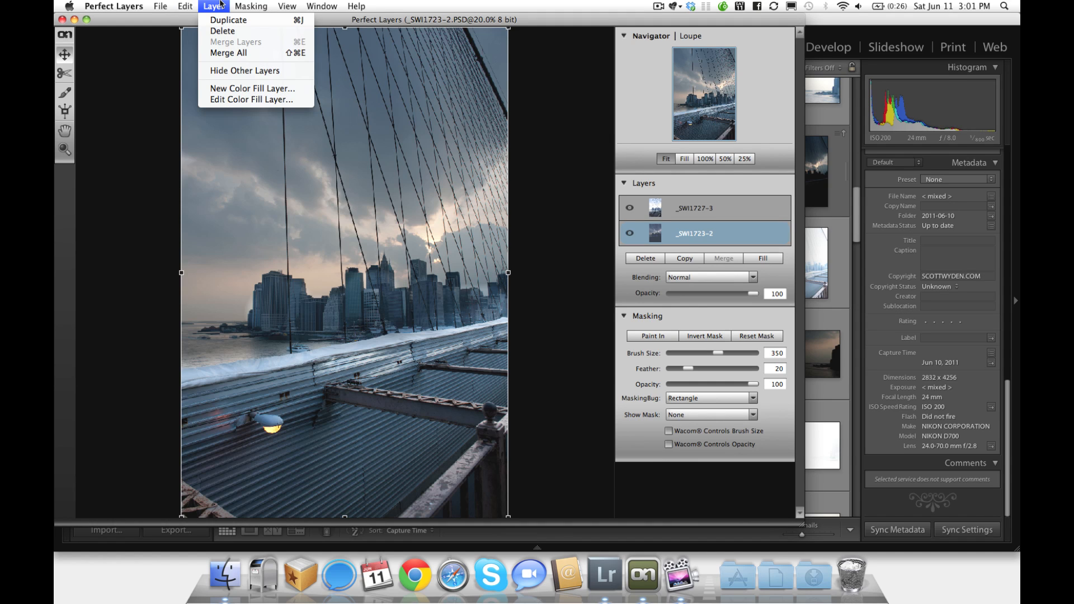
mouse_move(228, 52)
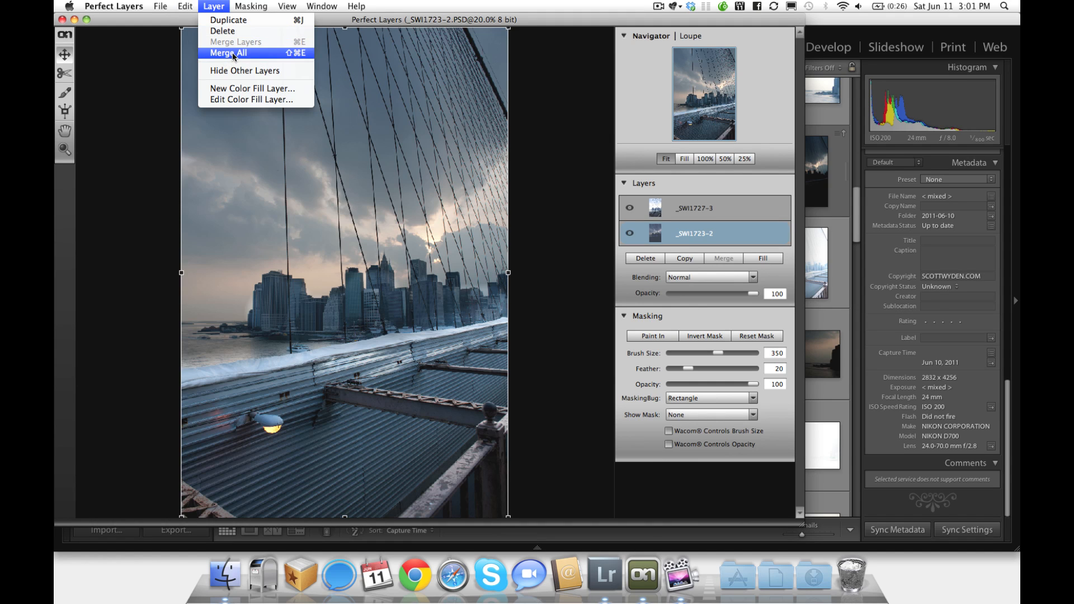
left_click(250, 5)
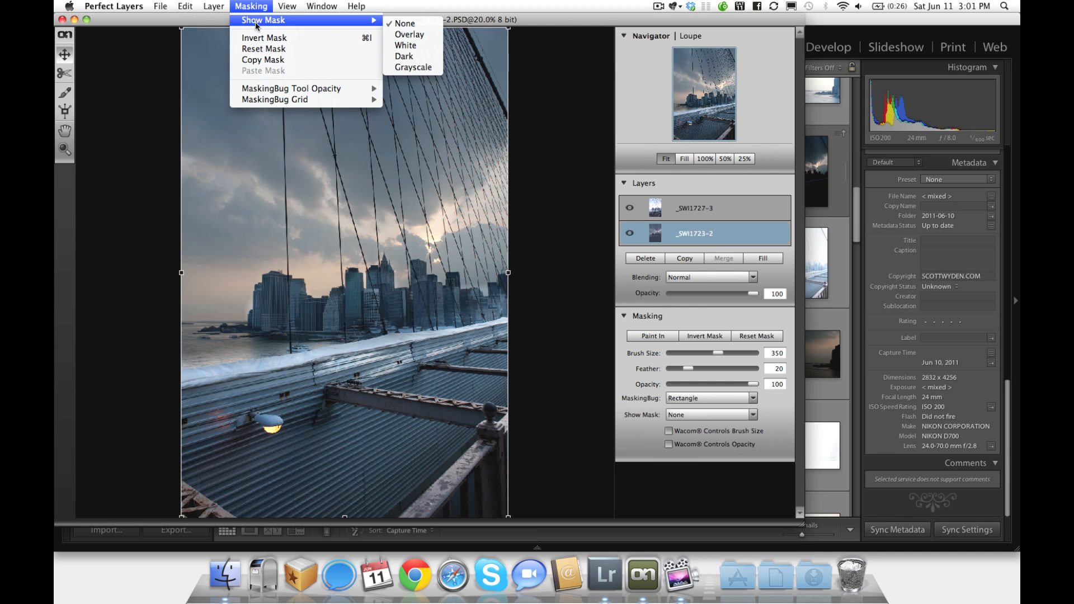
mouse_move(290, 88)
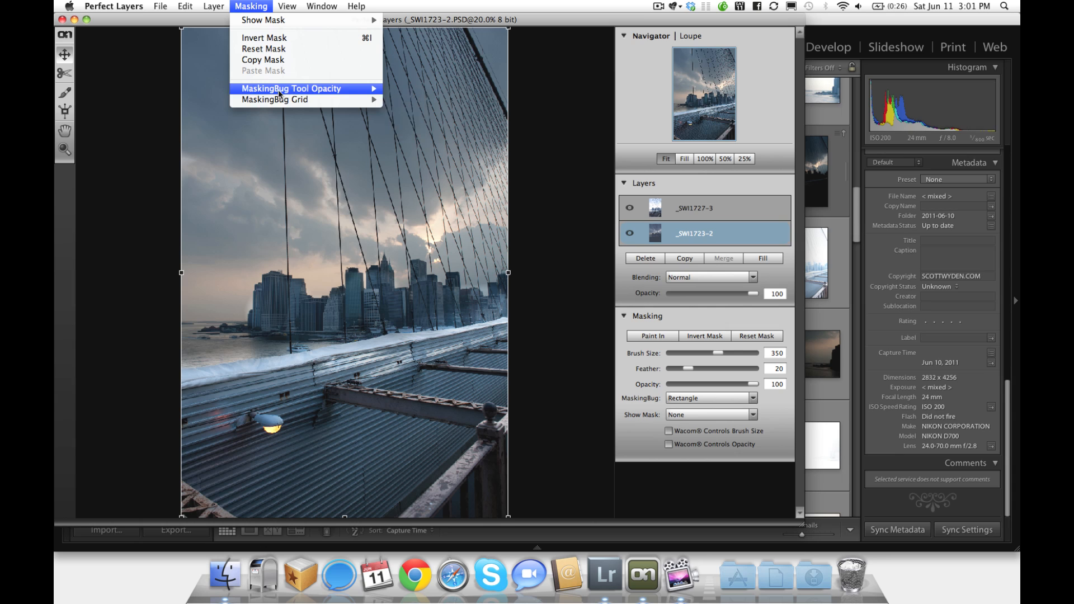
left_click(286, 6)
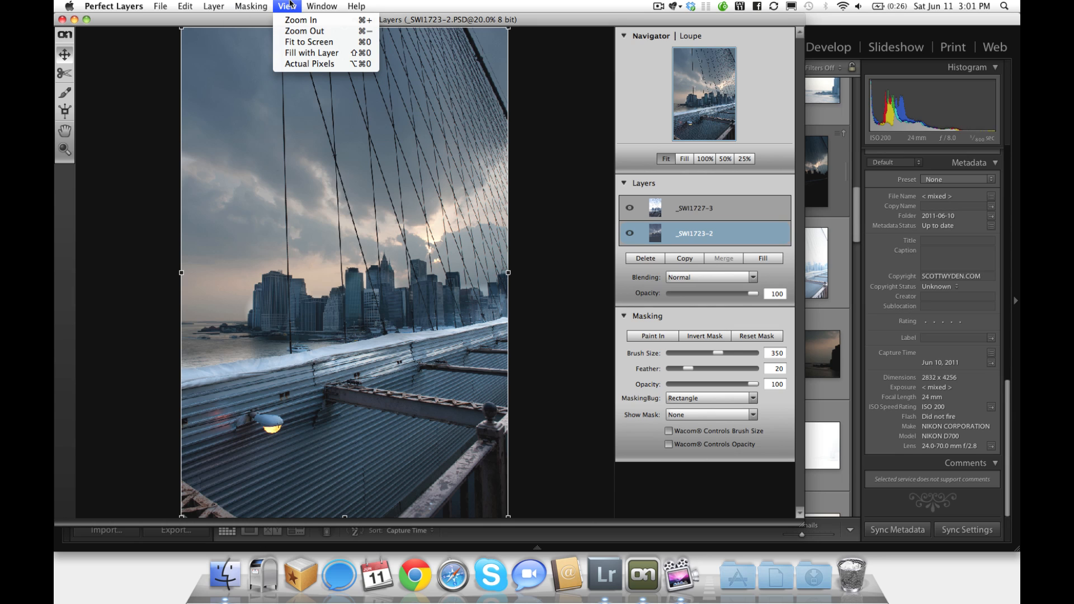
left_click(322, 6)
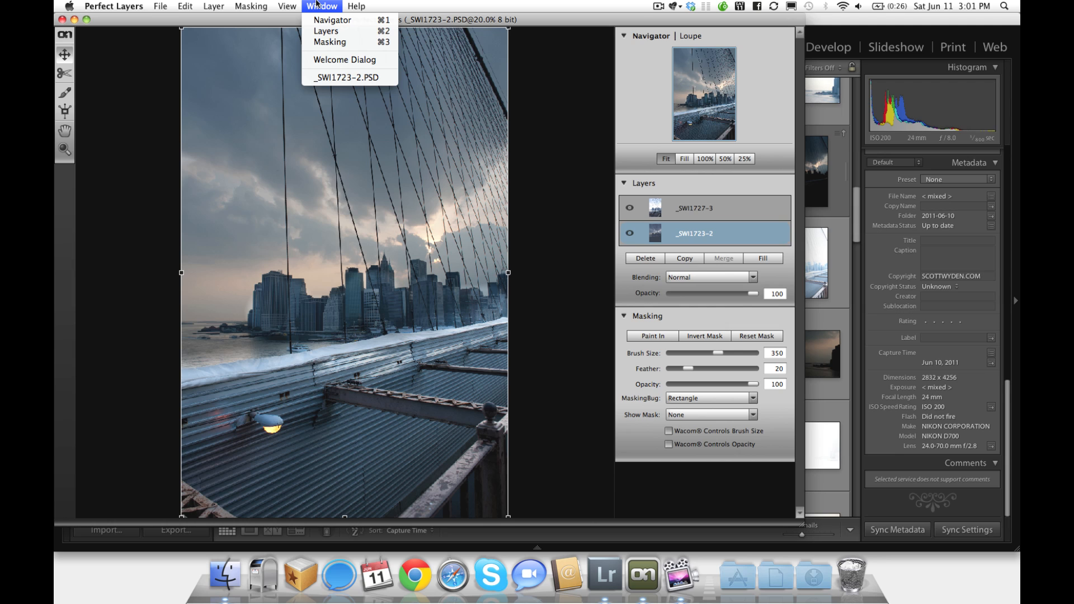
mouse_move(331, 42)
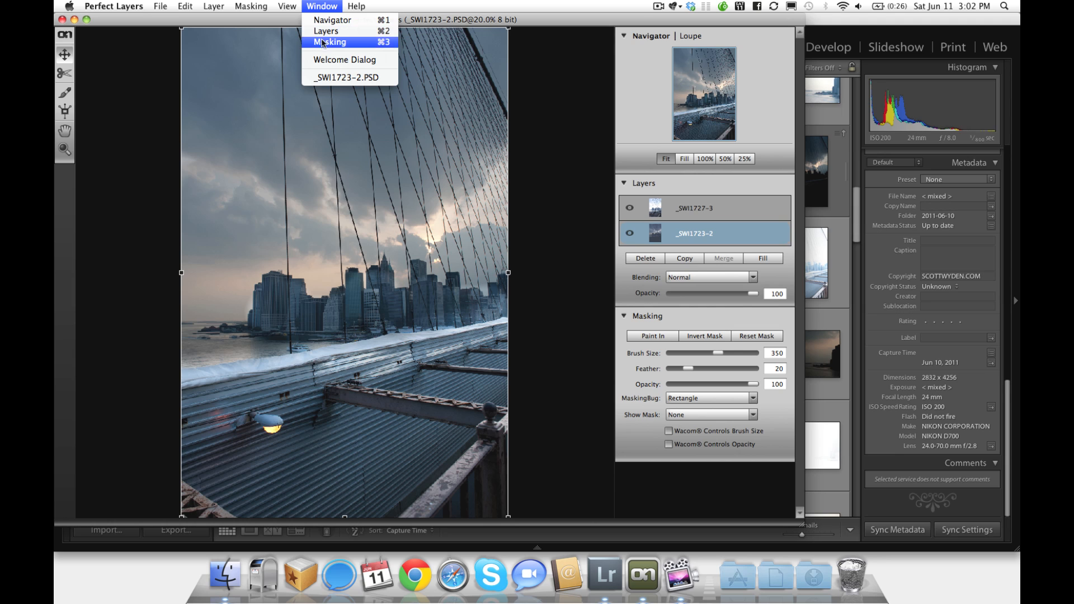
left_click(356, 6)
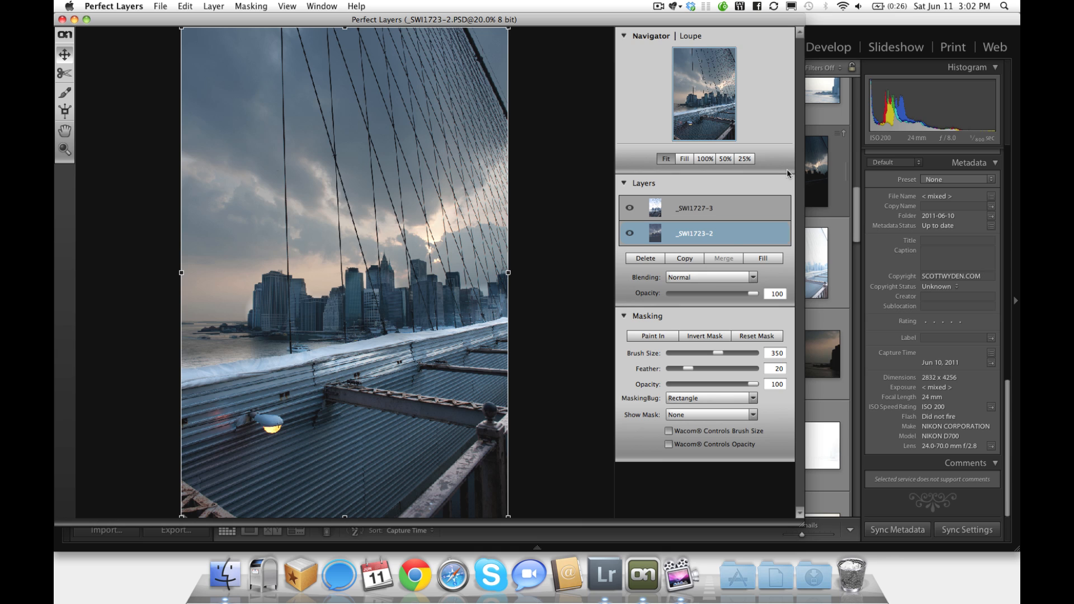
left_click(704, 208)
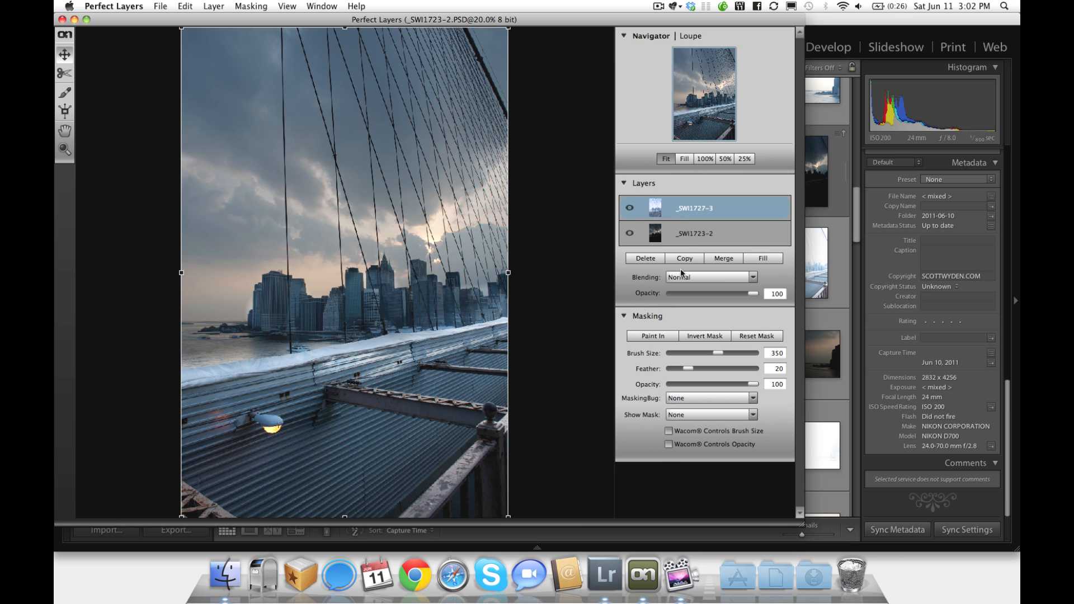
left_click(710, 276)
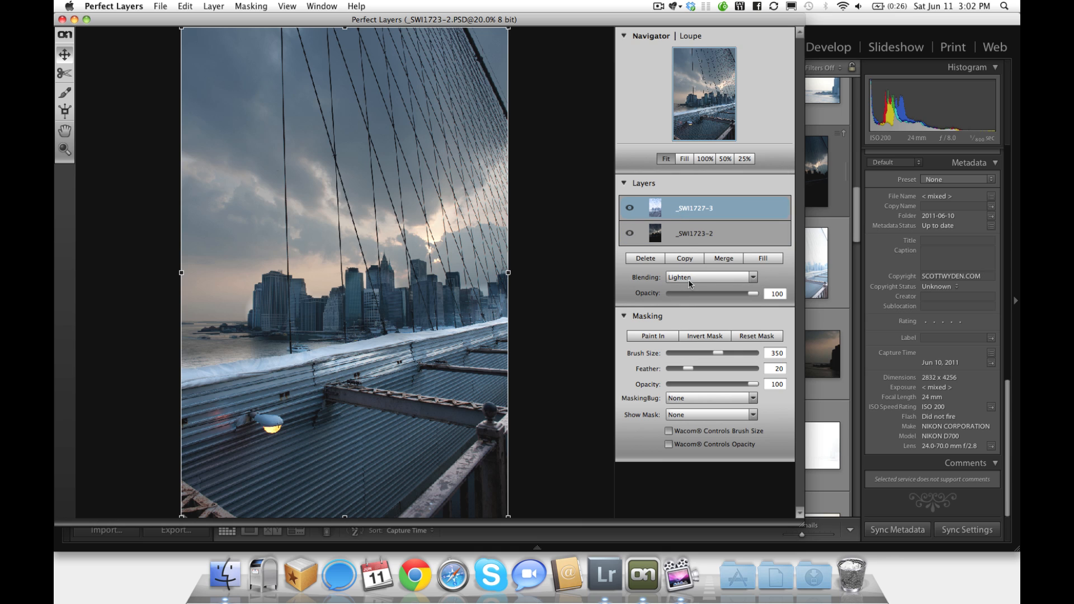
left_click(710, 277)
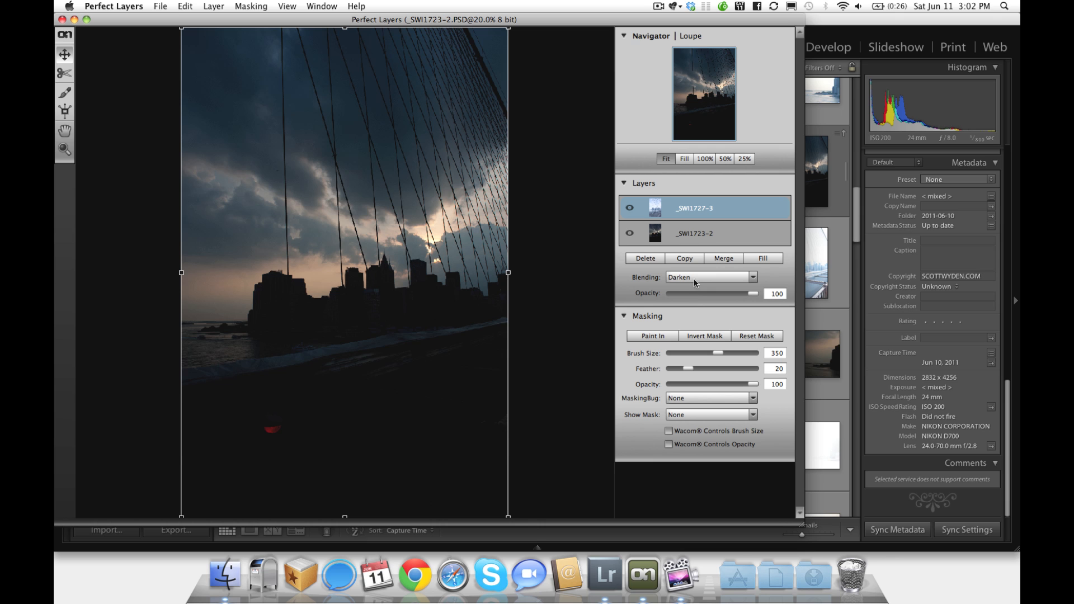
left_click(710, 277)
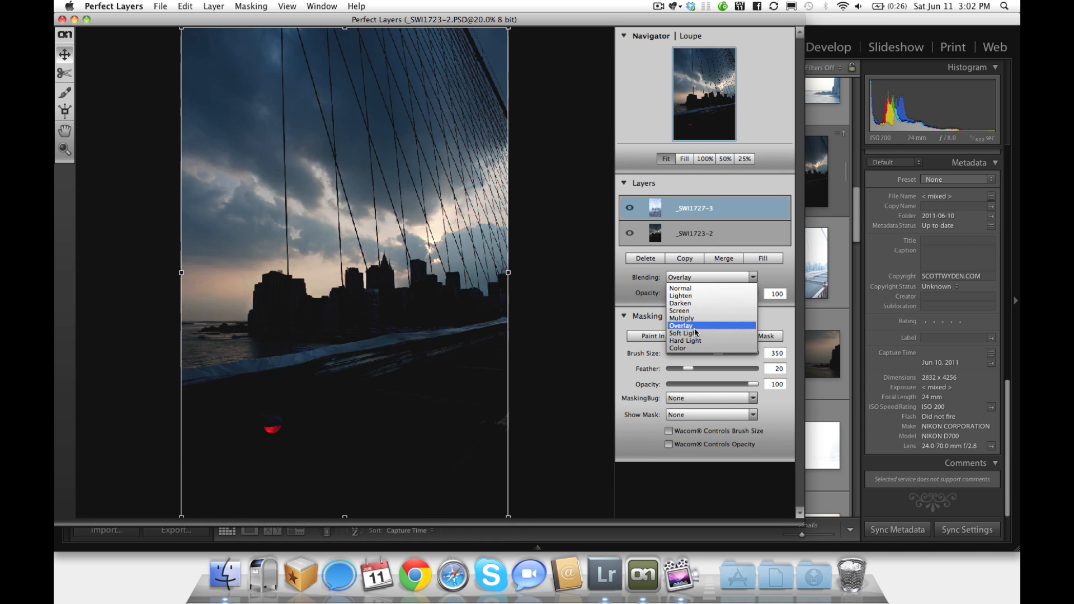
left_click(683, 333)
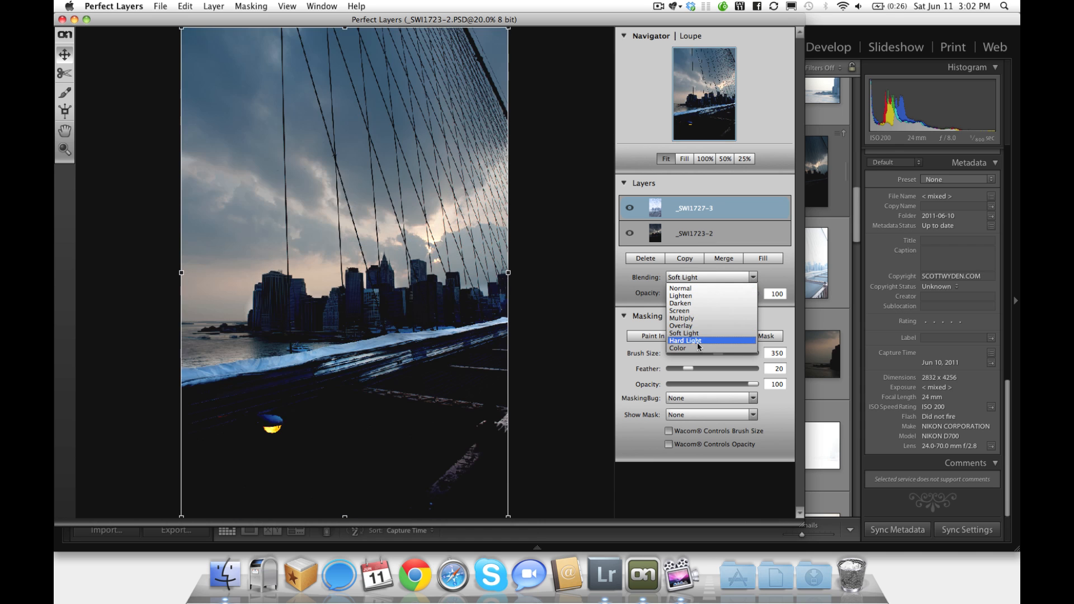
left_click(684, 341)
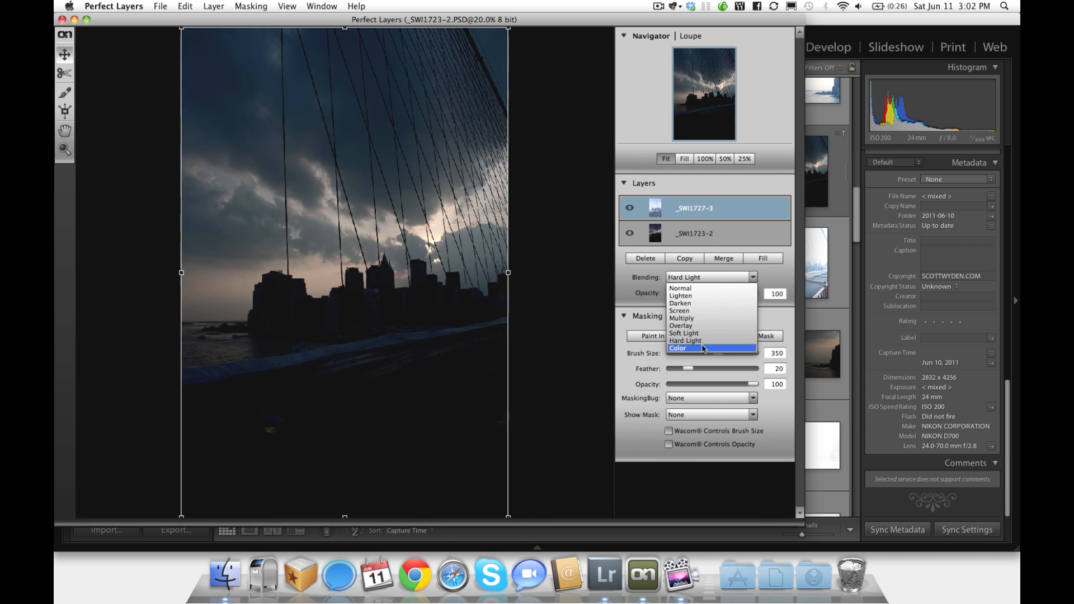
left_click(678, 348)
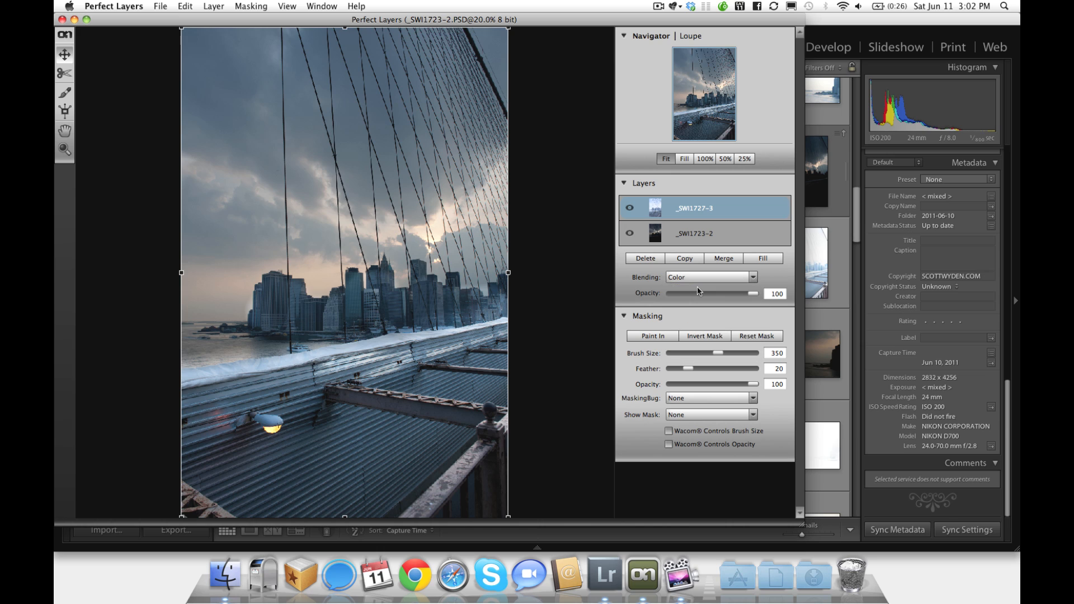
left_click(710, 277)
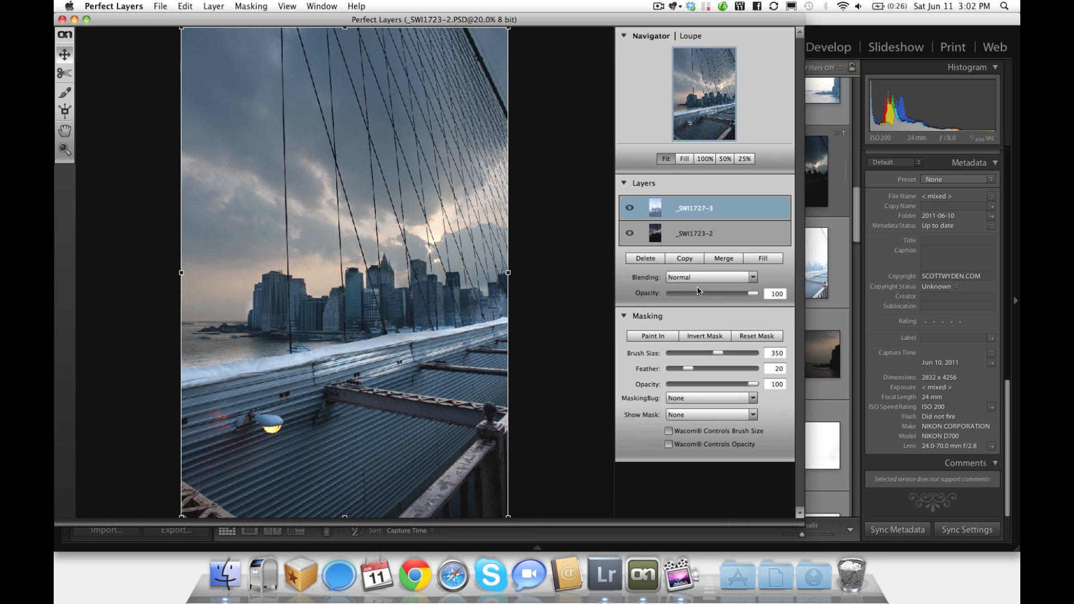